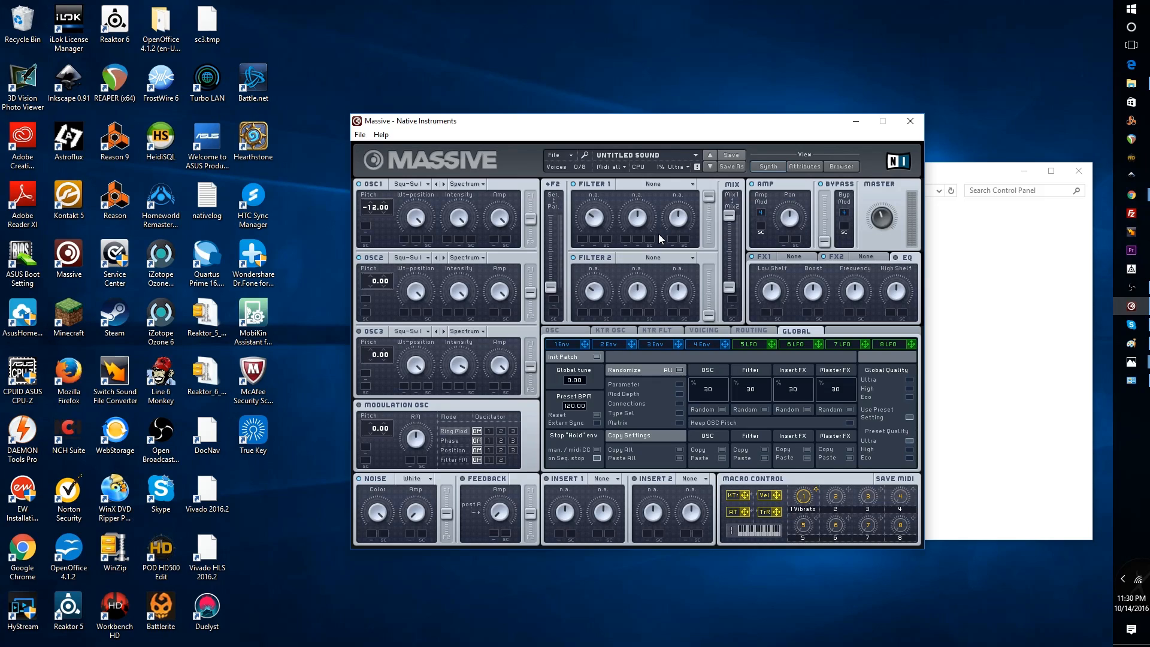
mouse_move(395, 152)
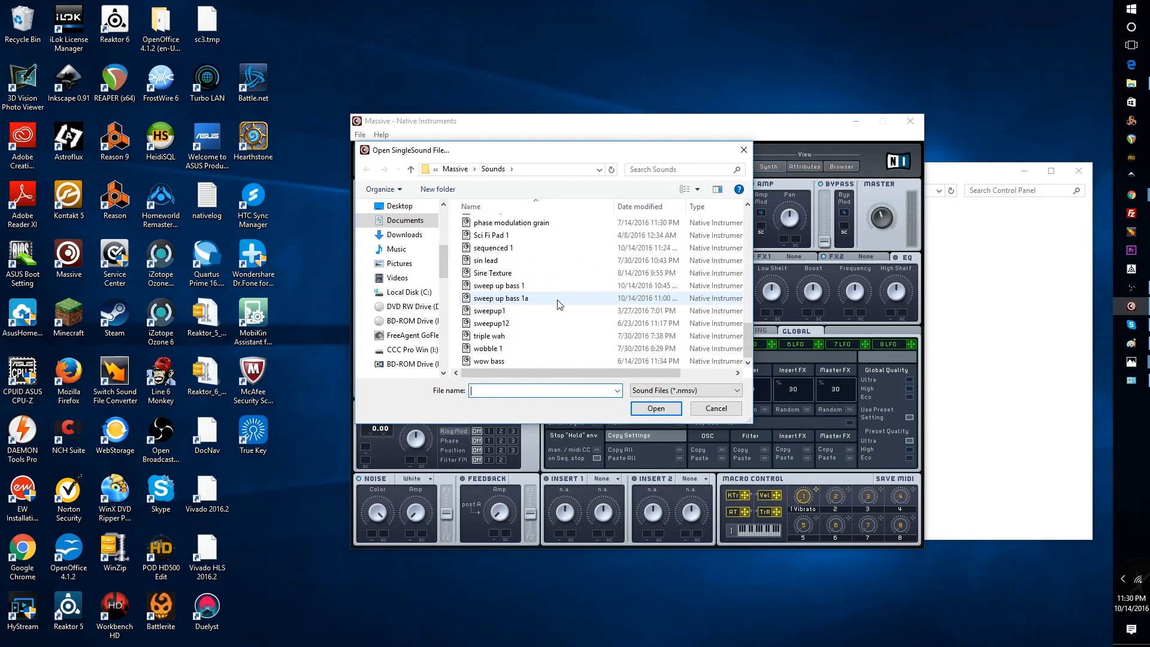
mouse_move(488, 336)
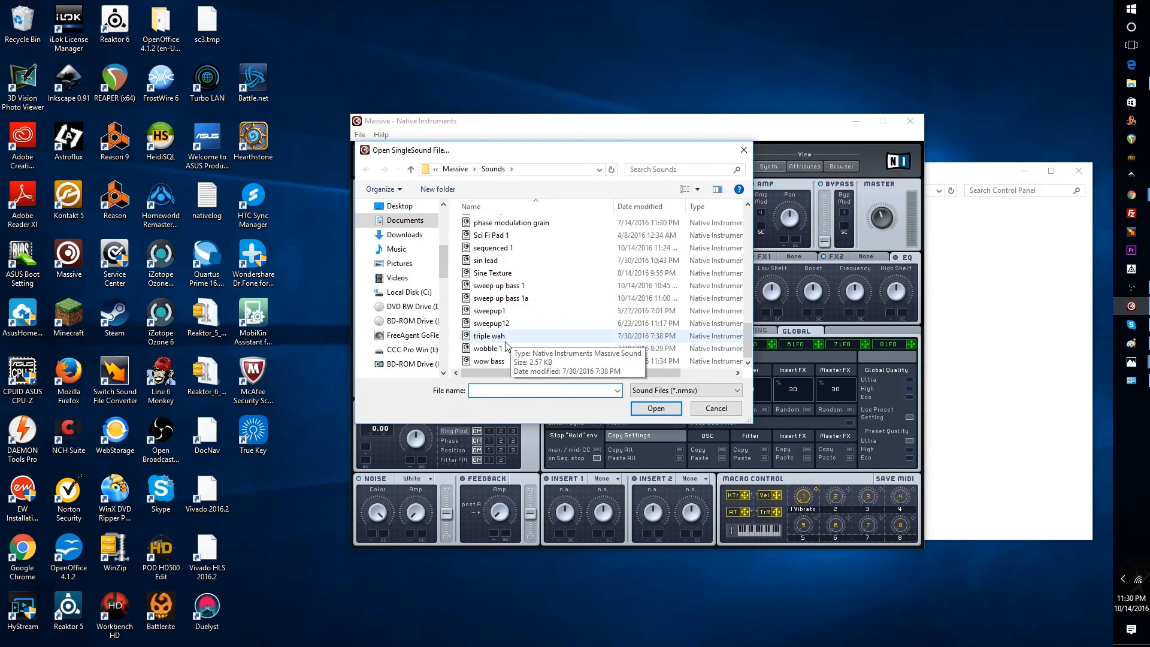
mouse_move(504, 310)
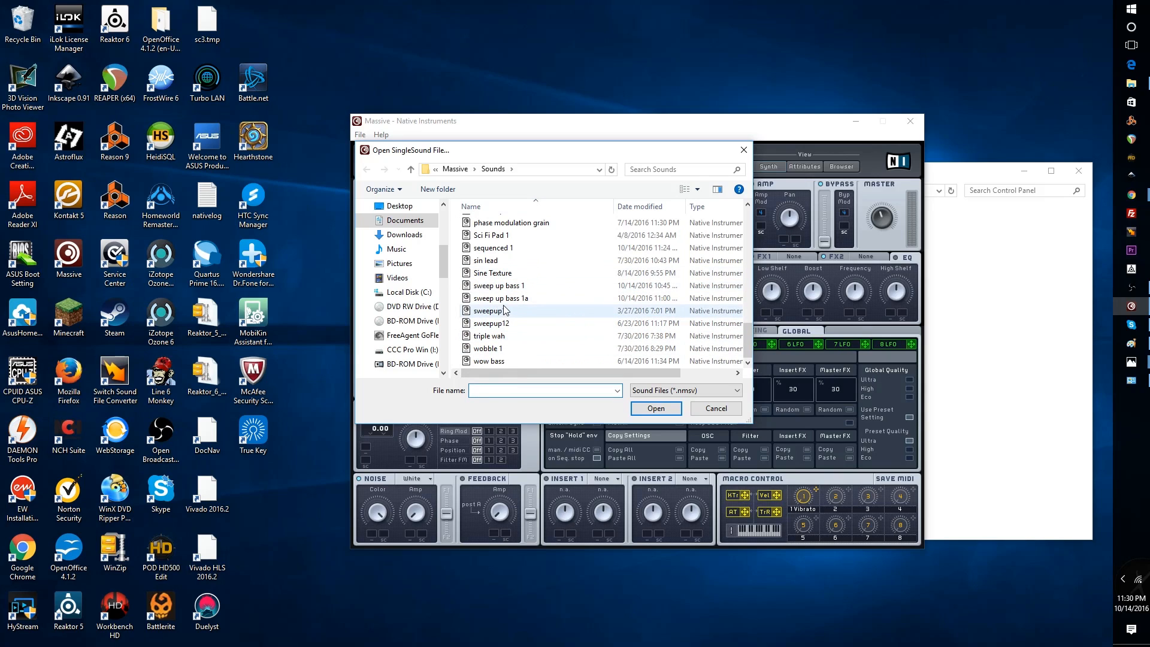
- Open the saved 'sequenced 1' sound from the Sounds folder
click(654, 408)
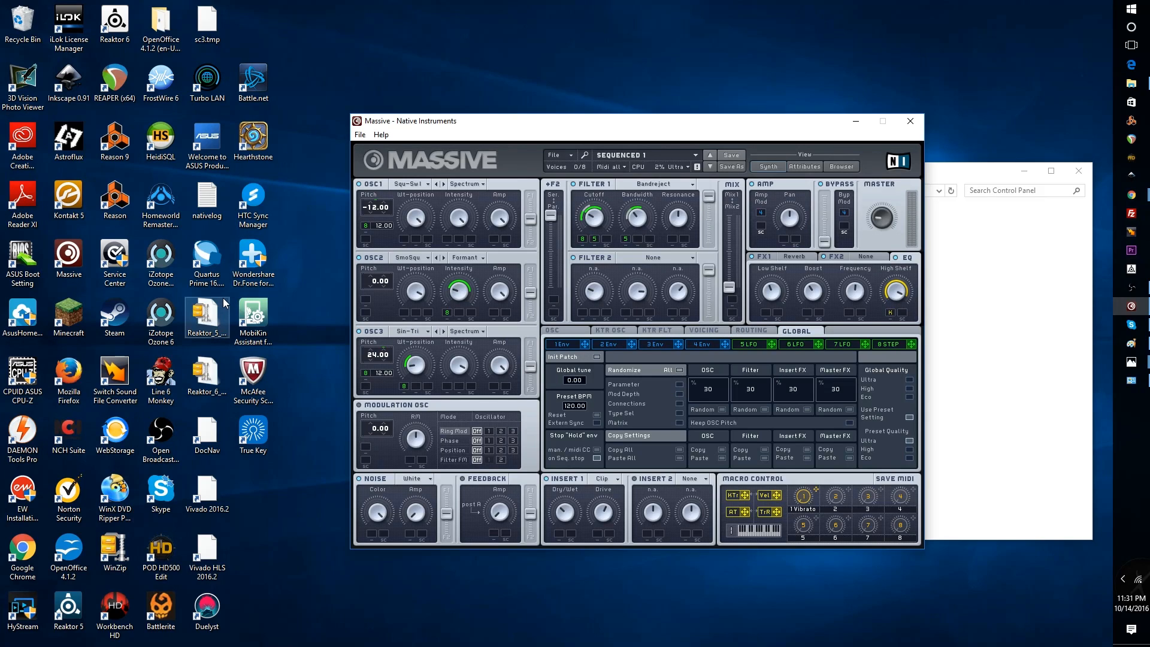
- Create a new blank sound and lower OSC1 pitch to -12.00
click(360, 134)
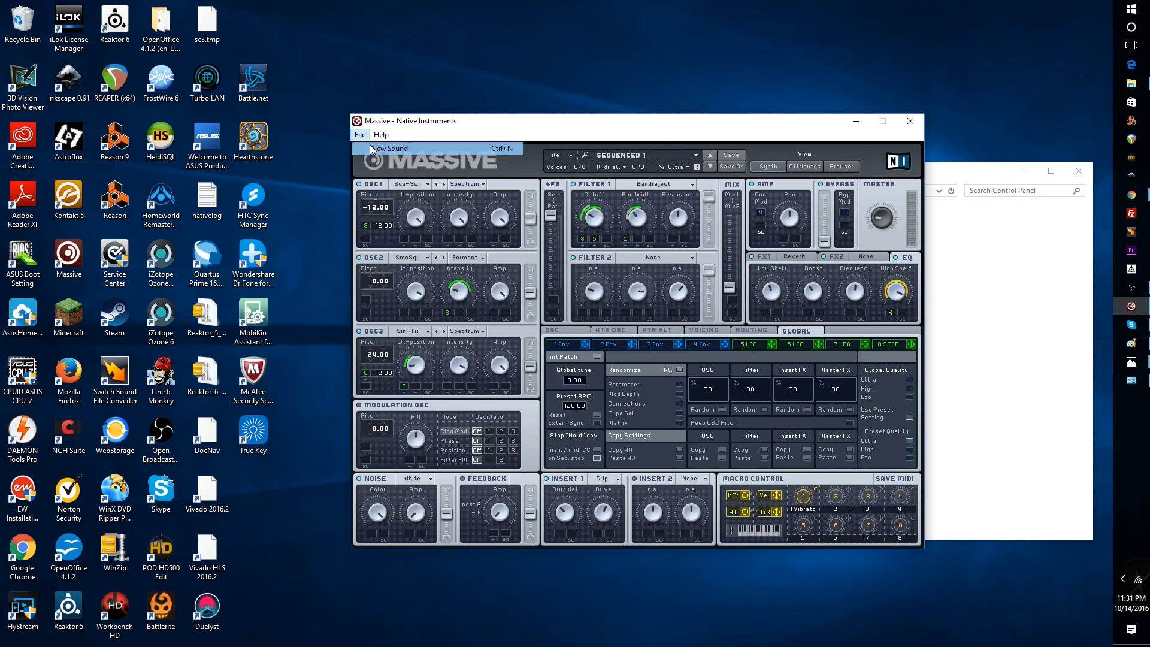
click(389, 148)
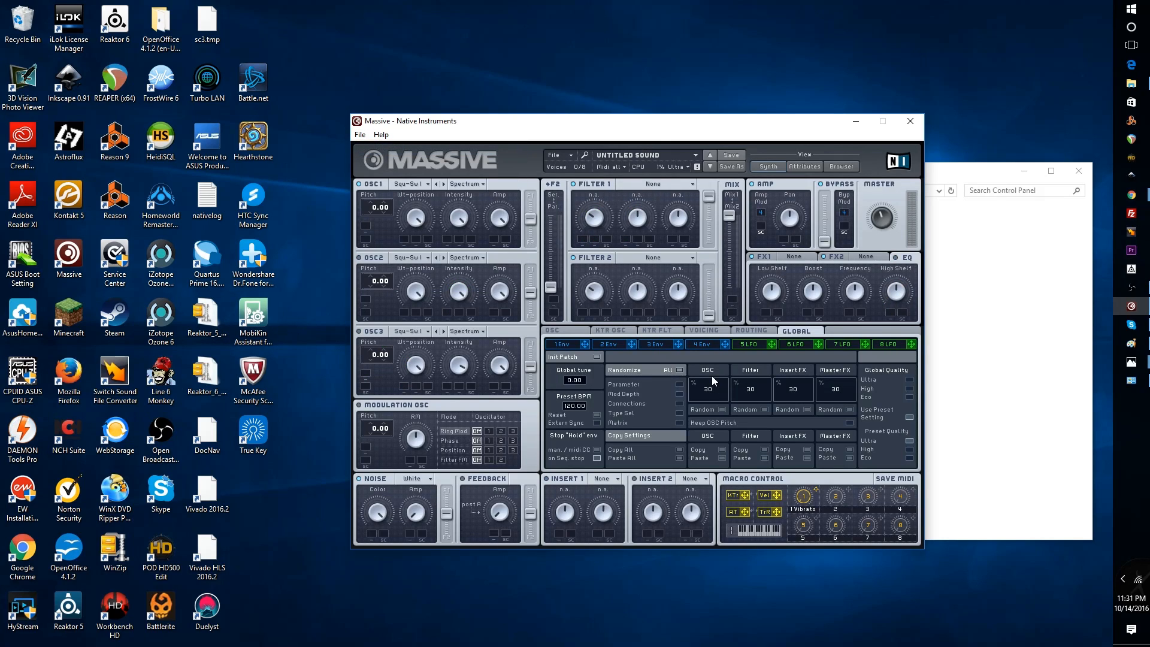
mouse_move(637, 323)
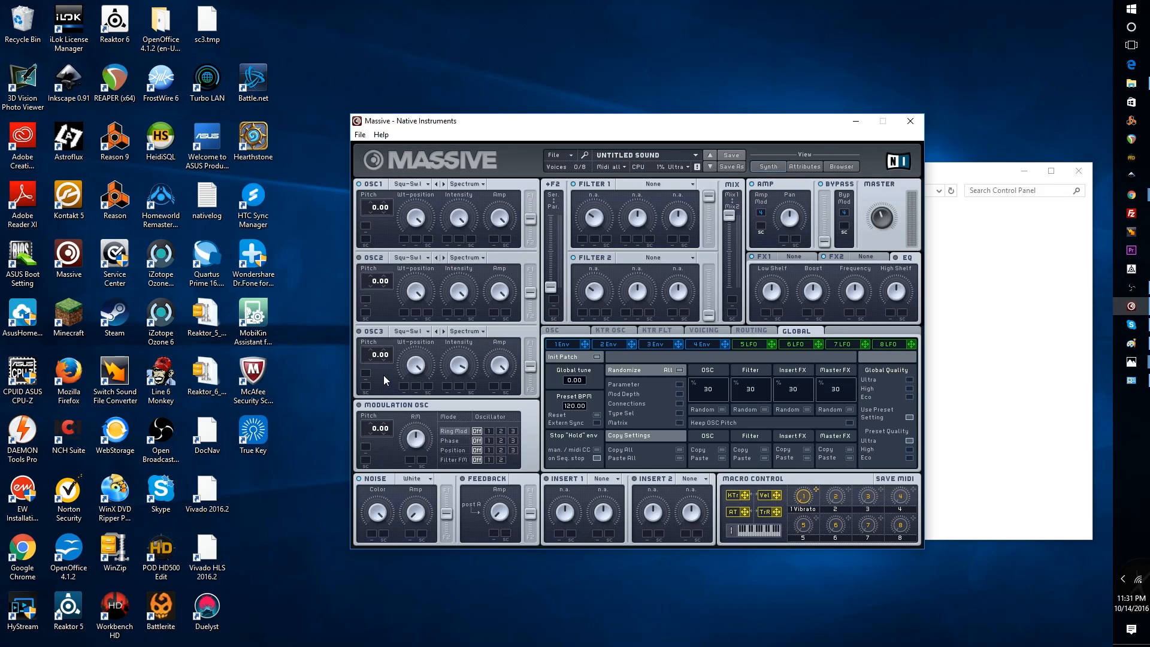
mouse_move(427, 257)
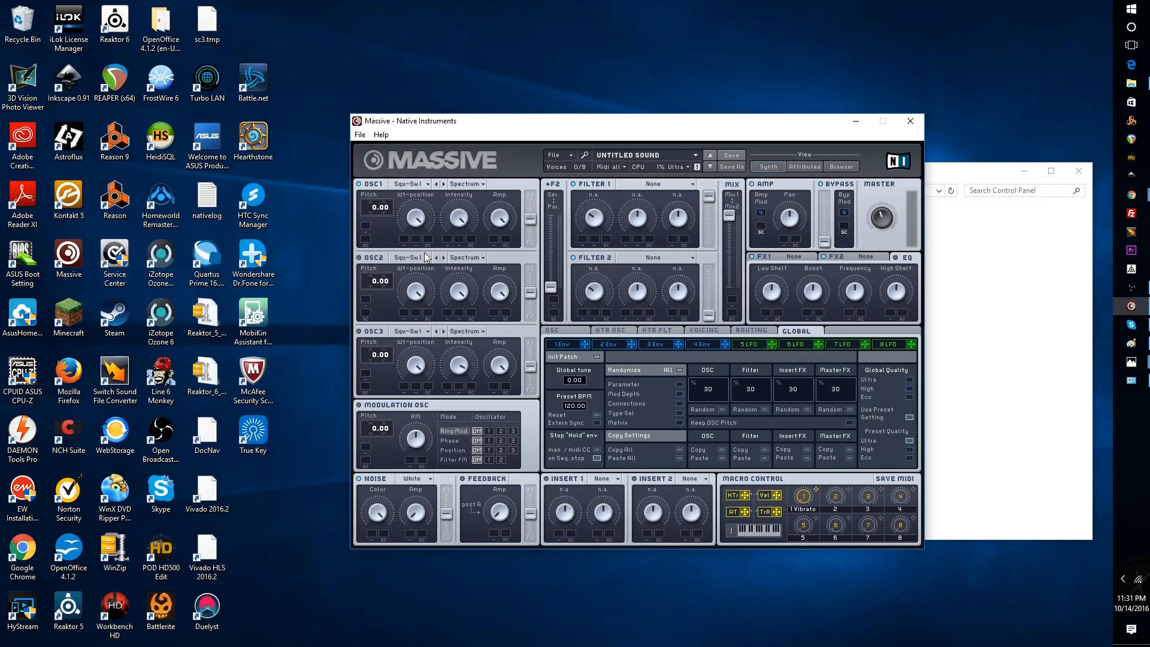
mouse_move(462, 235)
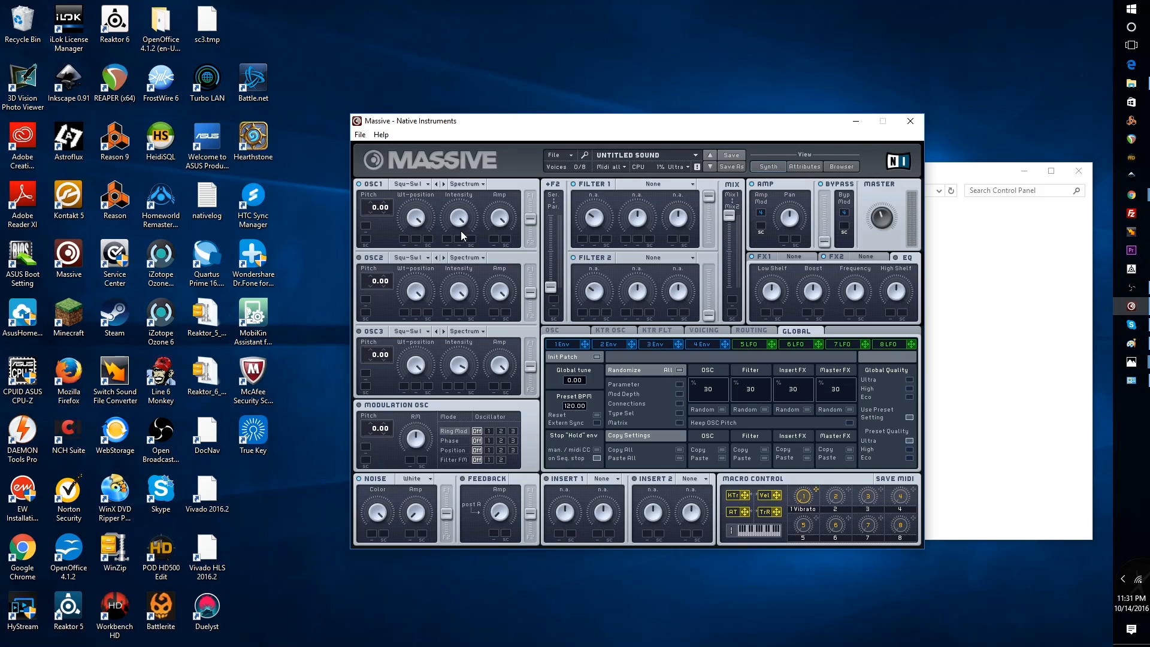
mouse_move(402, 189)
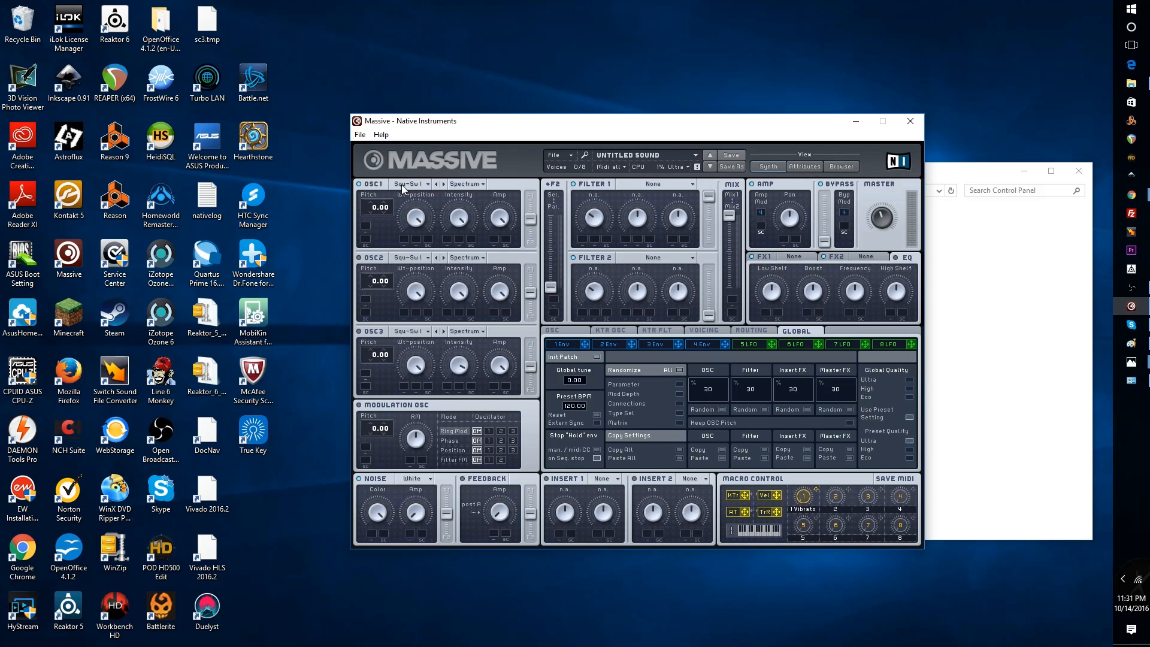
mouse_move(394, 307)
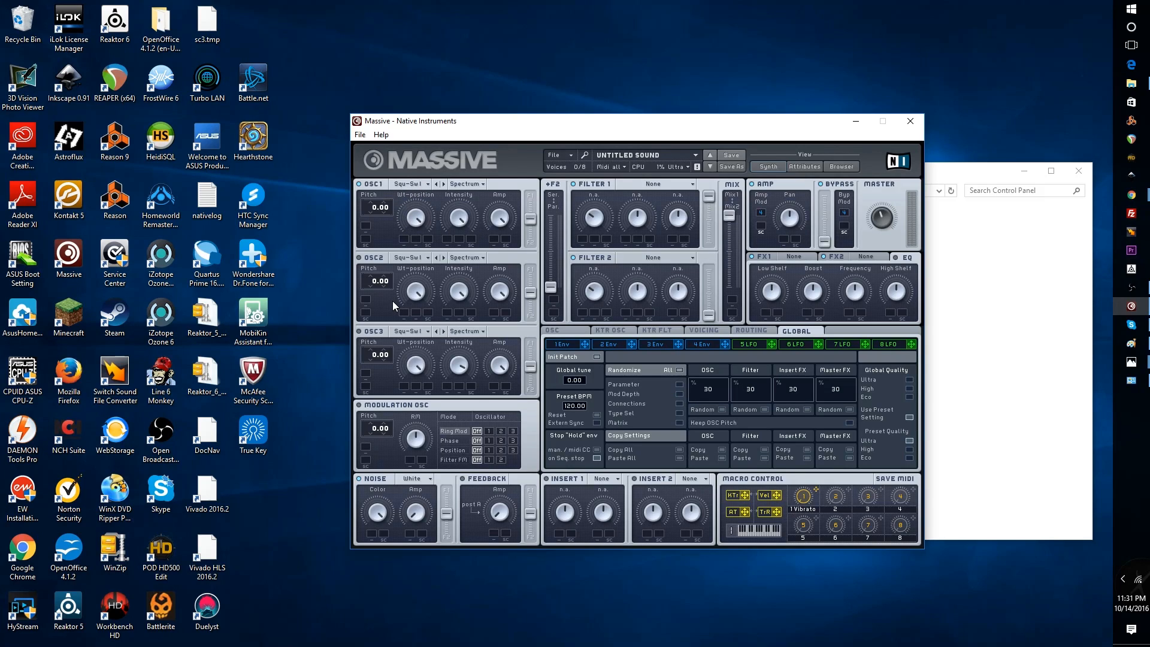
mouse_move(371, 214)
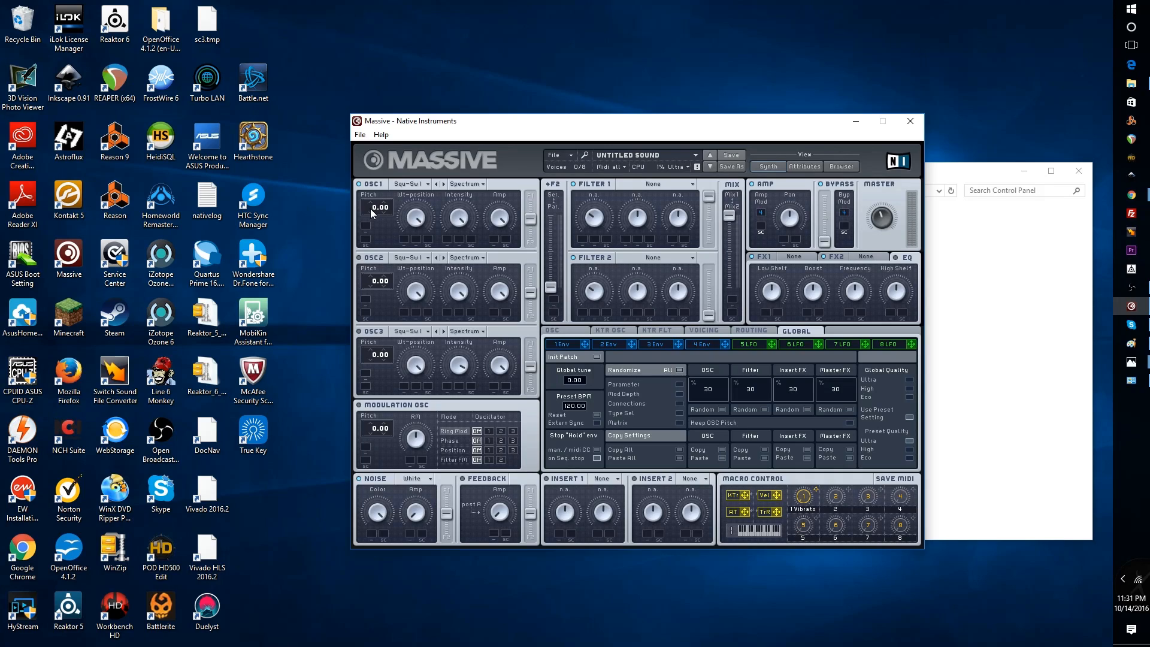
drag(376, 207, 376, 228)
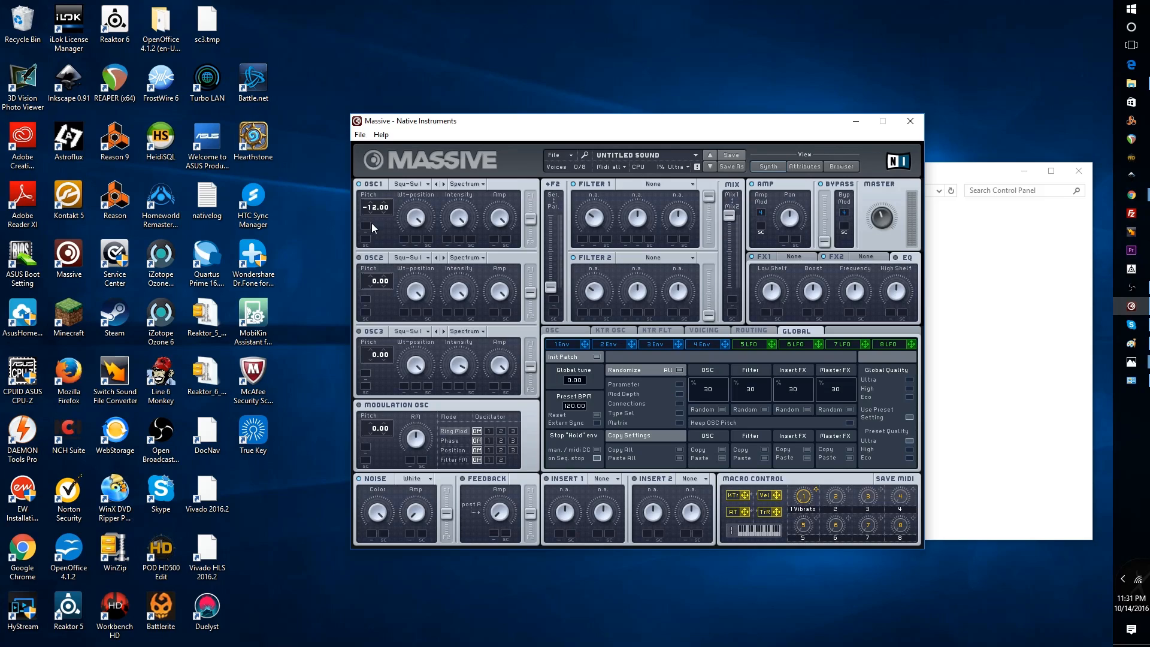
mouse_move(396, 281)
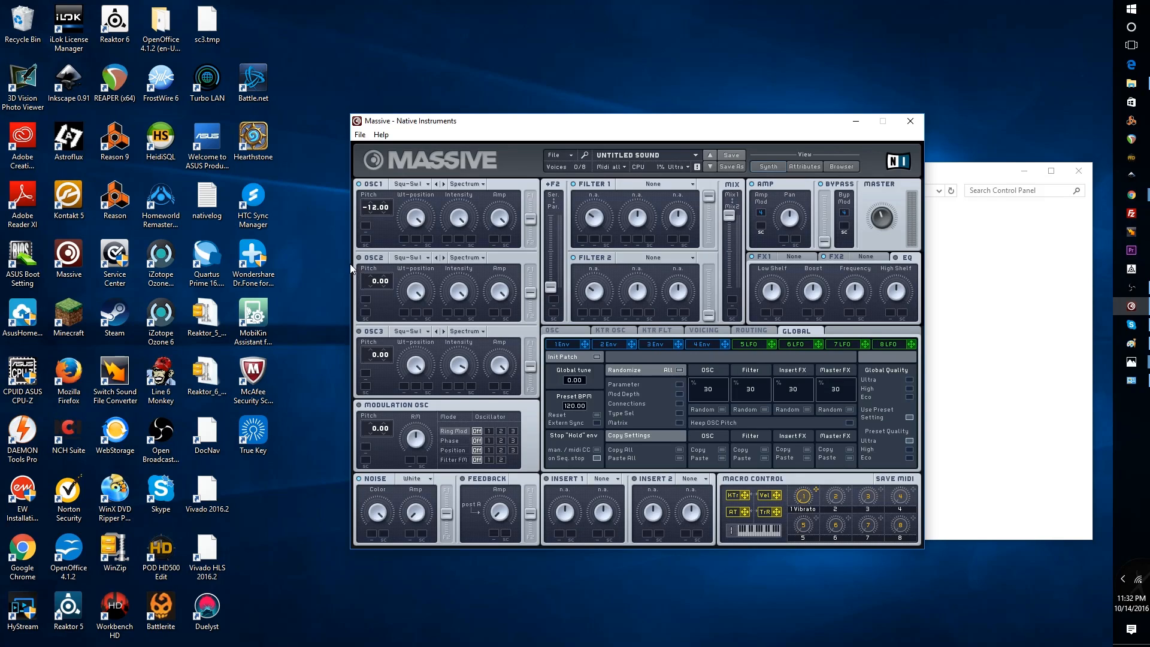
mouse_move(425, 339)
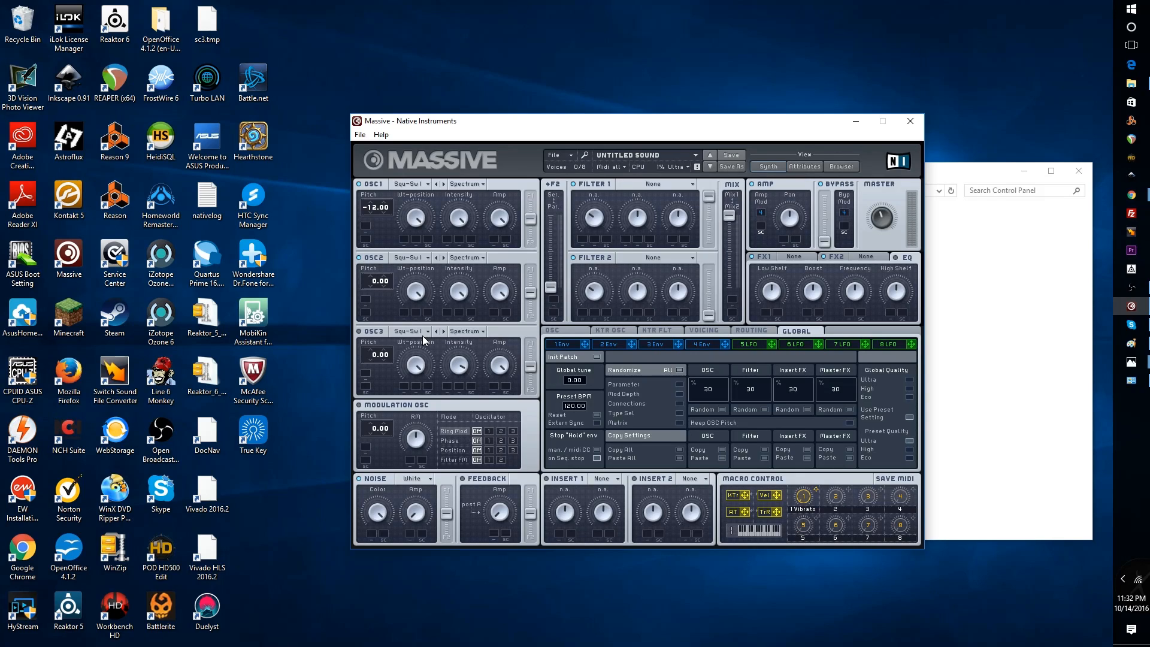
mouse_move(409, 213)
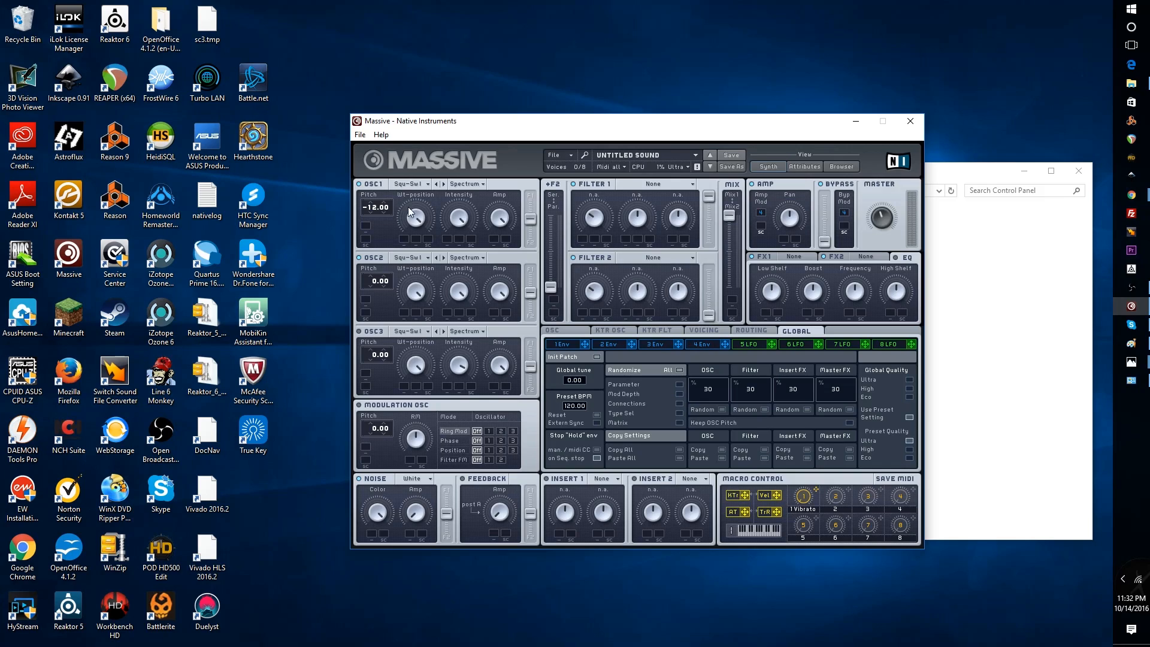
- Set OSC2 to the Smooth Square wavetable and OSC3 to Sin-Triangle
click(408, 258)
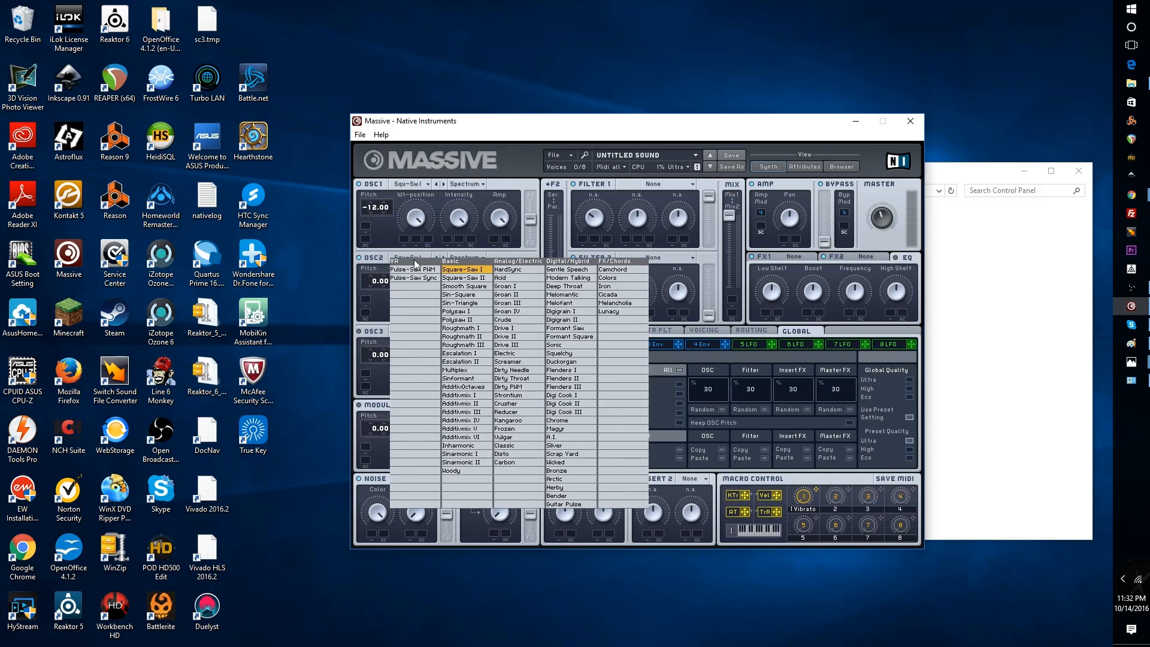
click(466, 286)
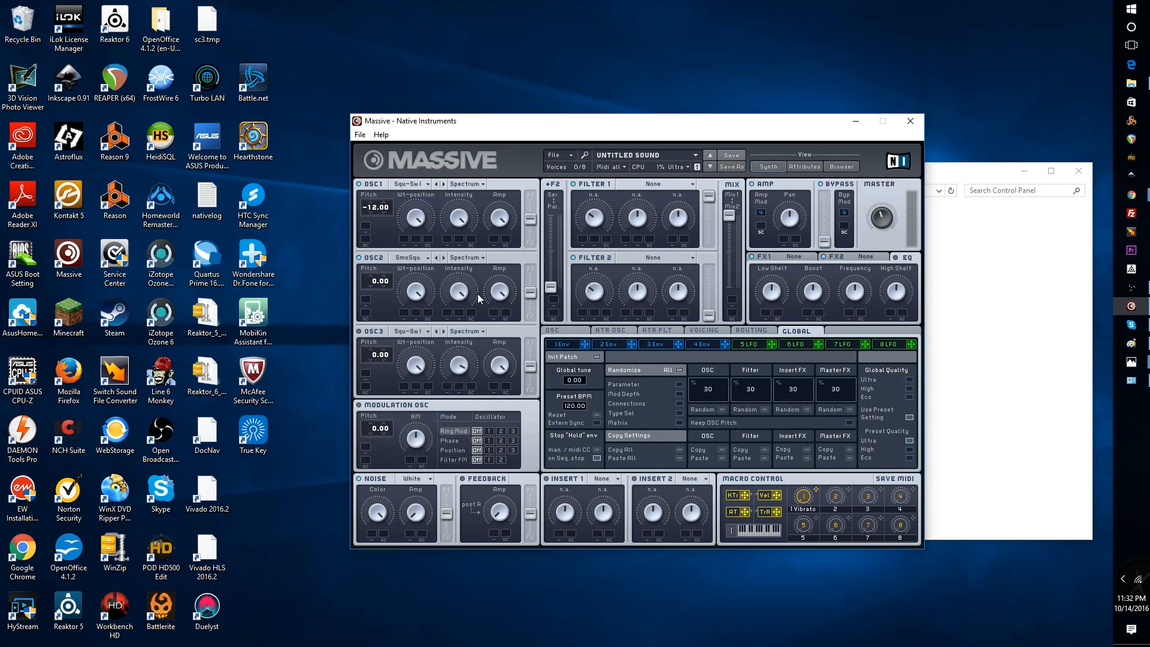
mouse_move(418, 290)
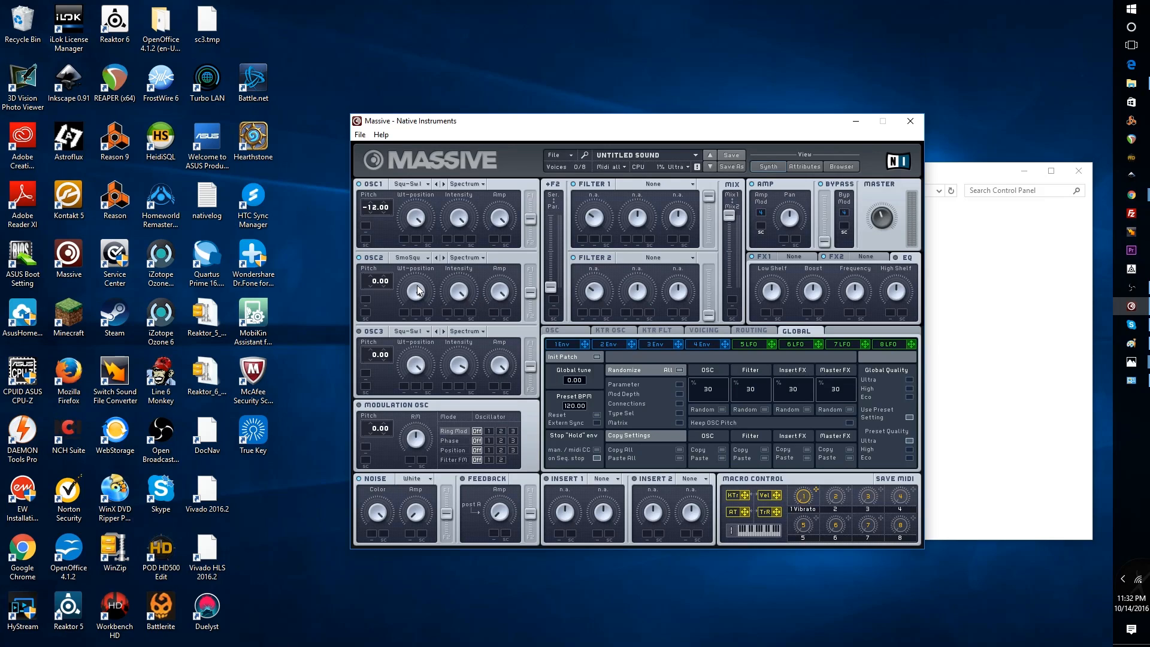
mouse_move(463, 363)
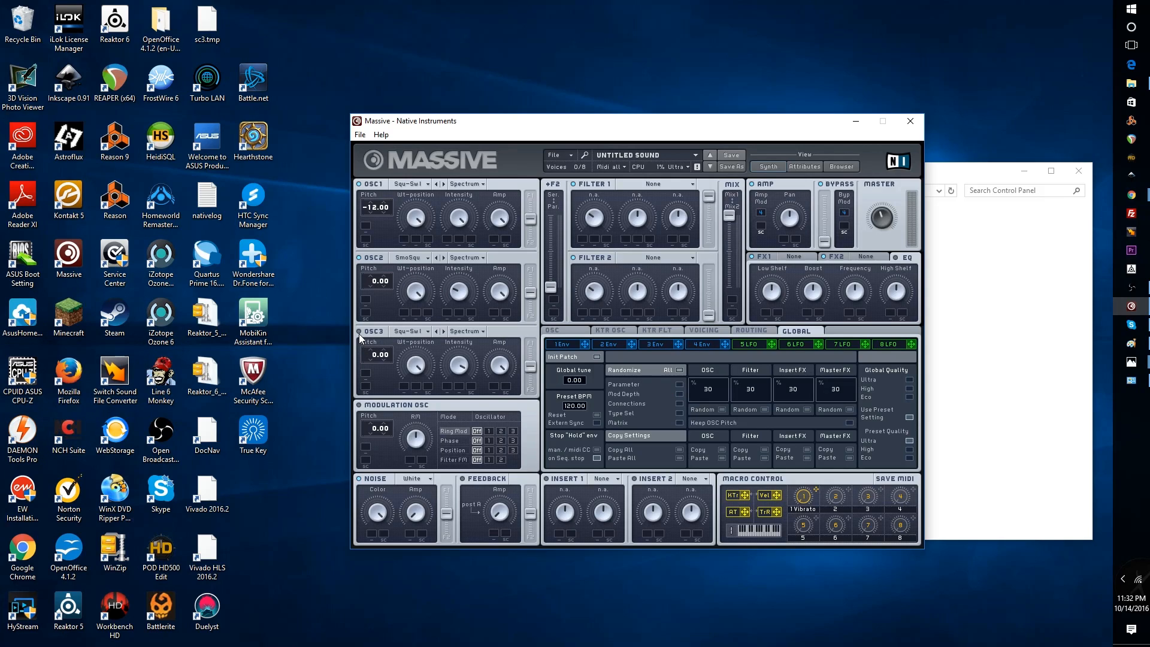
mouse_move(424, 336)
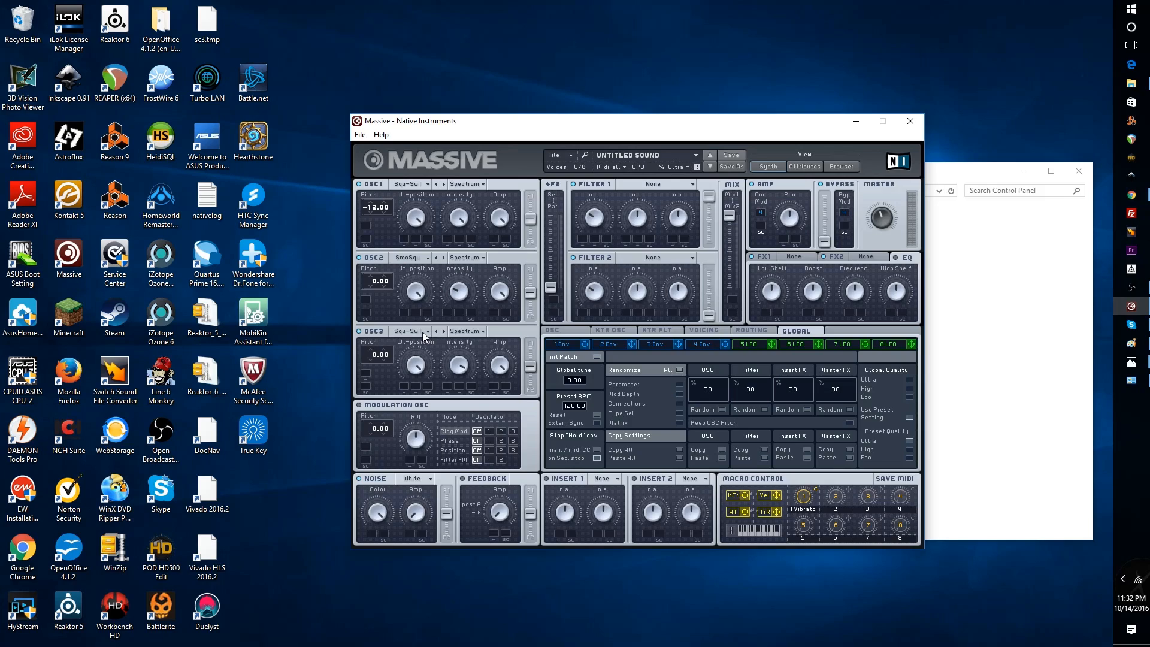
click(410, 275)
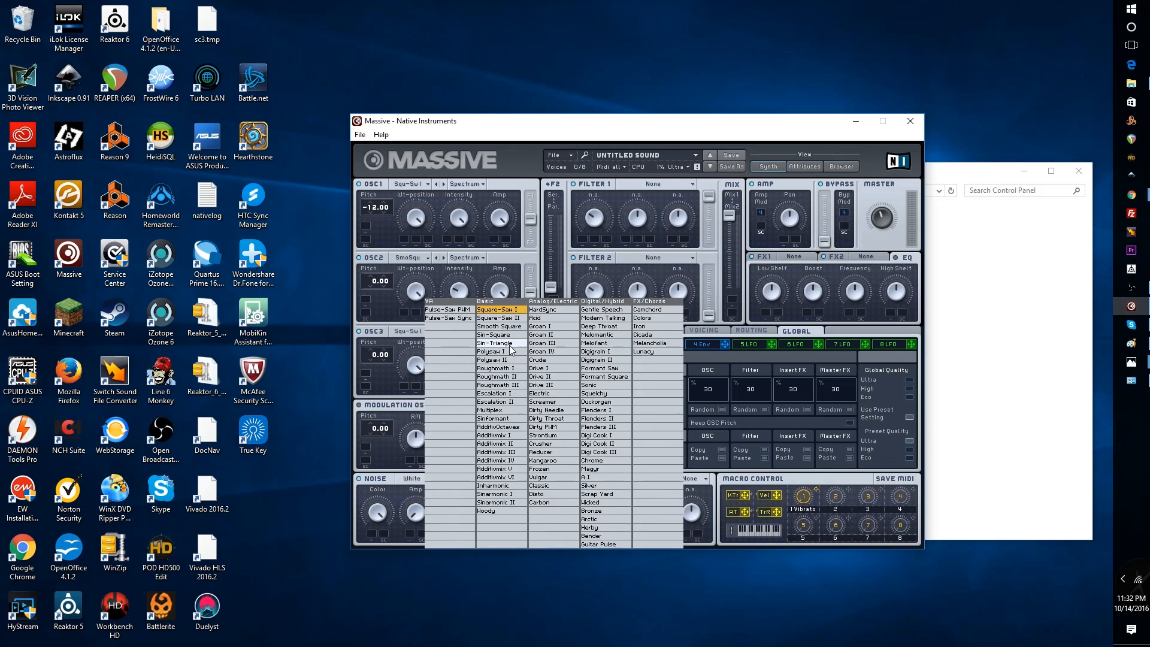
click(493, 343)
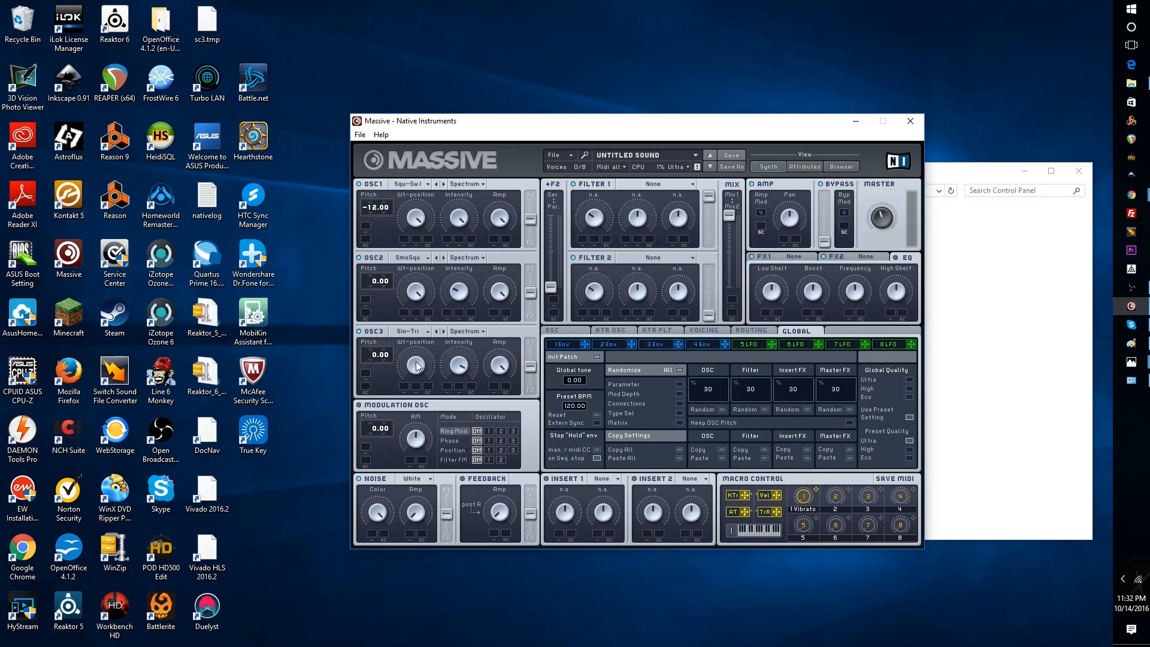
mouse_move(428, 466)
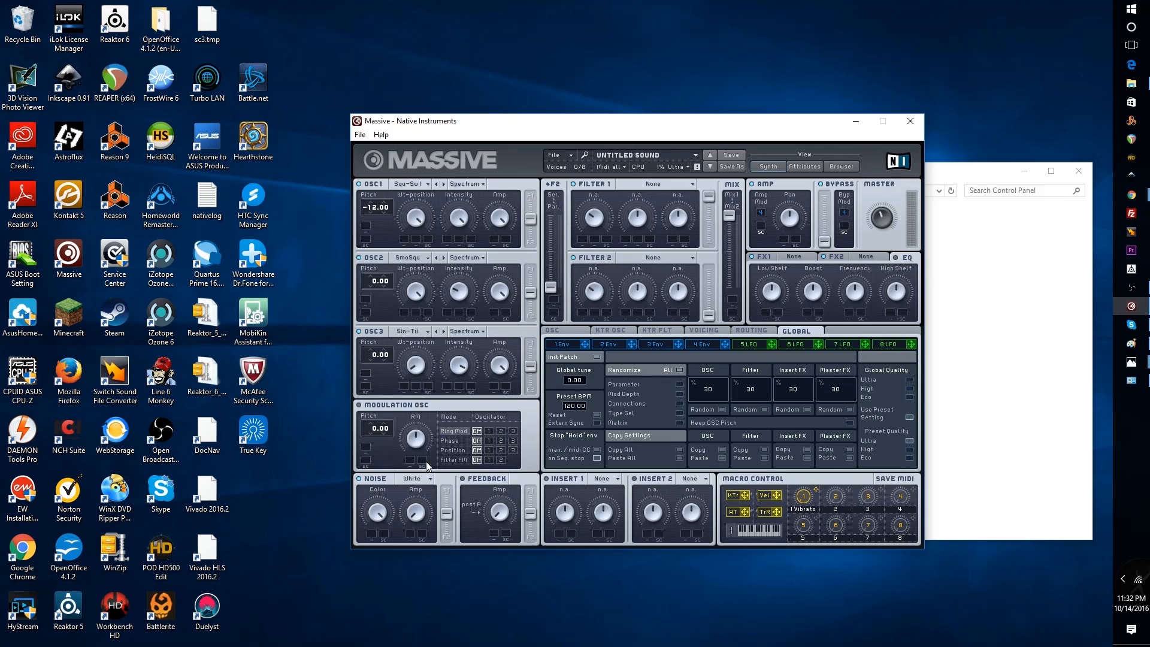
mouse_move(428, 454)
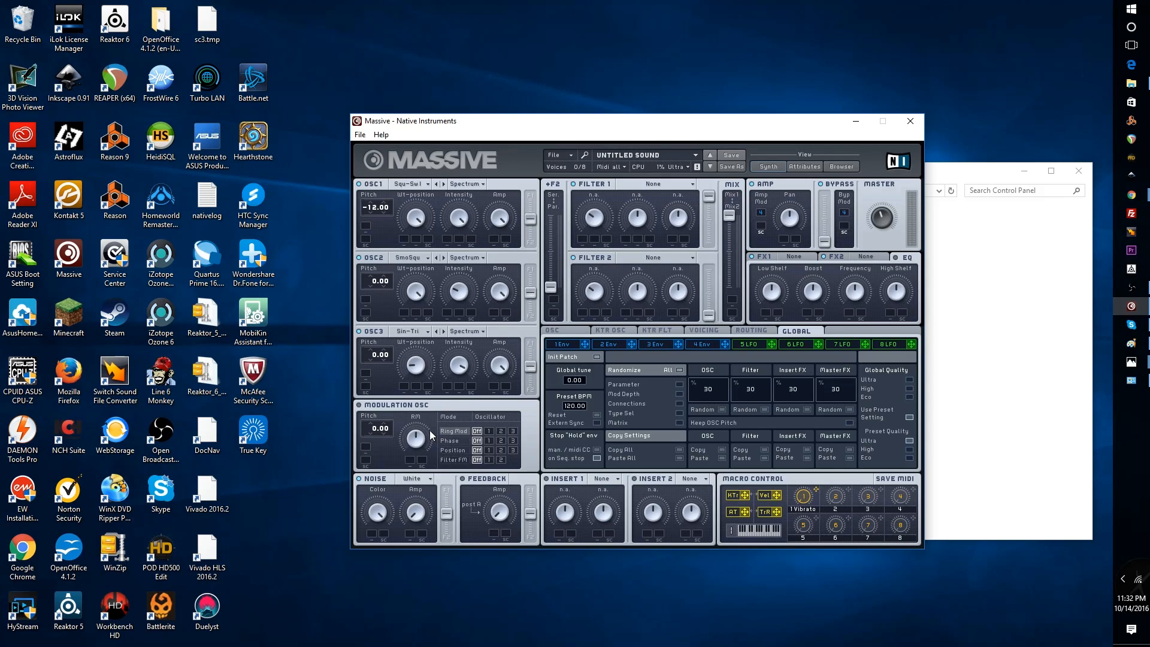
mouse_move(484, 402)
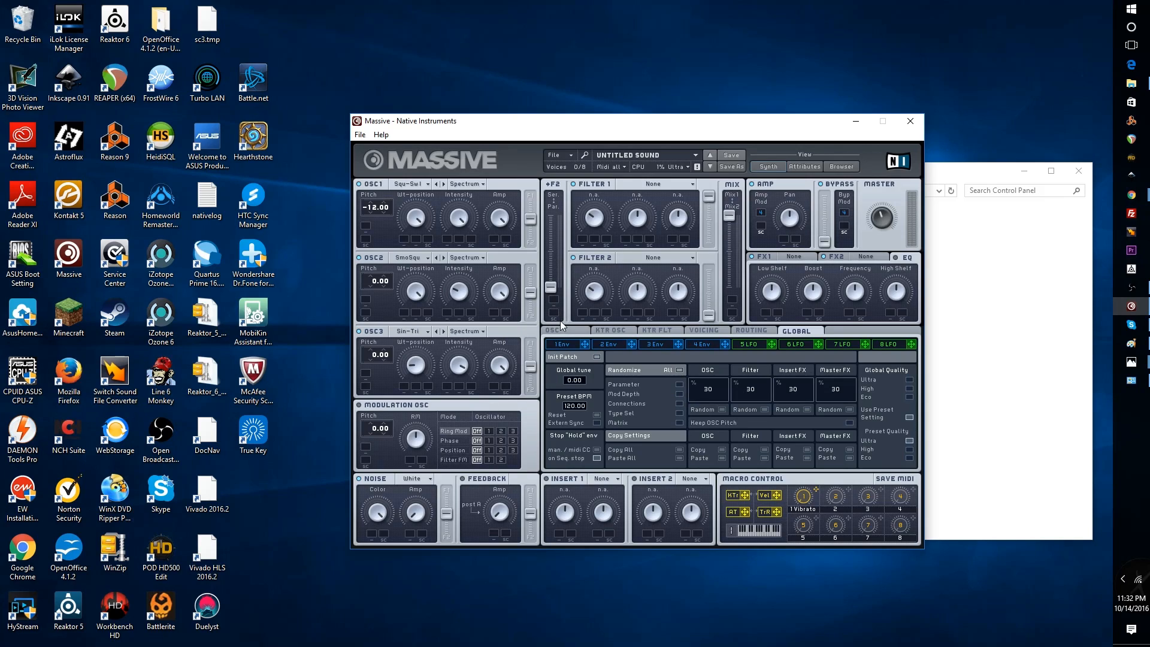
mouse_move(712, 246)
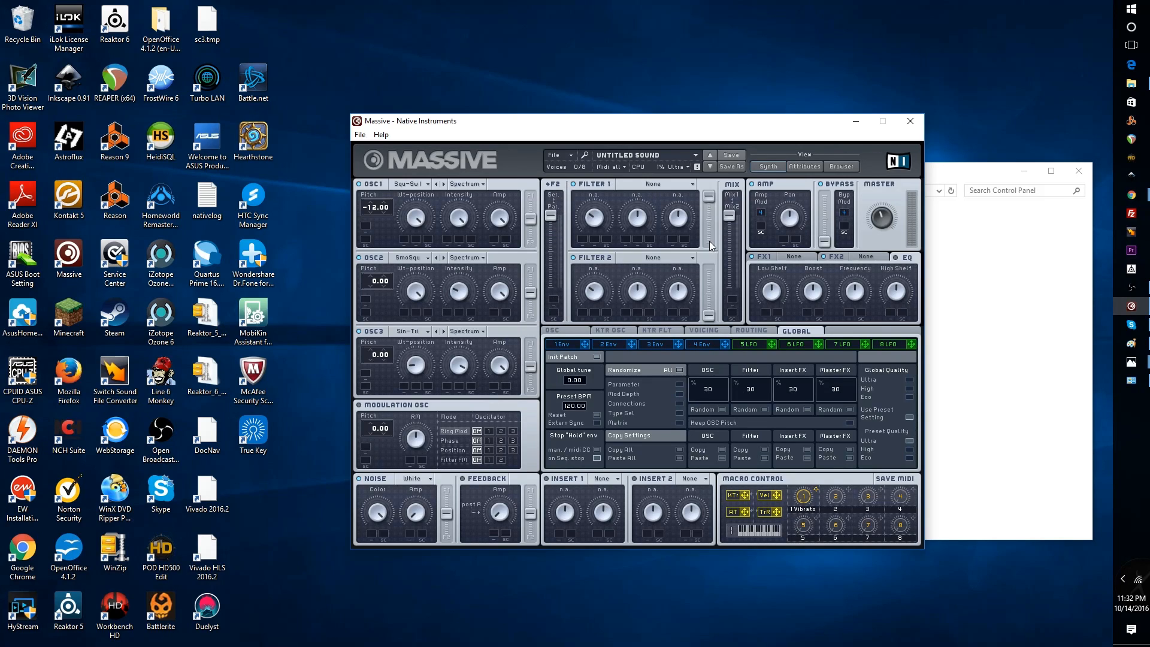
mouse_move(735, 222)
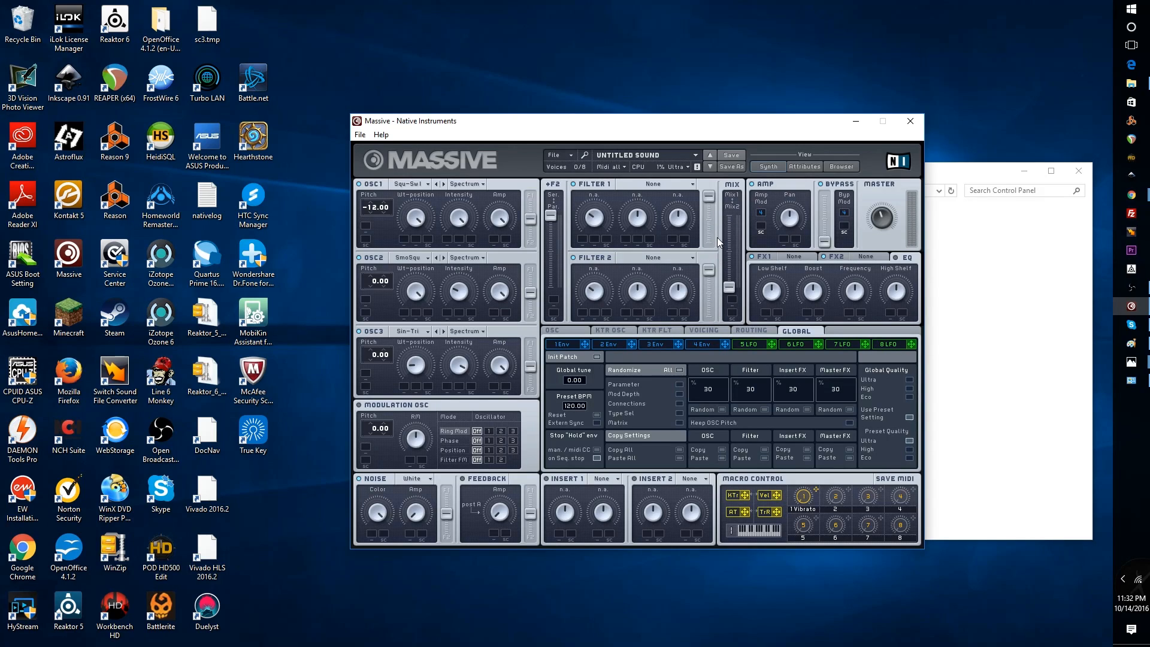
mouse_move(708, 204)
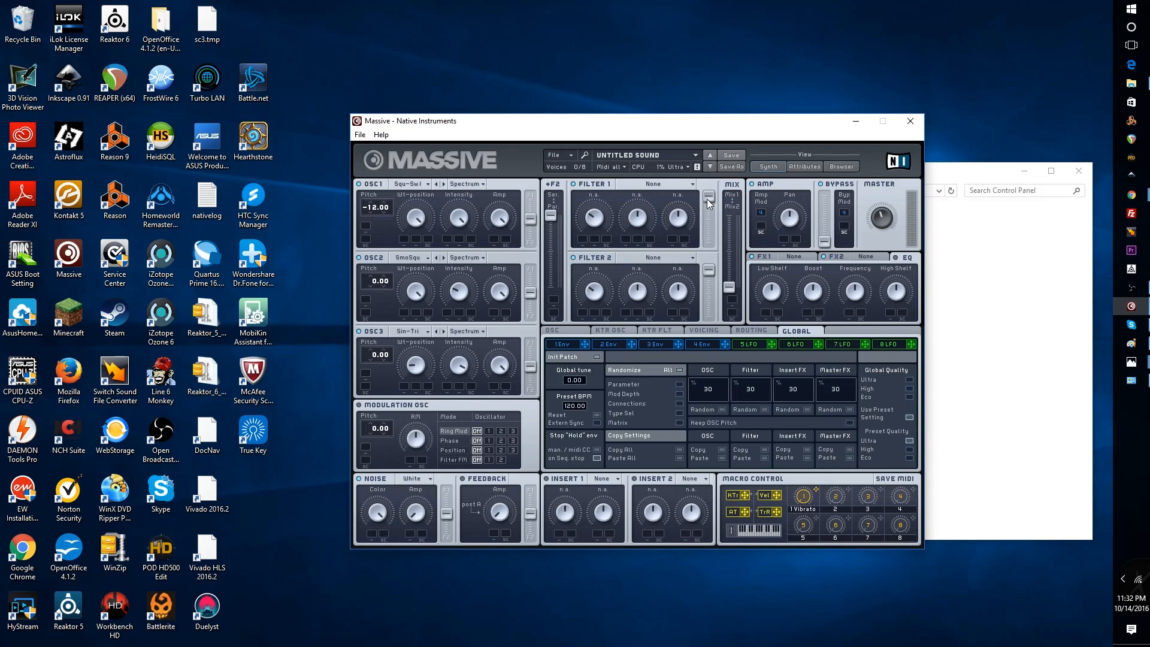
mouse_move(617, 270)
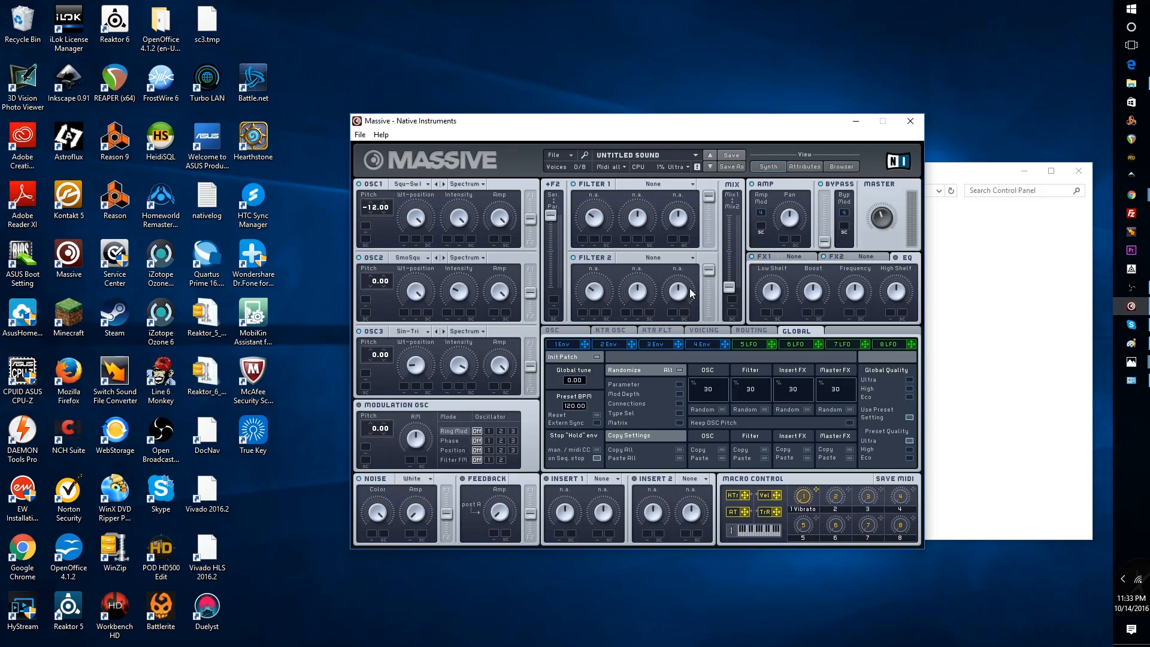
mouse_move(586, 298)
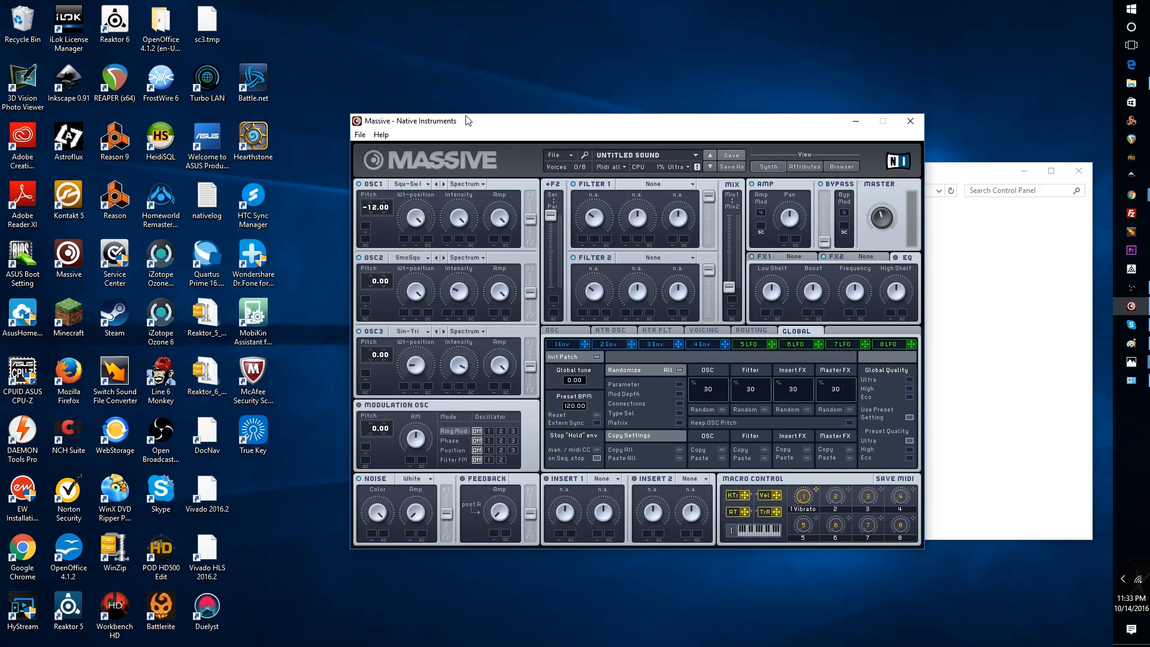
mouse_move(612, 222)
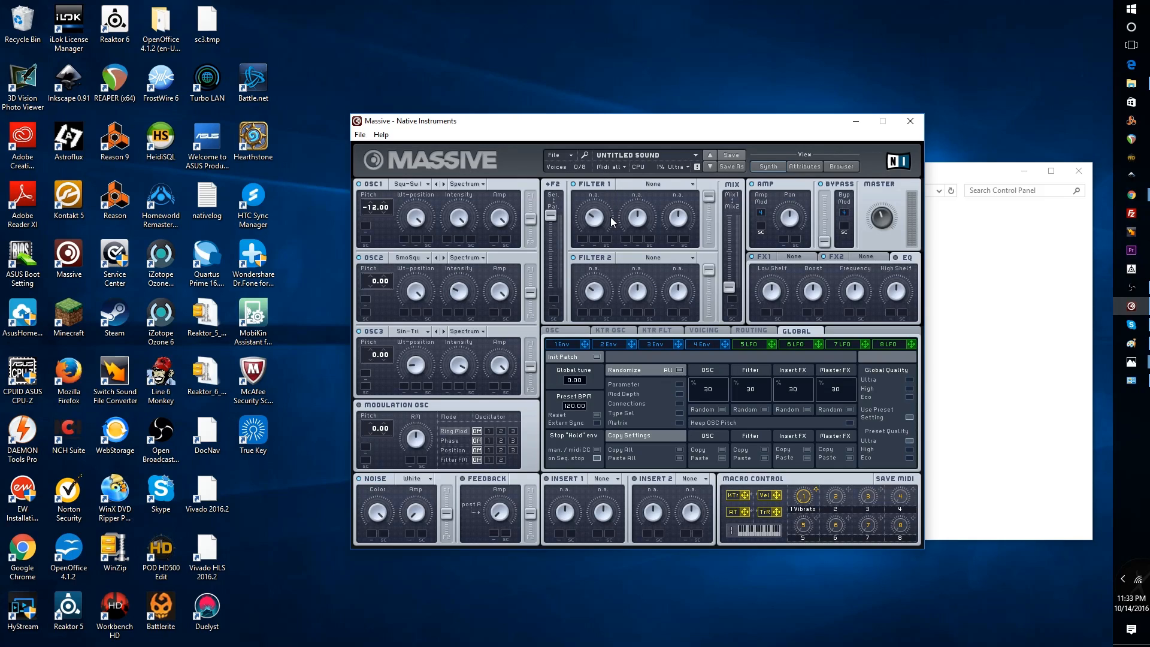
mouse_move(635, 294)
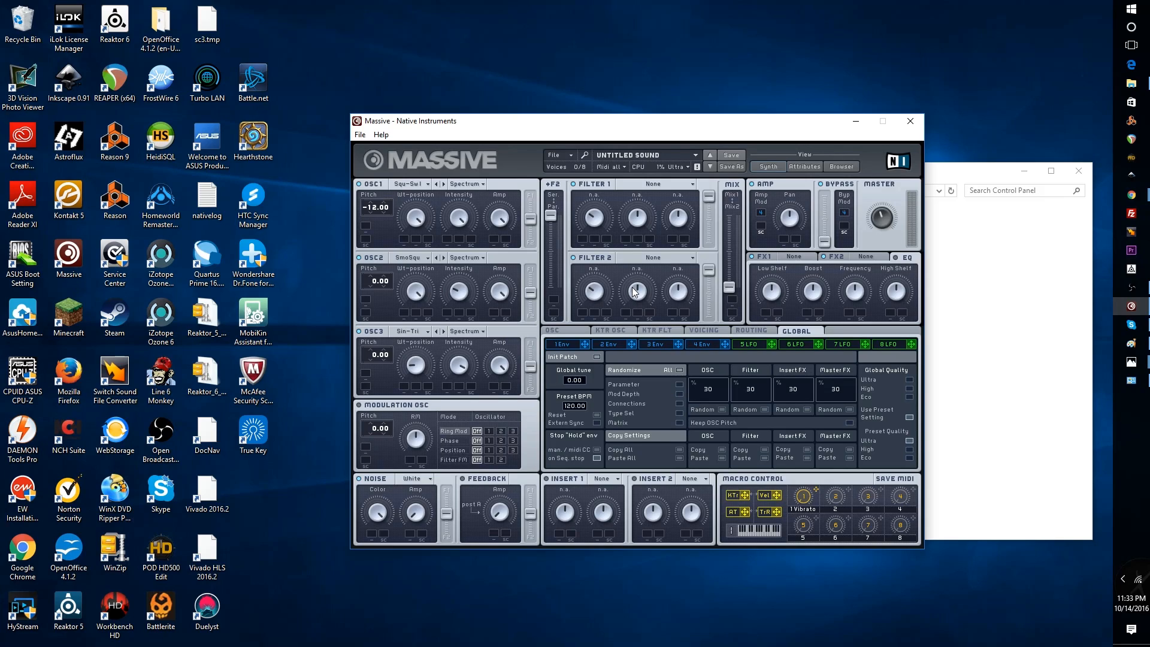
mouse_move(620, 336)
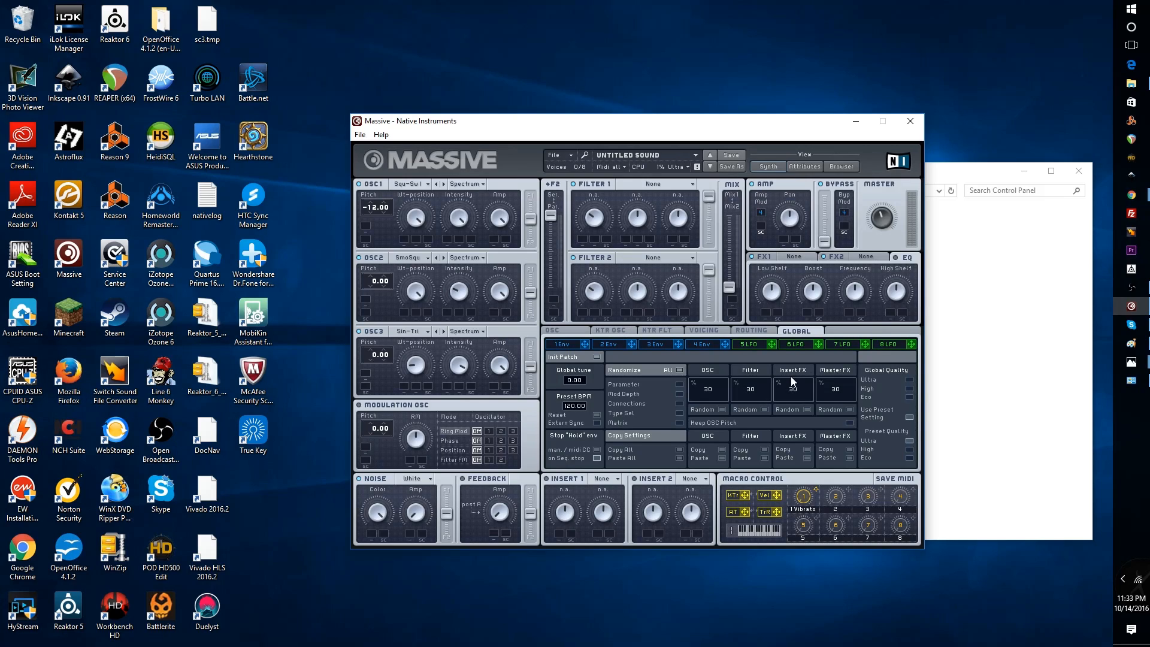
mouse_move(580, 428)
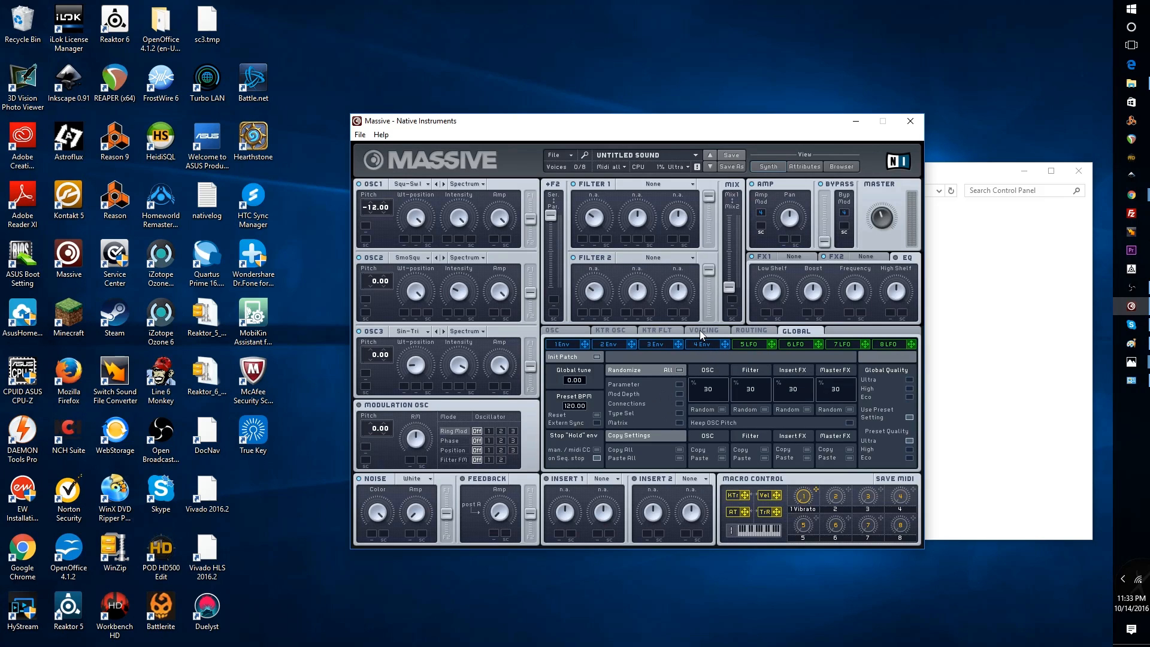
- In Voicing, enable unison Pan Position spreading for the eight voices
click(702, 330)
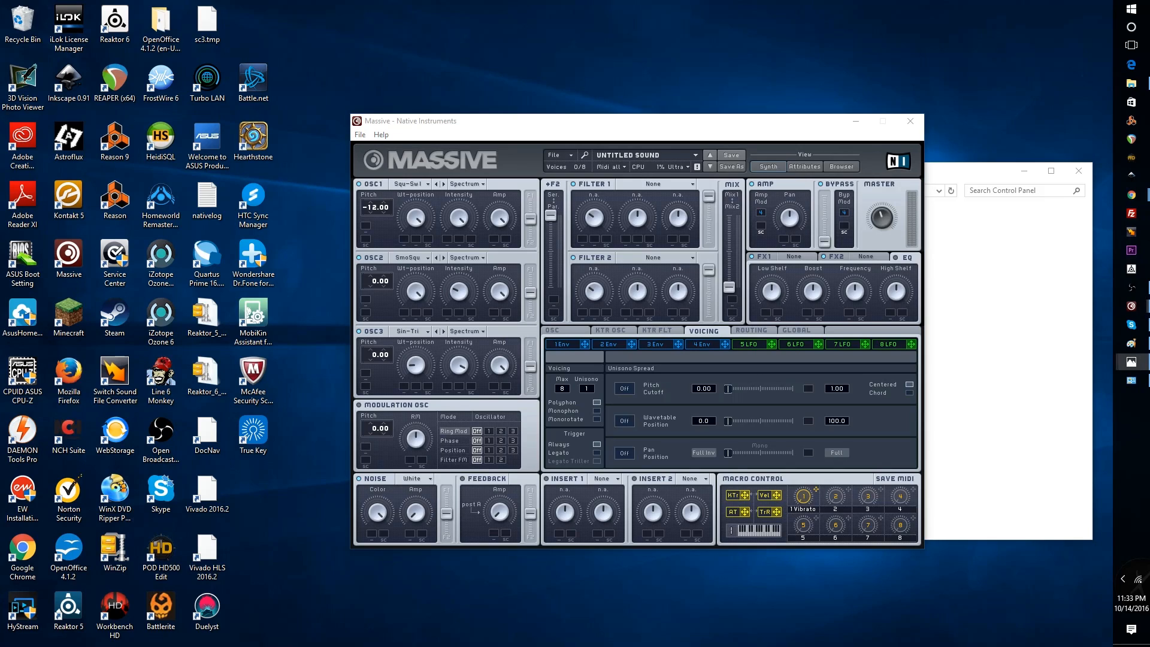
mouse_move(161, 199)
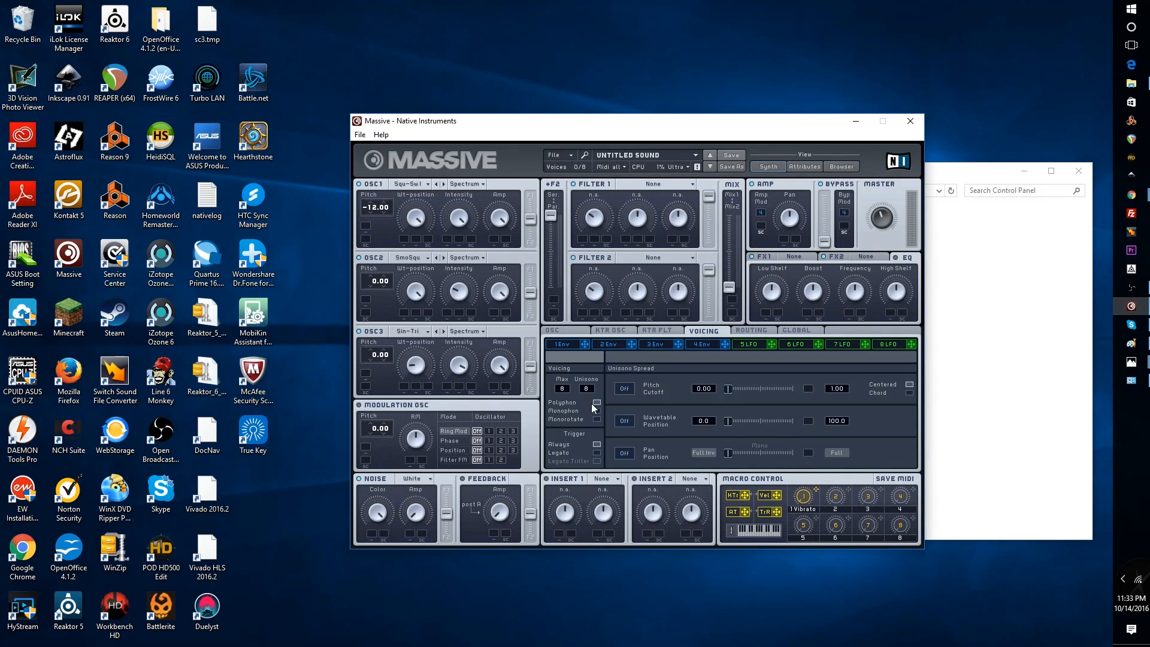
mouse_move(572, 395)
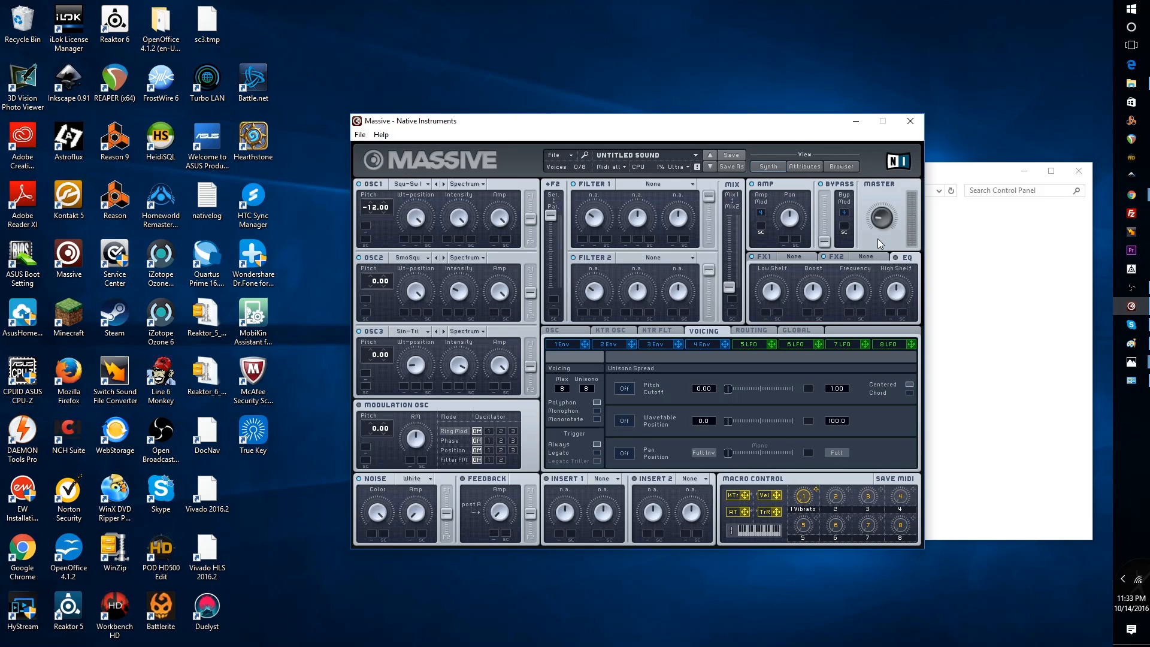
mouse_move(528, 320)
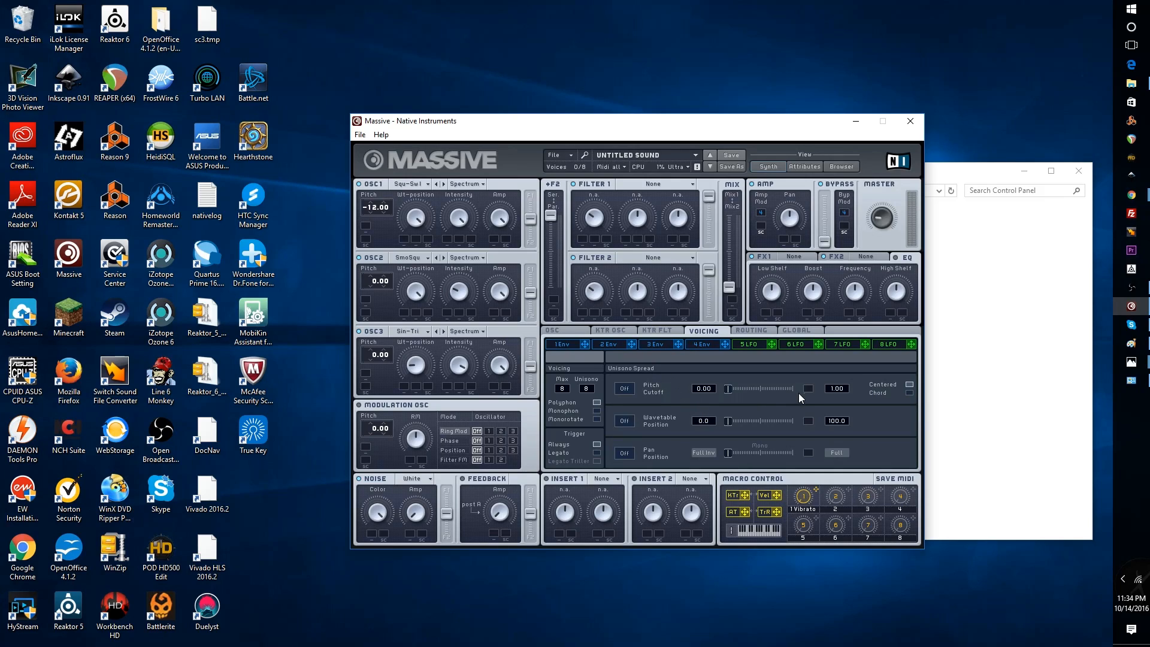
mouse_move(829, 396)
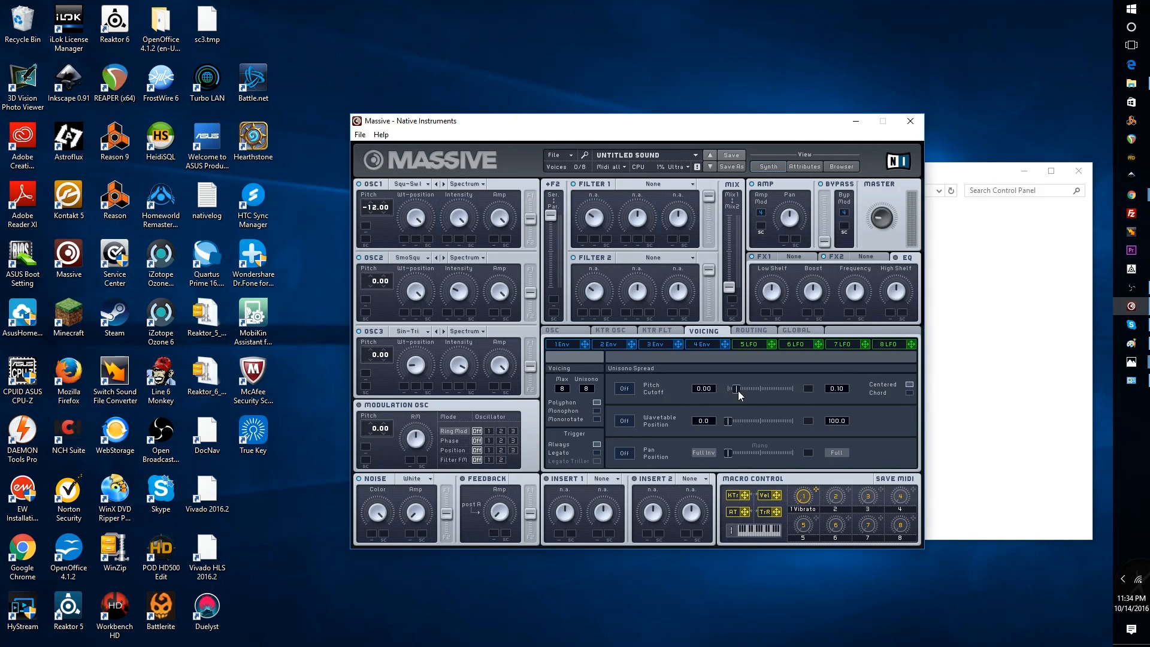
mouse_move(744, 396)
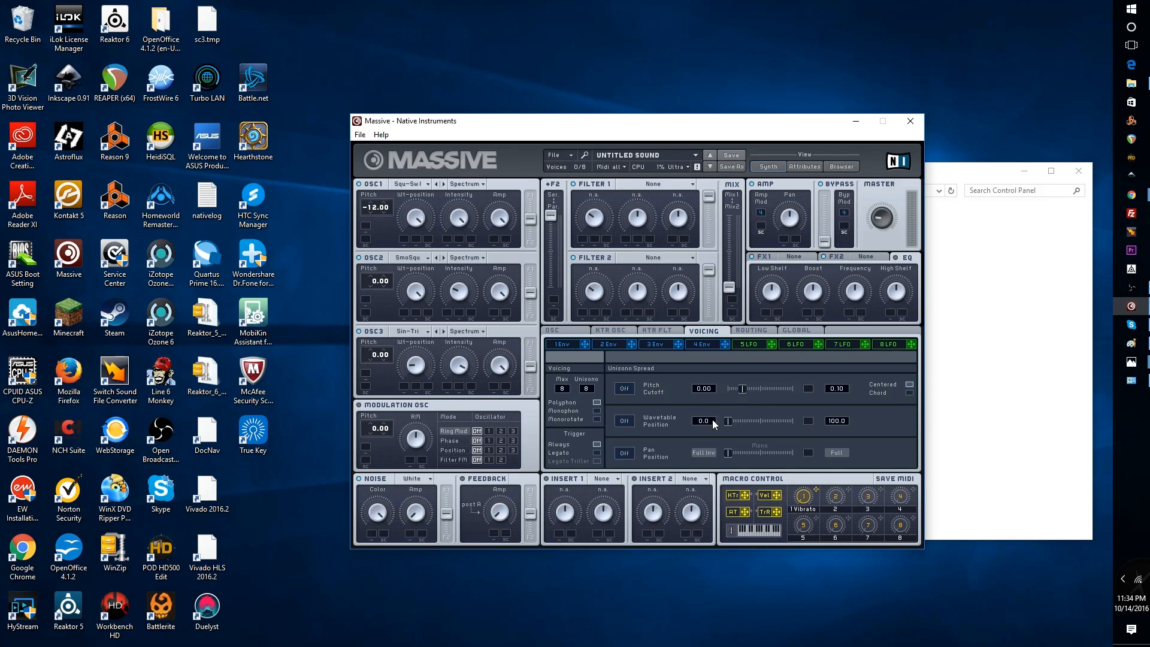
mouse_move(561, 434)
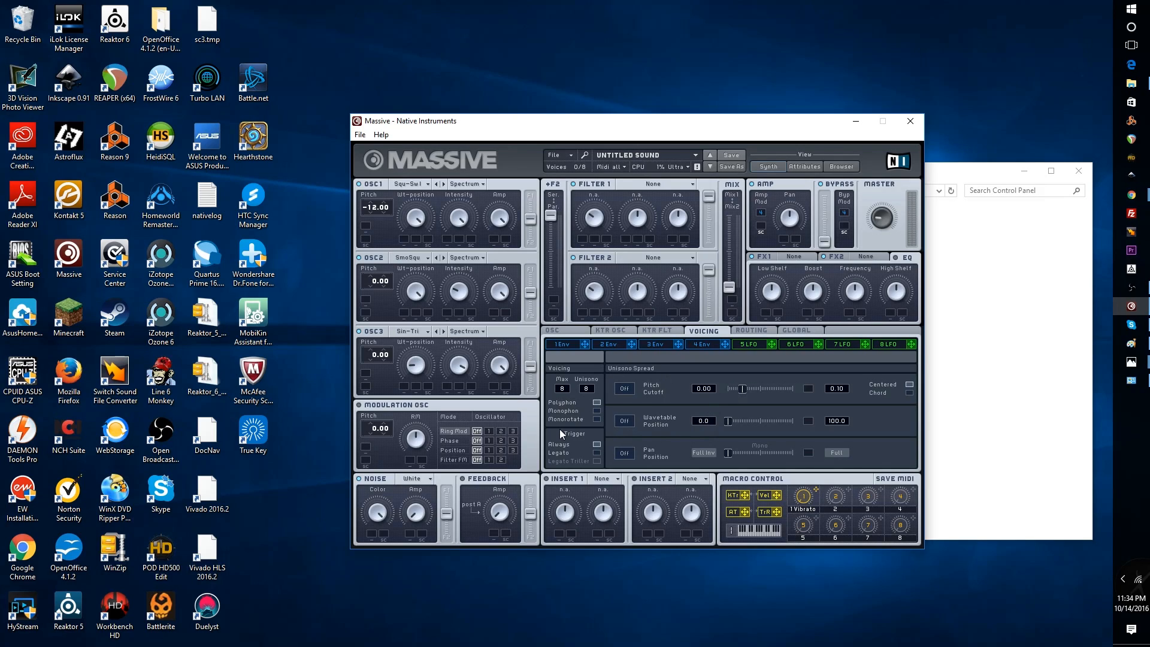
mouse_move(792, 397)
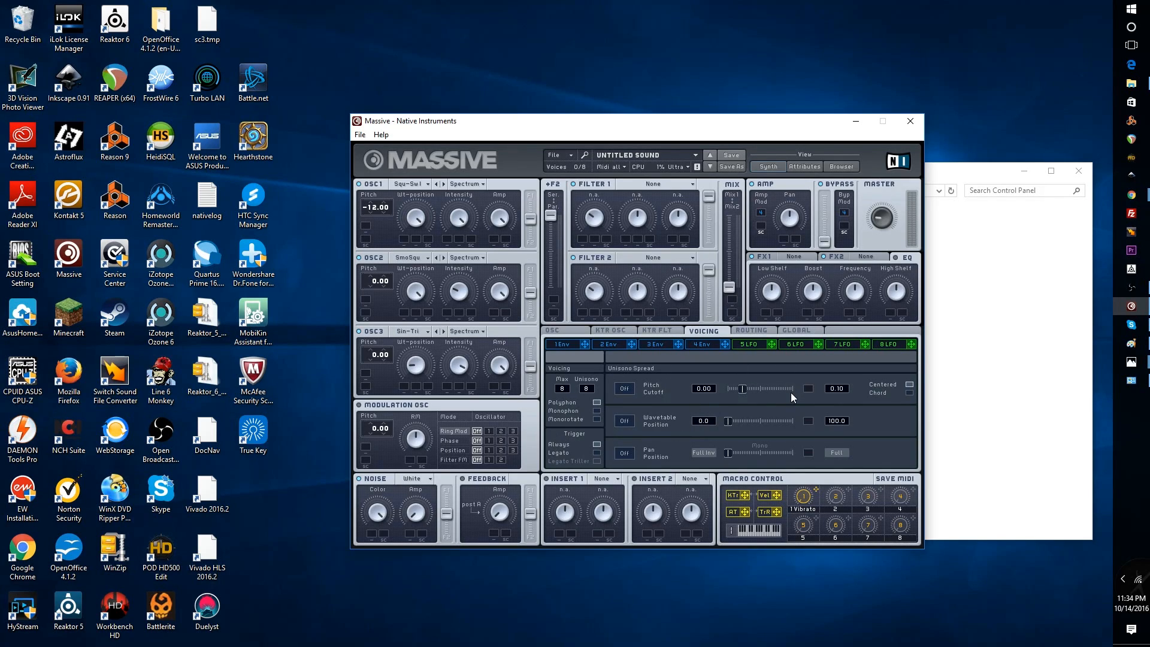
mouse_move(583, 437)
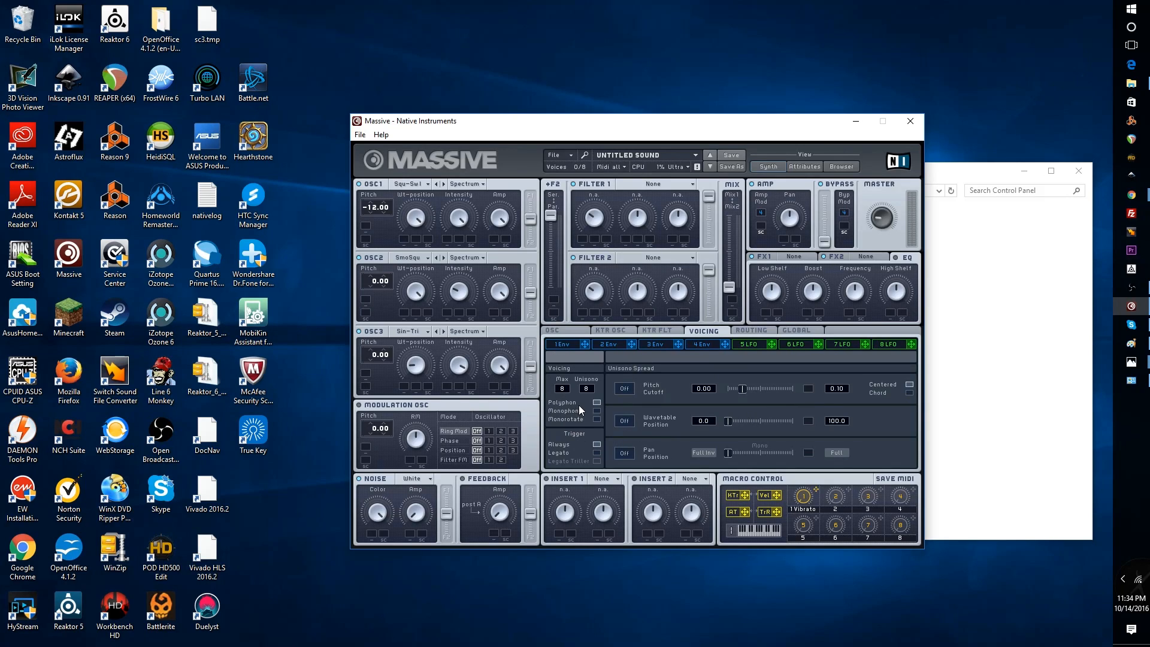
mouse_move(621, 453)
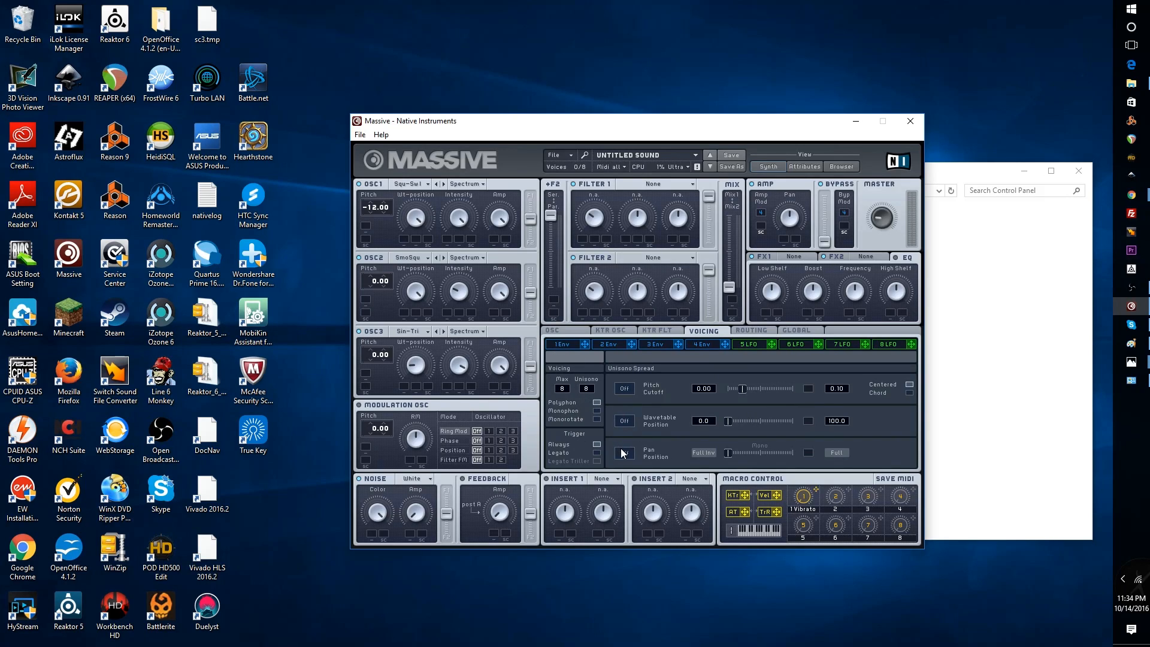
click(623, 452)
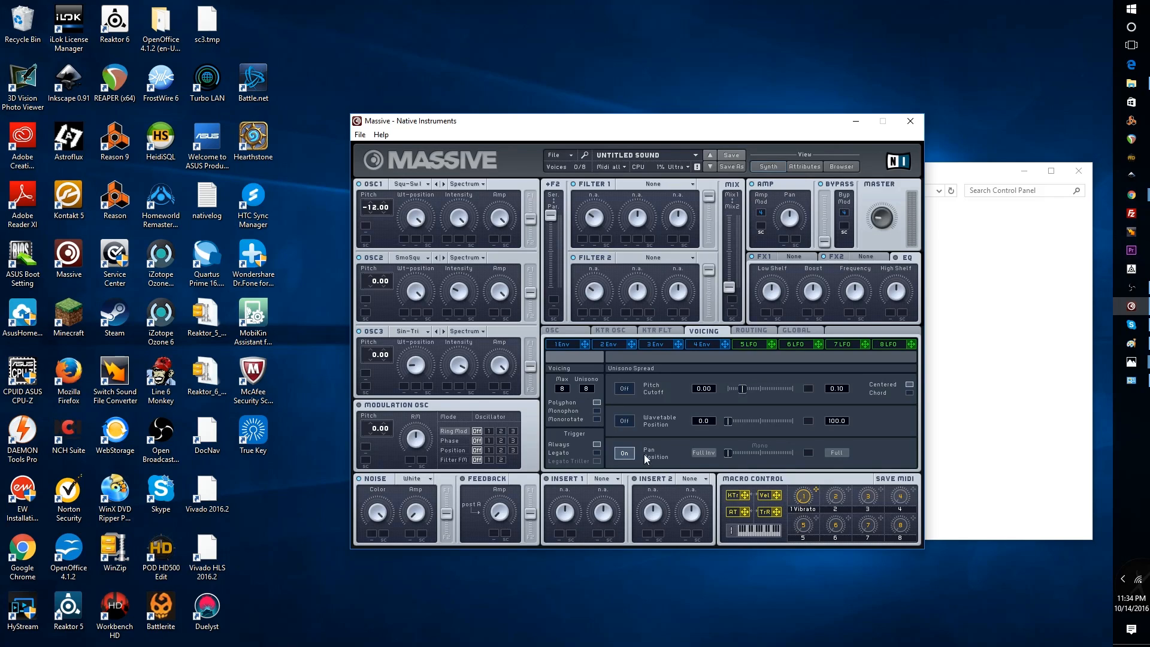
mouse_move(738, 464)
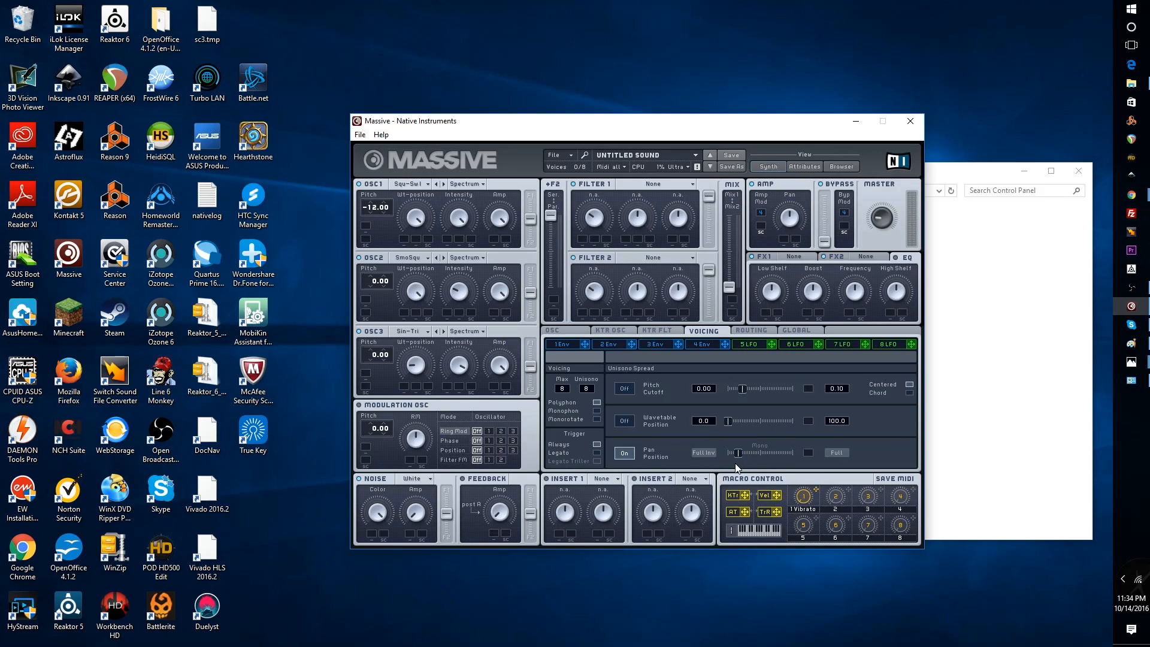
mouse_move(458, 414)
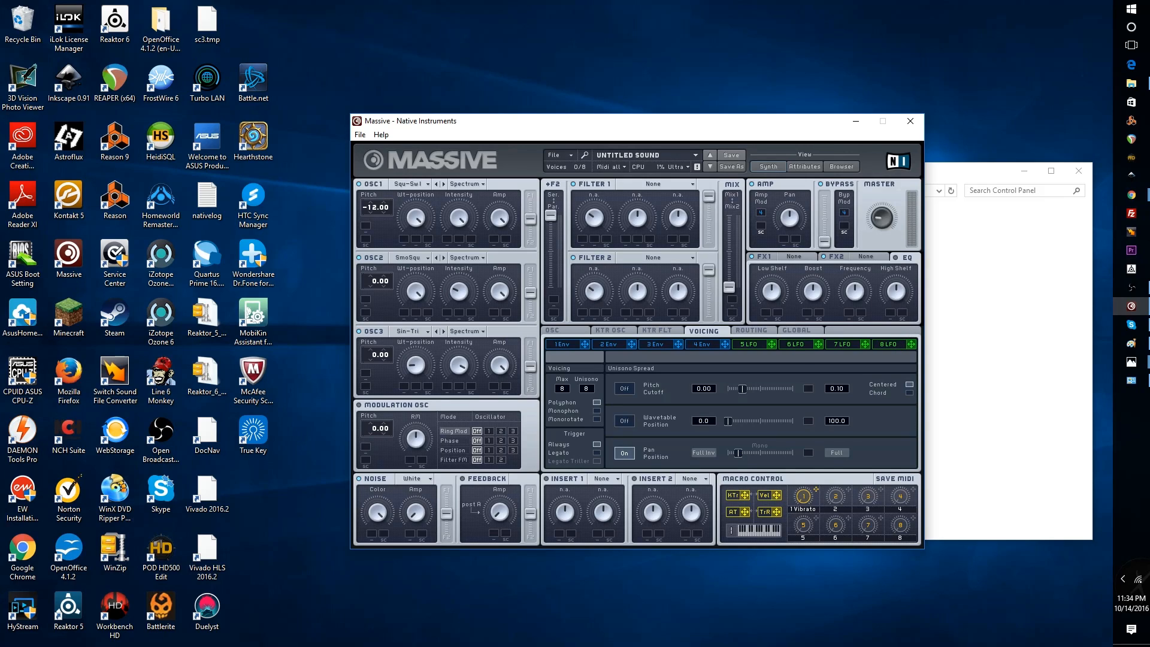
- Open the eighth LFO's settings
click(888, 344)
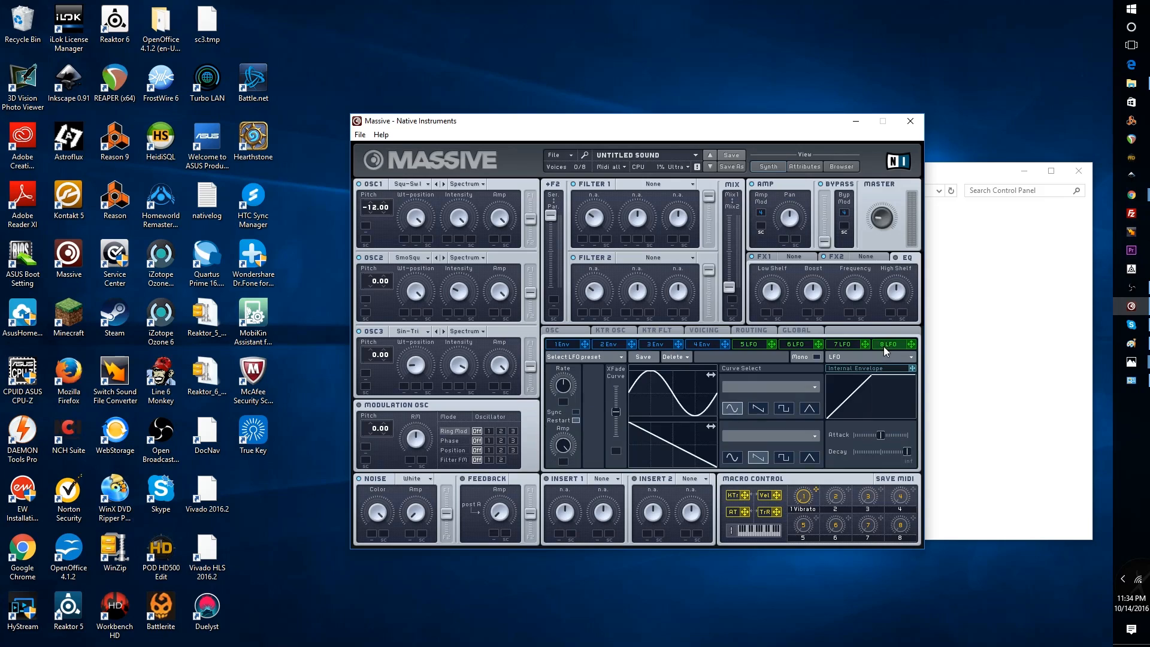
mouse_move(896, 383)
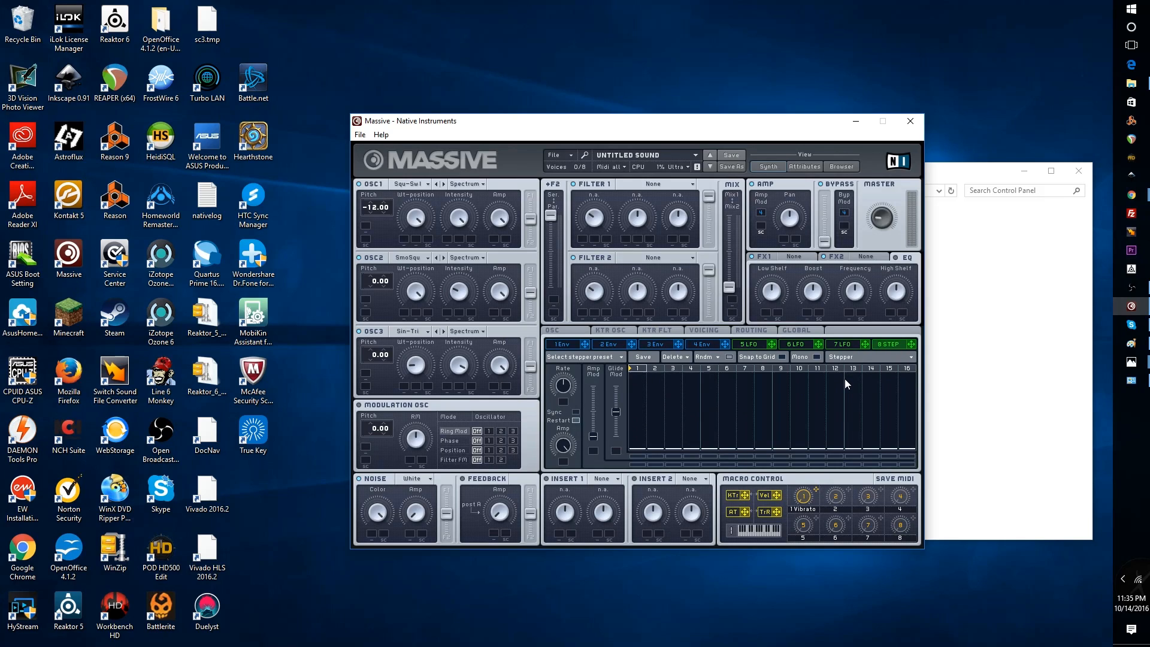
mouse_move(572, 428)
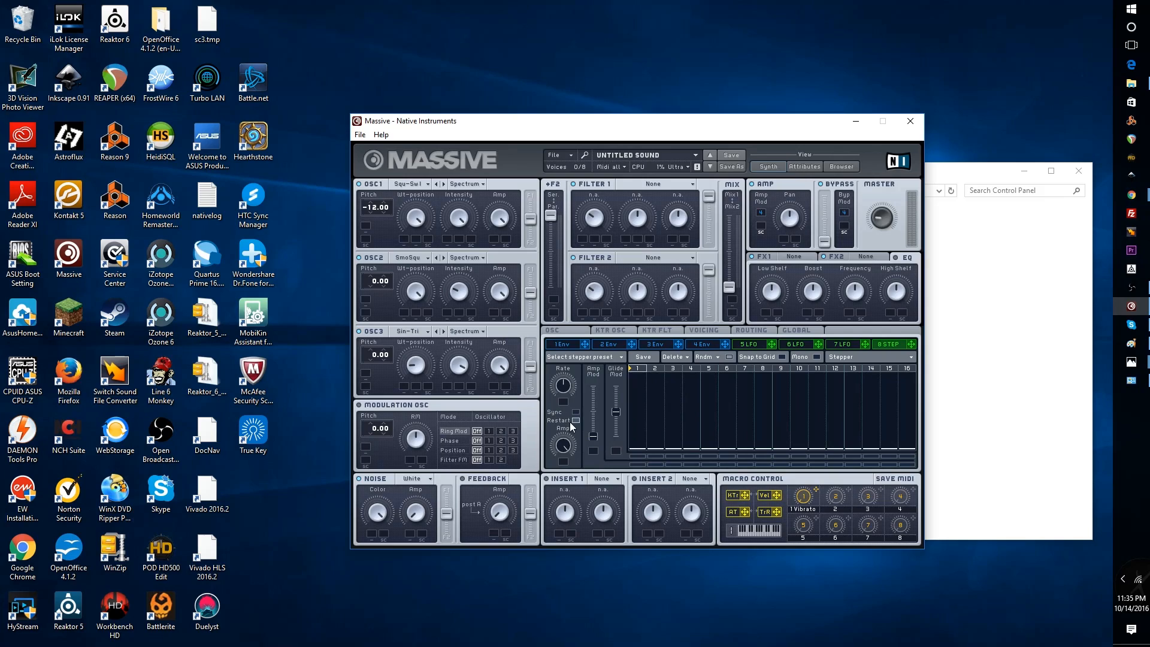
mouse_move(579, 418)
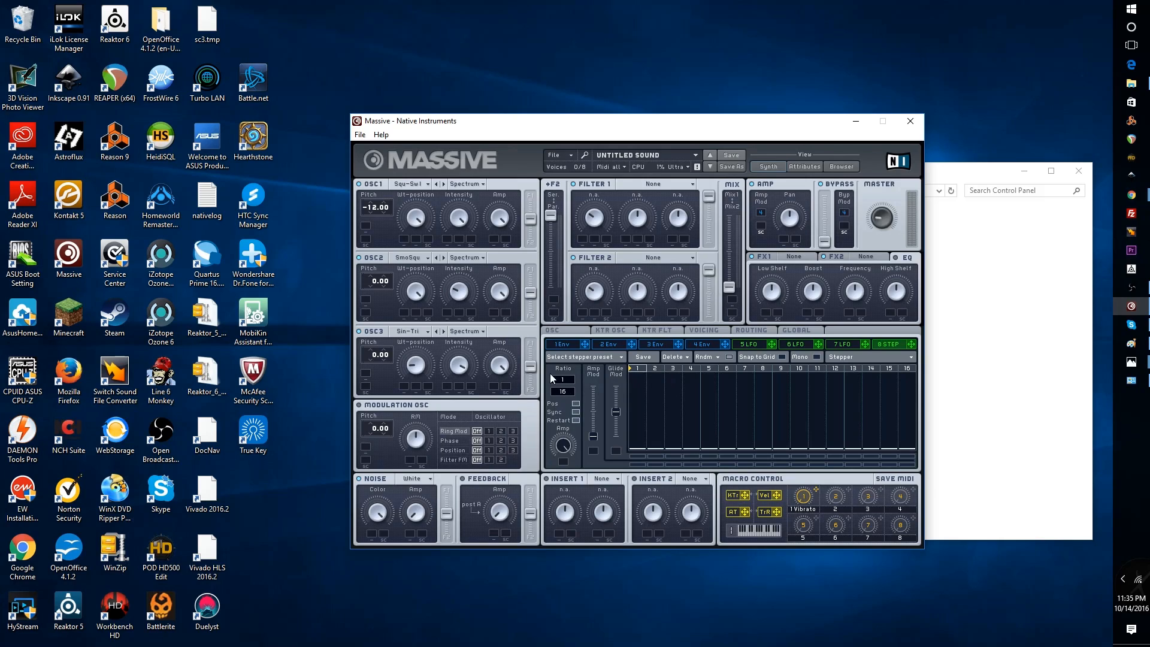
mouse_move(578, 430)
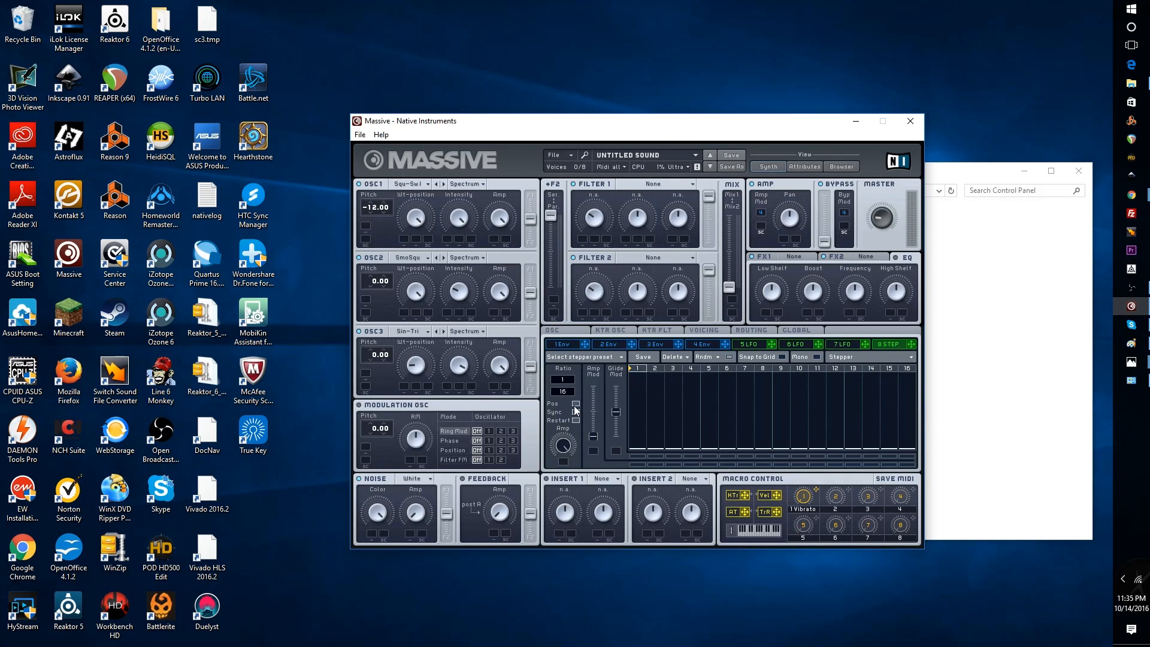
mouse_move(575, 412)
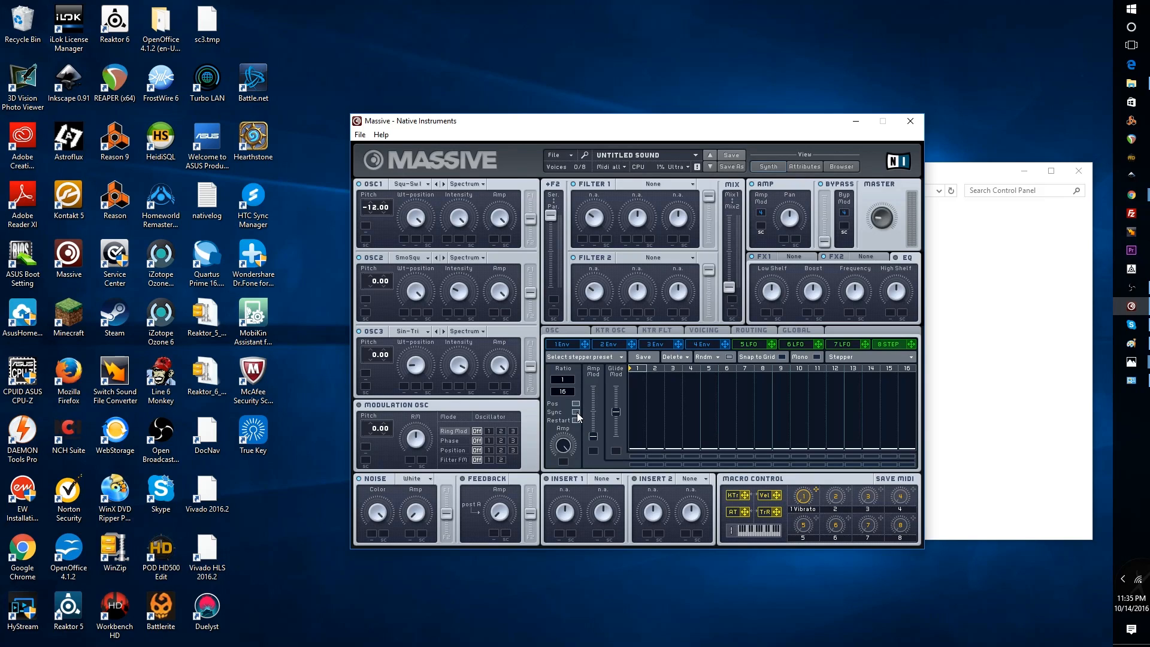
mouse_move(653, 447)
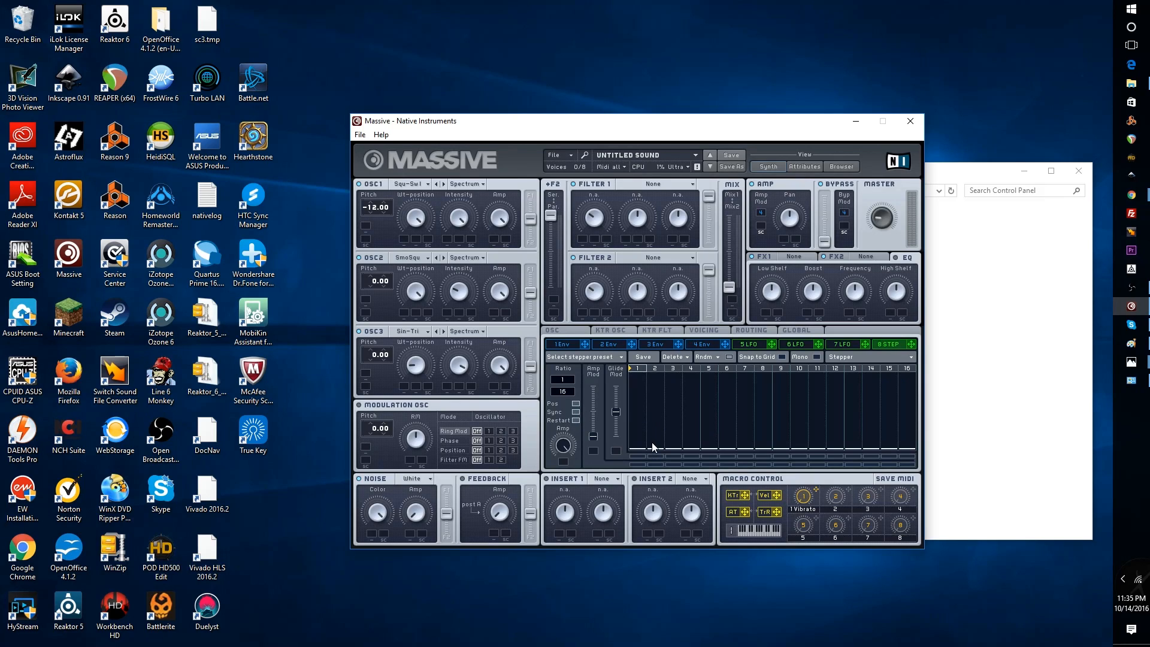
mouse_move(674, 457)
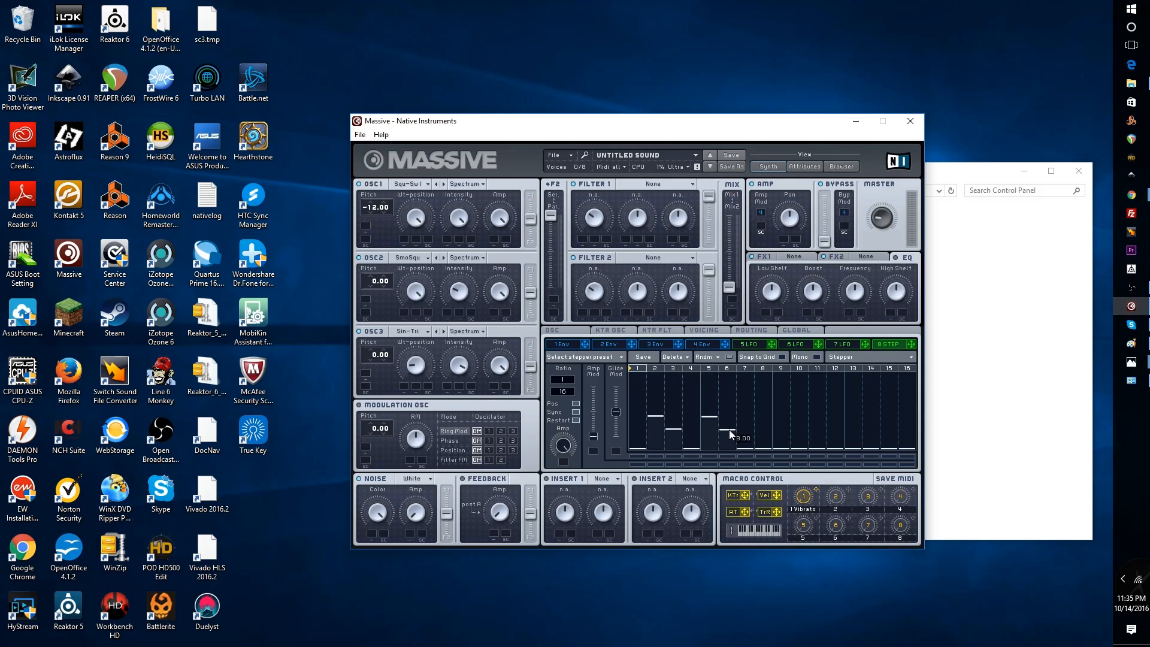
mouse_move(765, 429)
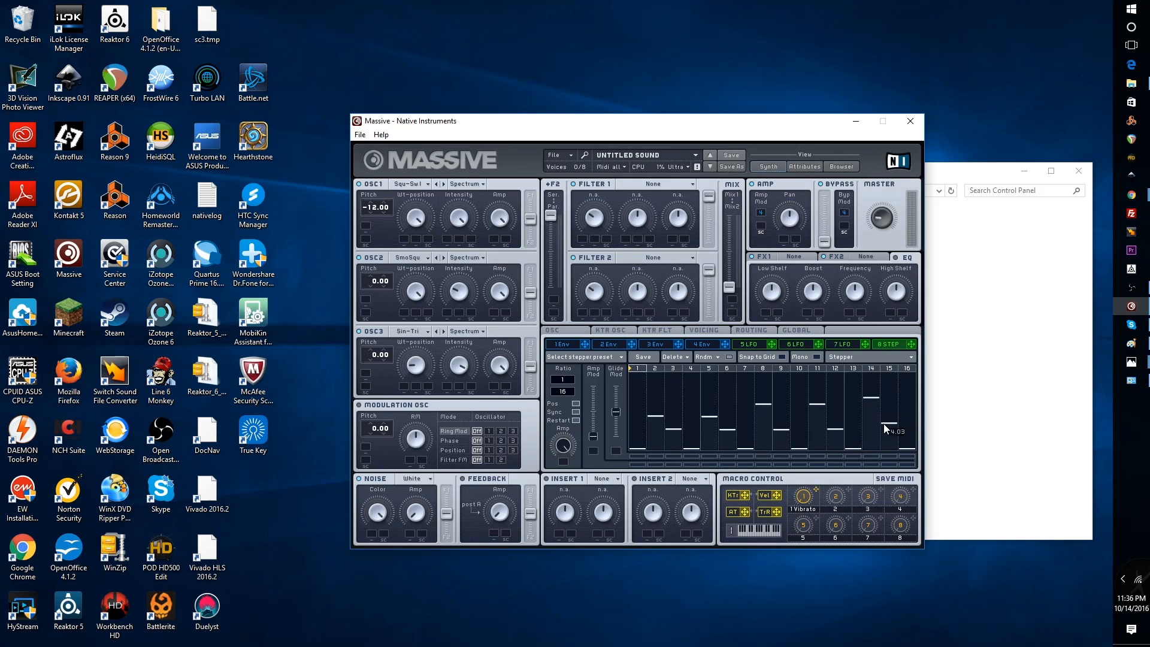
mouse_move(846, 461)
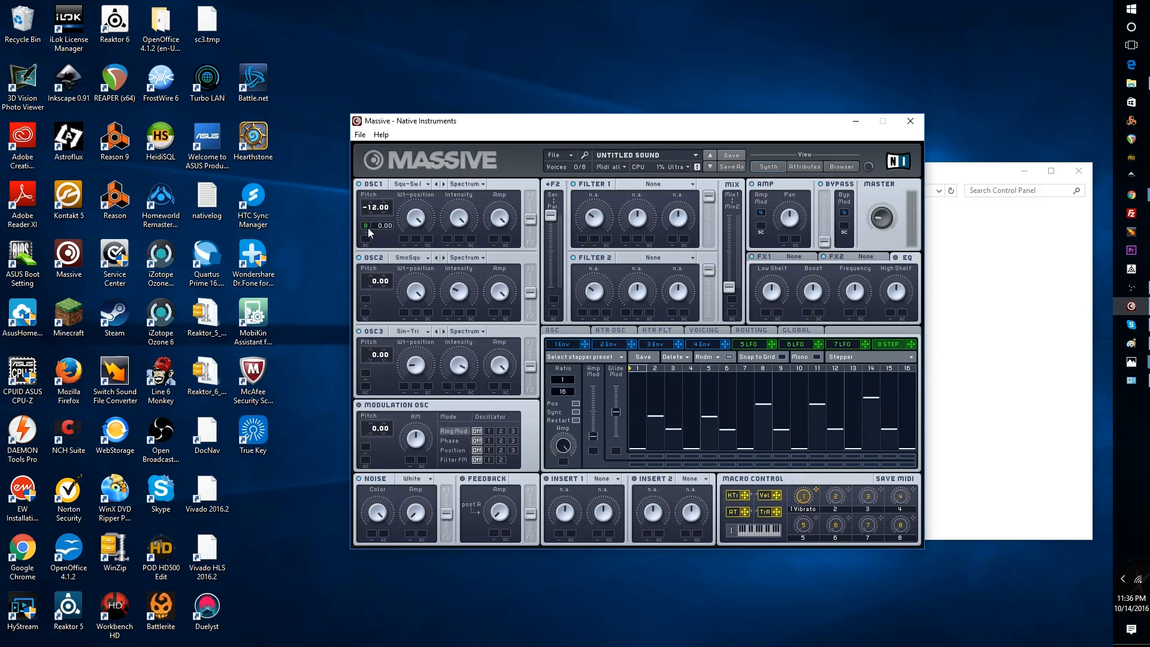
mouse_move(395, 236)
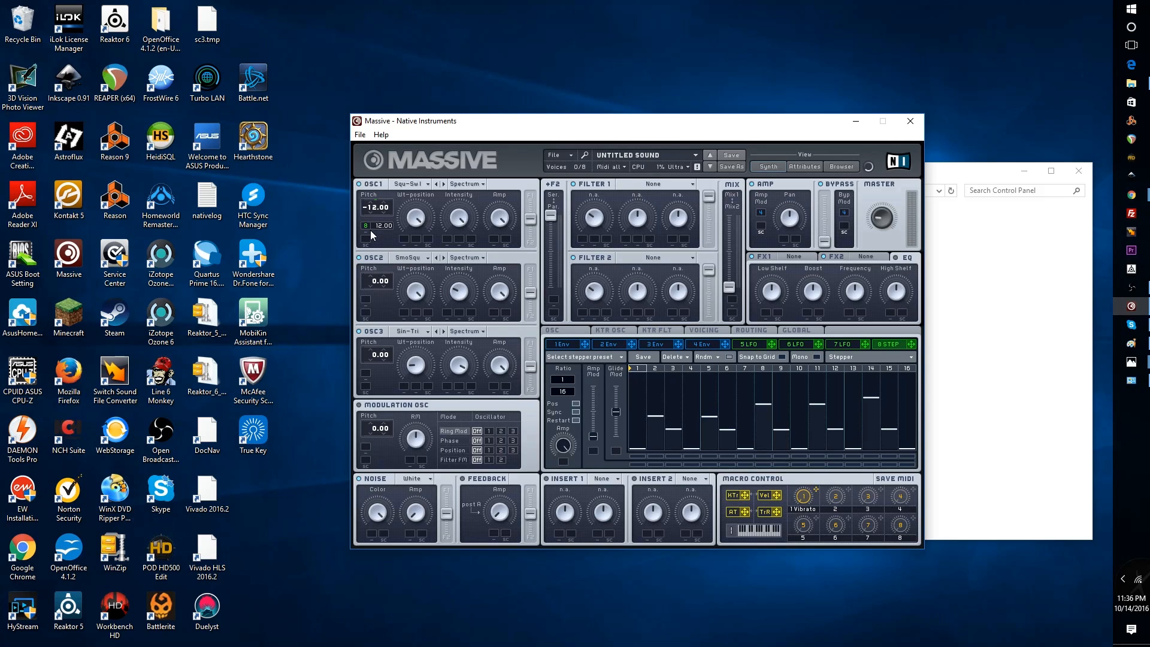
mouse_move(408, 241)
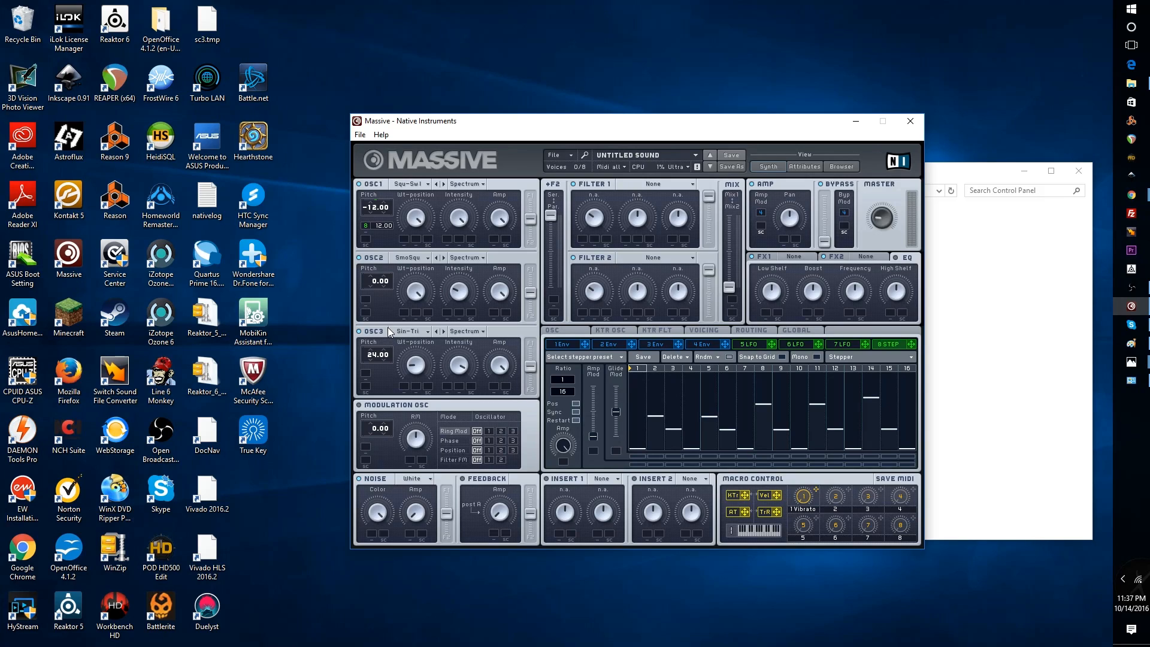
mouse_move(408, 381)
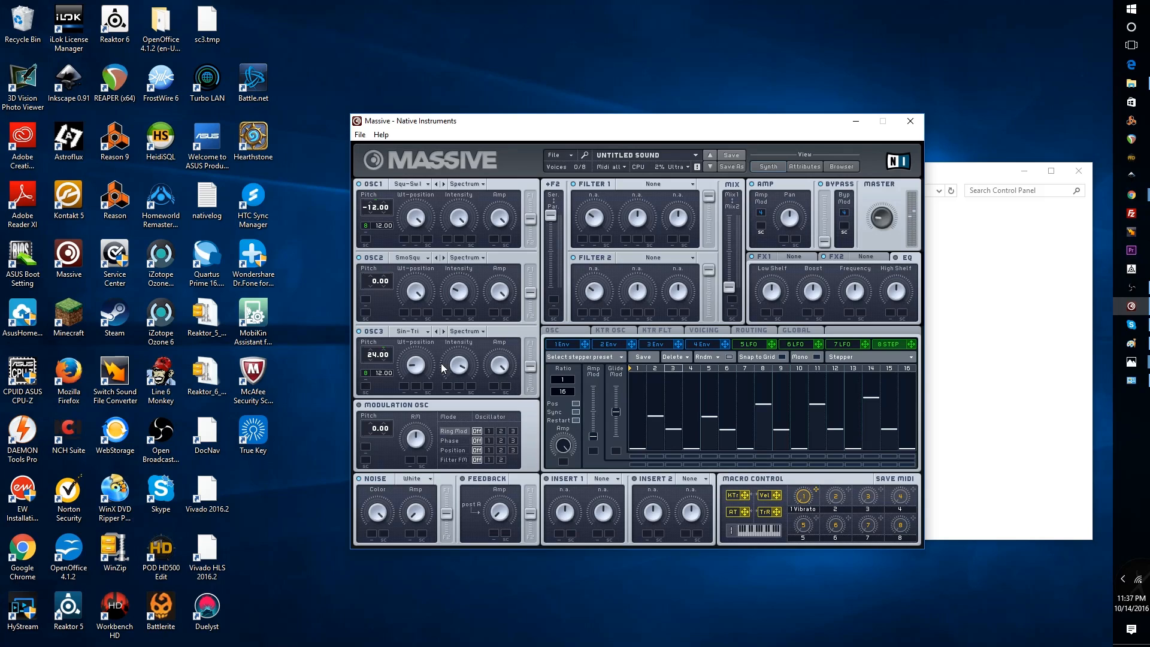
mouse_move(380, 402)
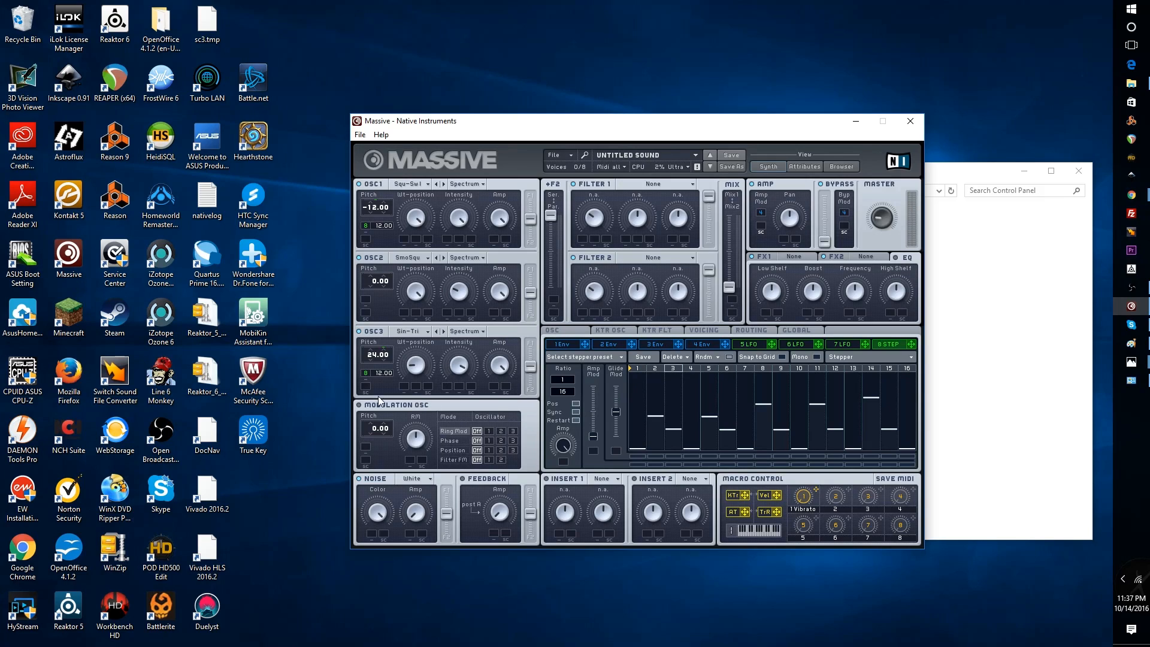
mouse_move(367, 215)
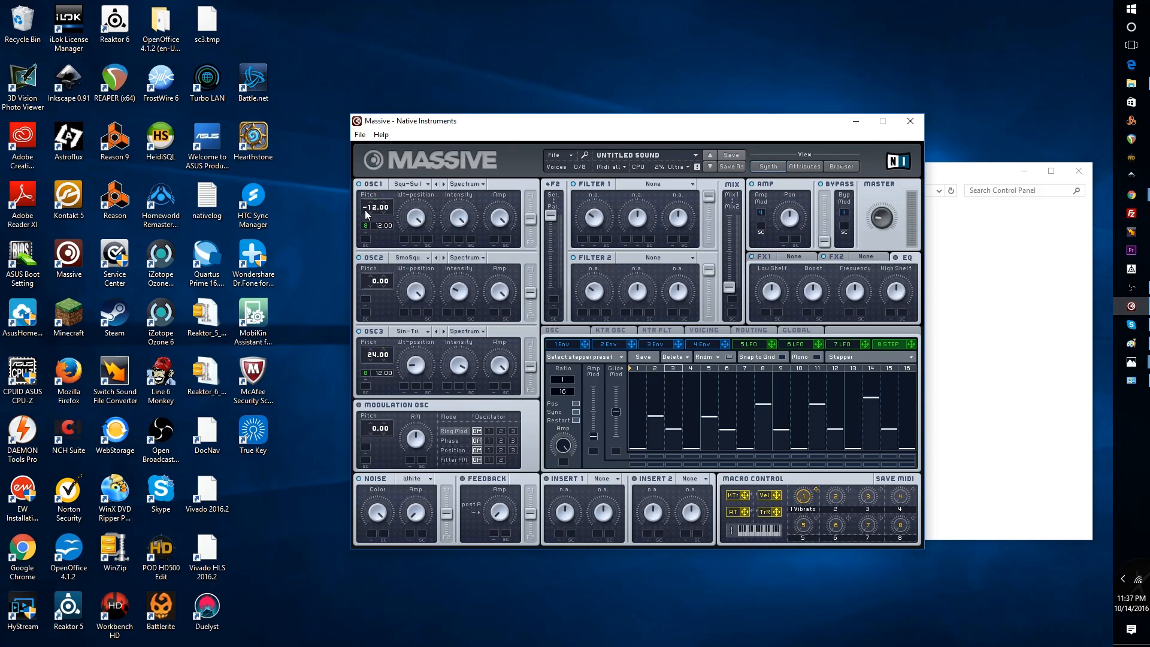
mouse_move(545, 311)
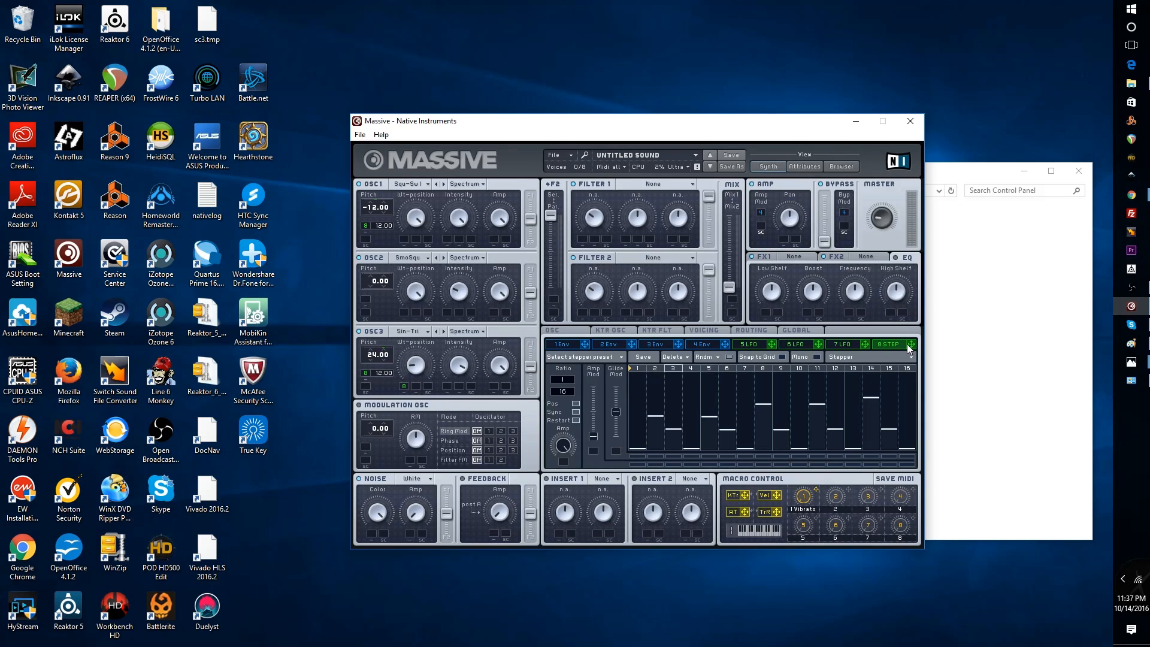
mouse_move(403, 392)
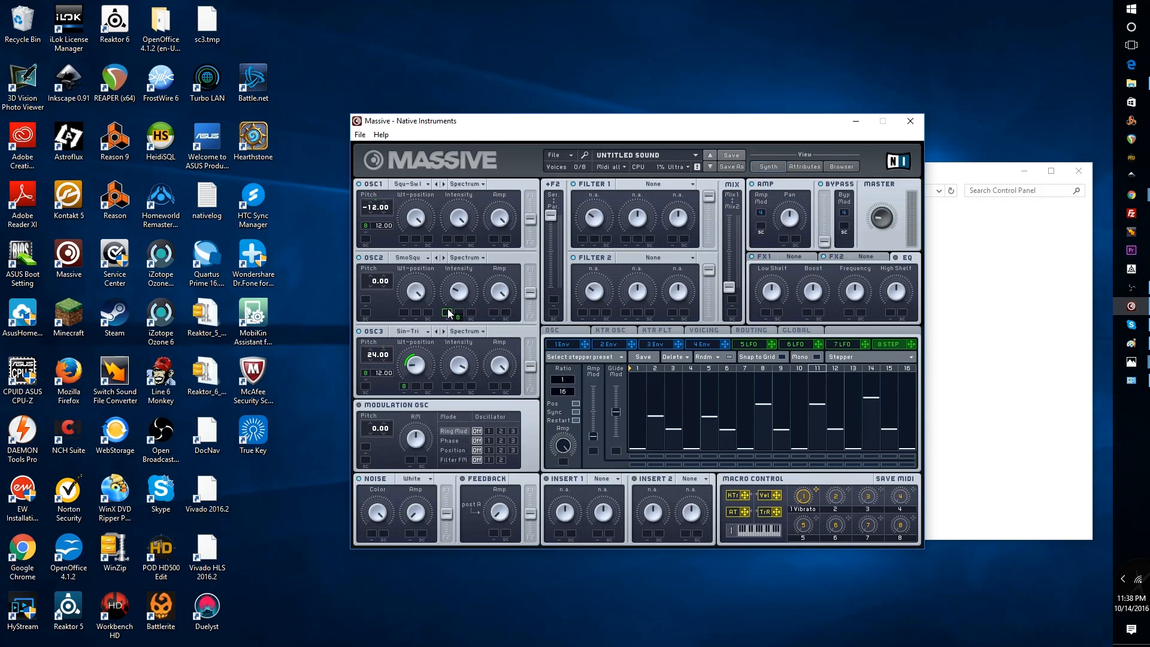
mouse_move(453, 323)
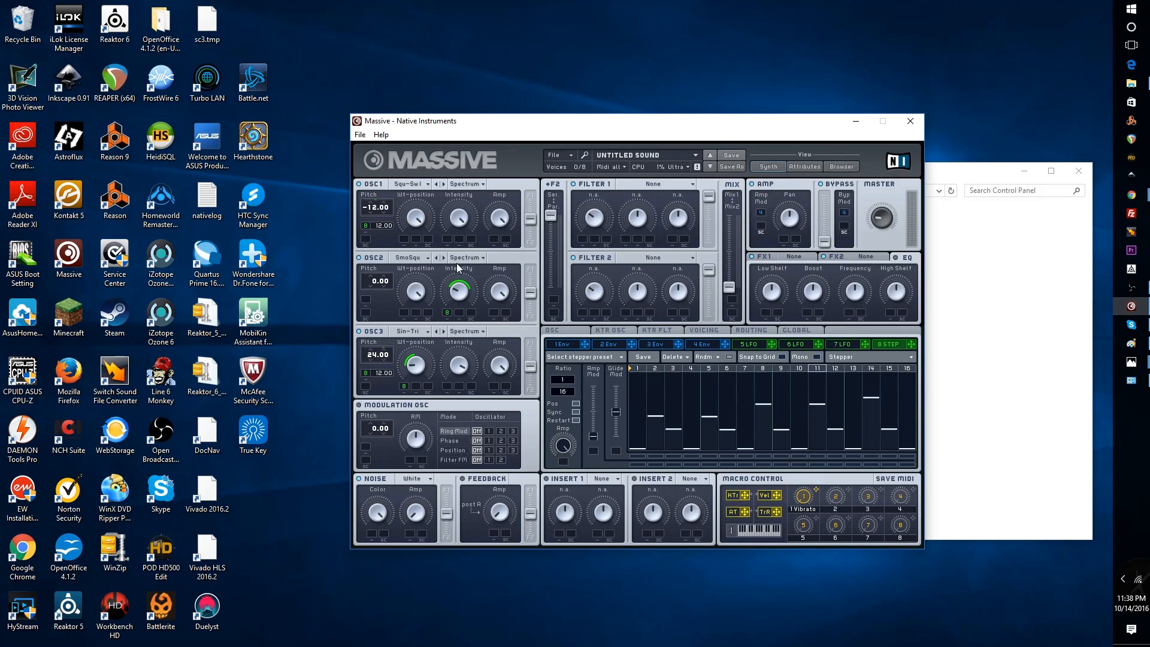
- Switch oscillator 2 to Formant mode
click(466, 257)
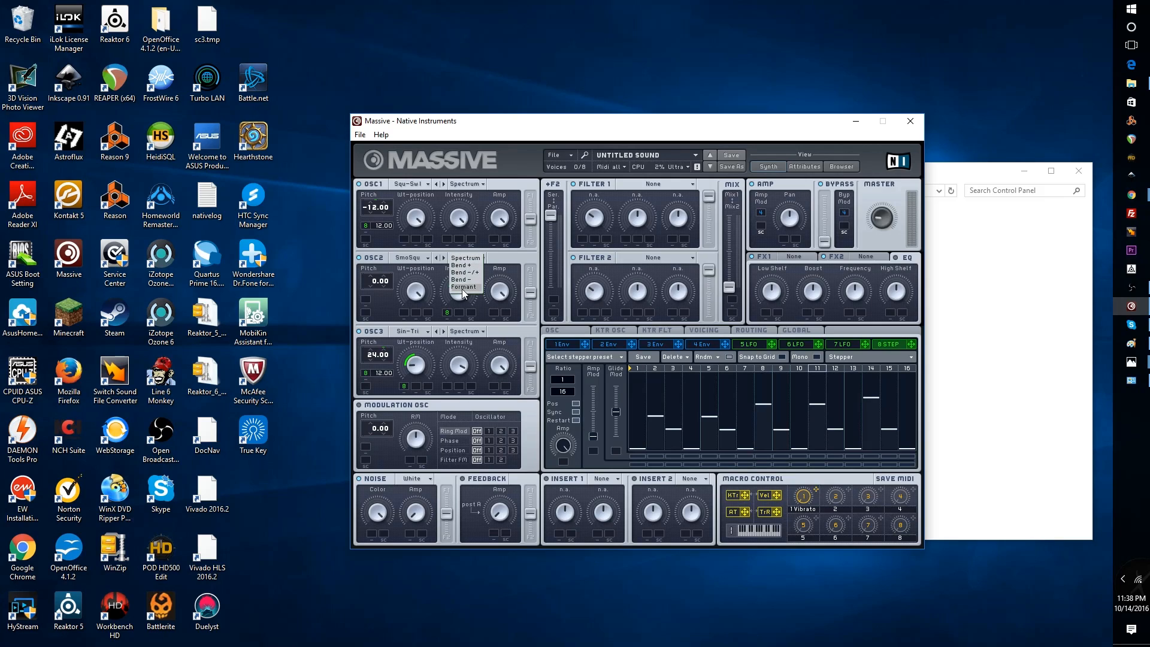
click(464, 287)
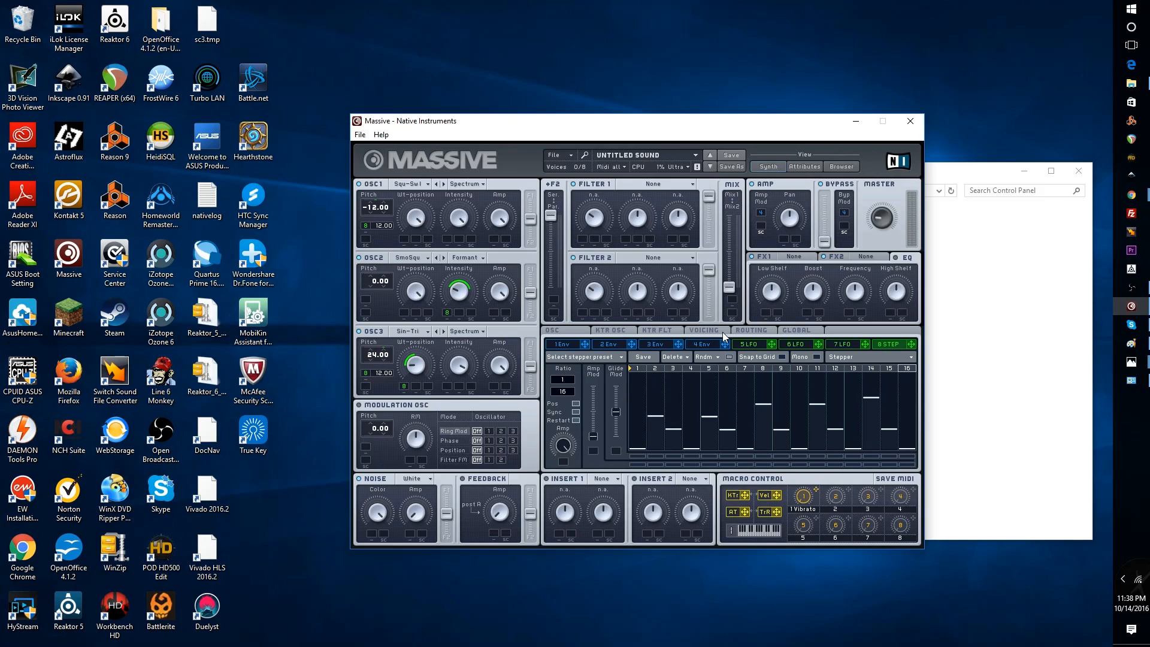
mouse_move(539, 306)
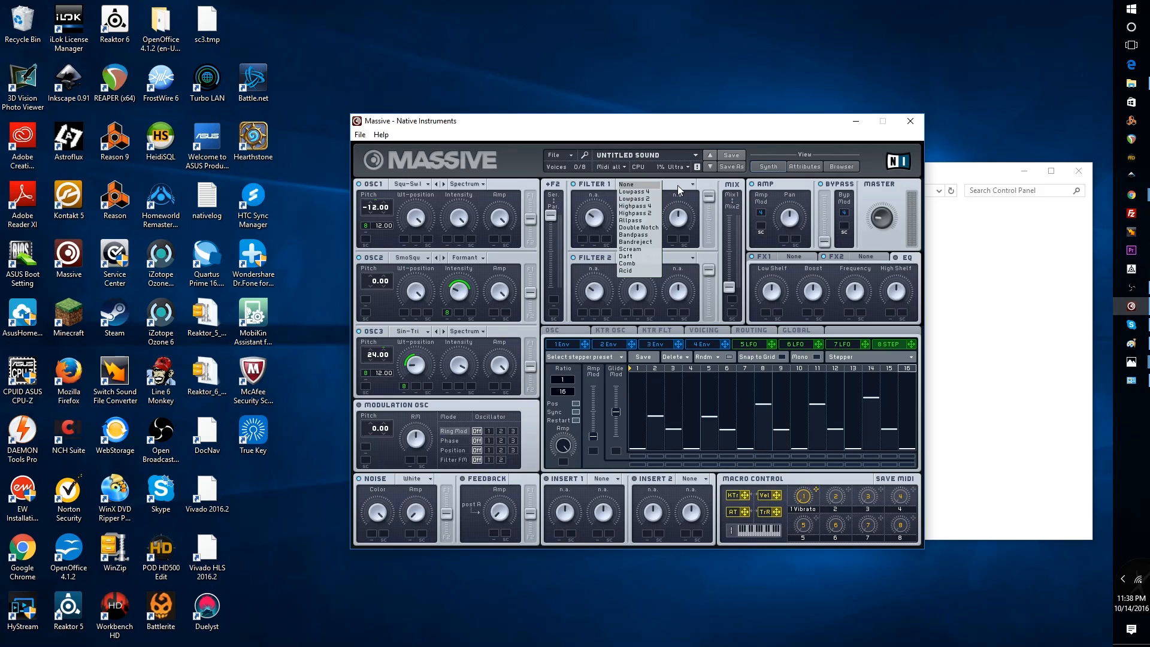
mouse_move(638, 228)
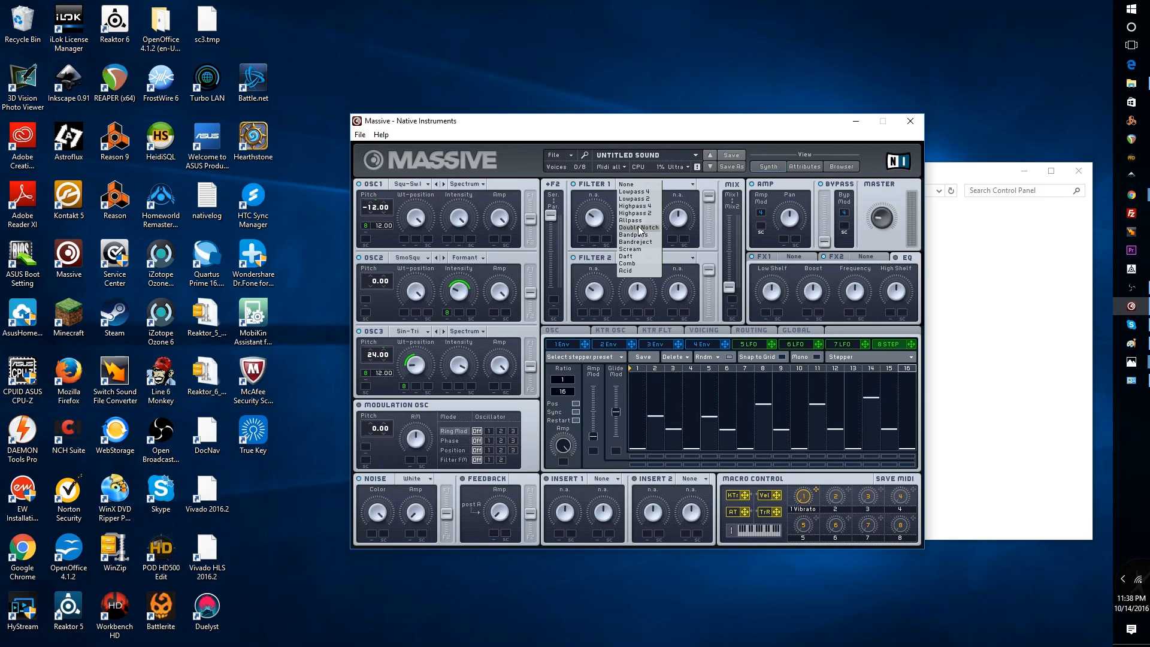
mouse_move(636, 242)
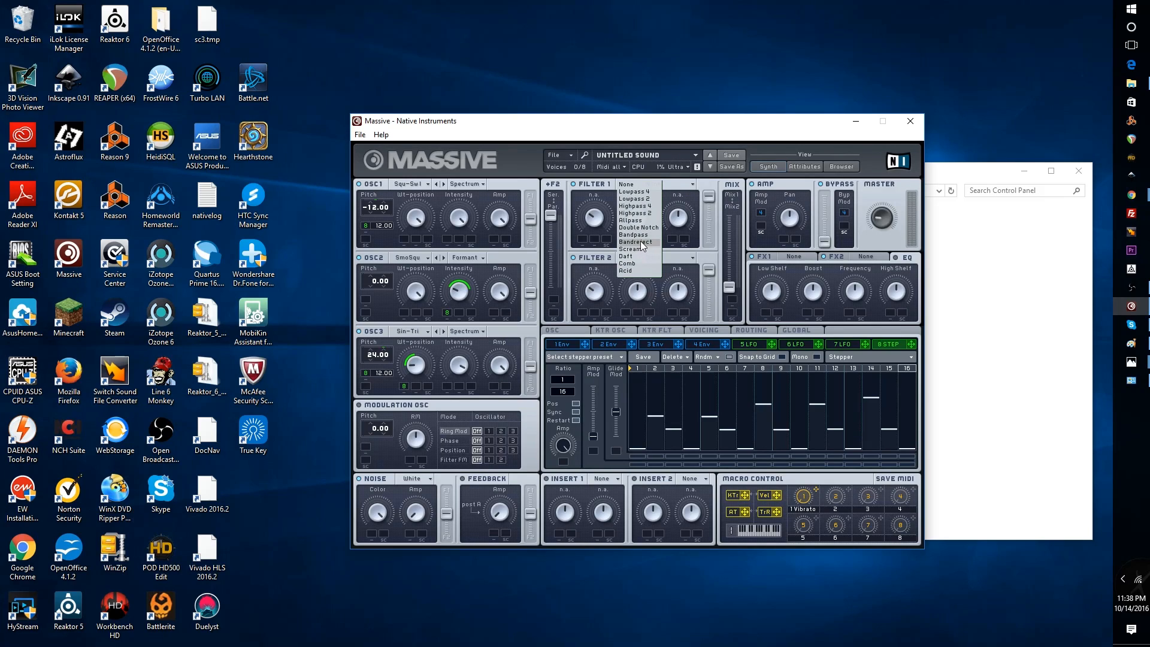
- Set Filter 1 type to Bandreject
click(634, 242)
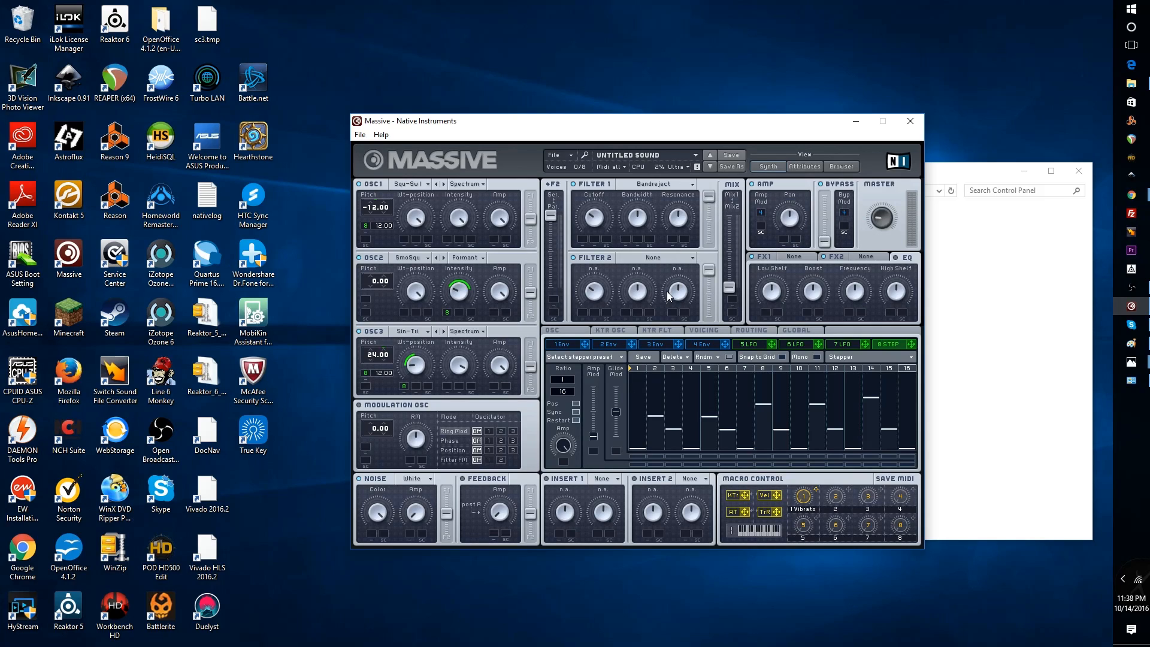
mouse_move(648, 321)
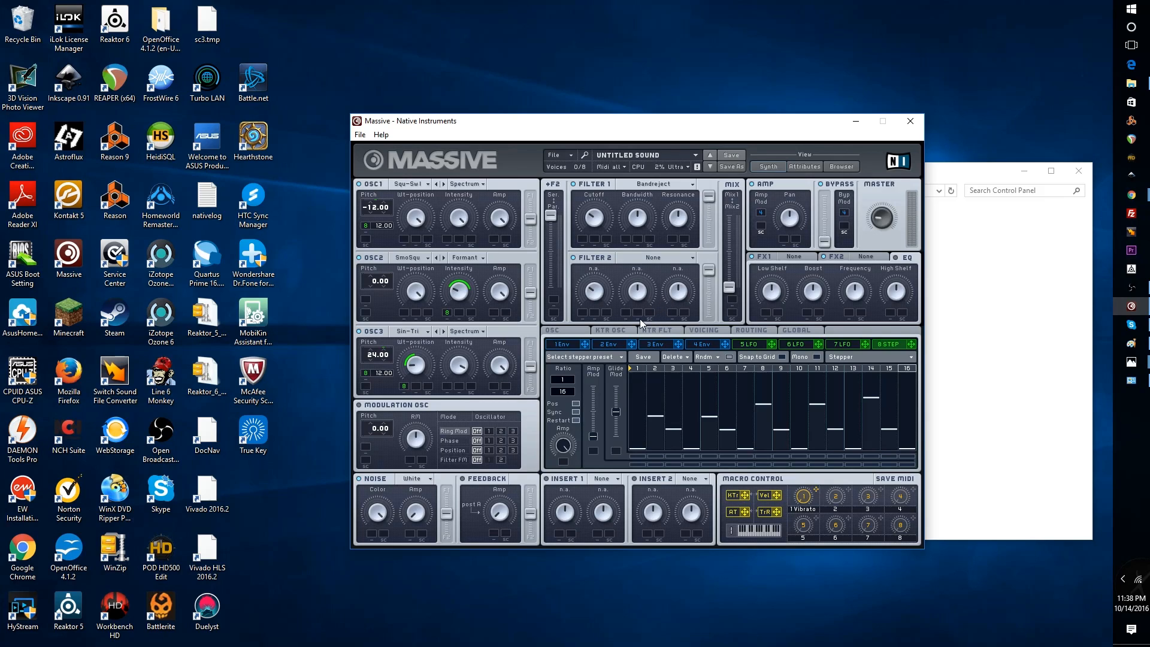
mouse_move(663, 331)
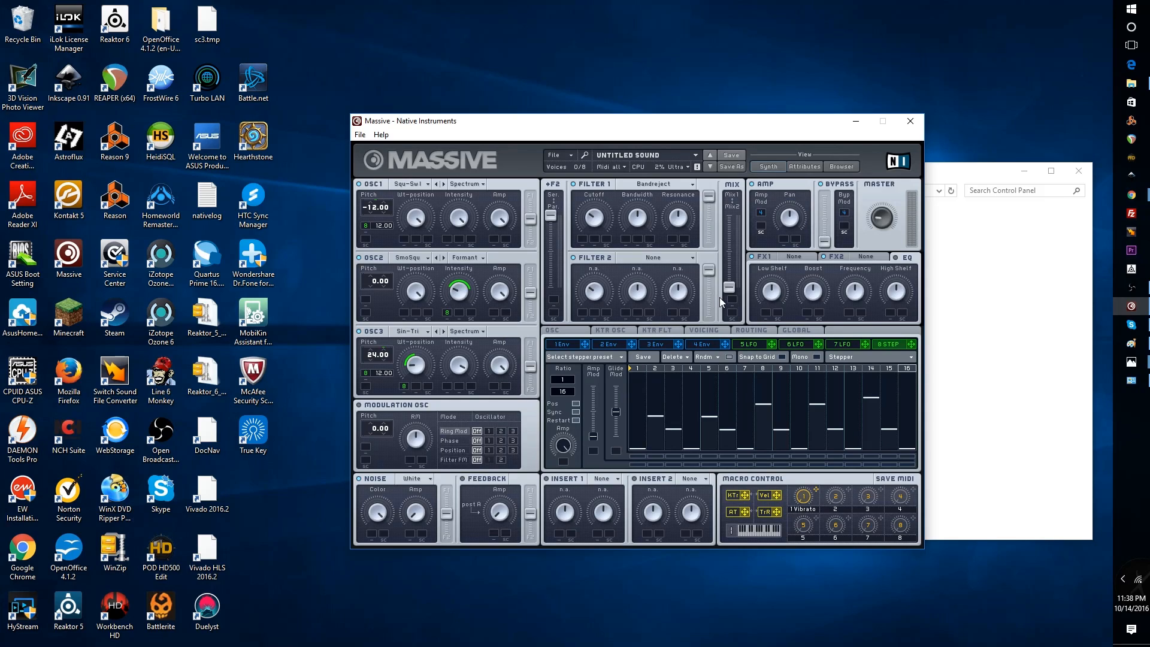
mouse_move(576, 249)
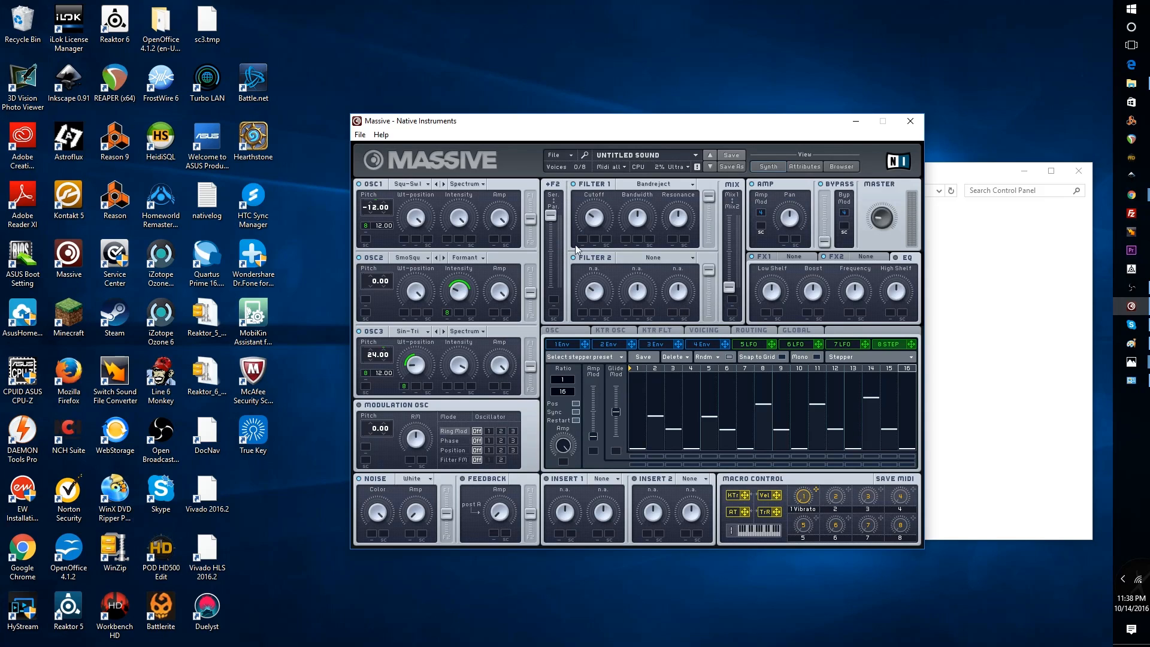
mouse_move(877, 343)
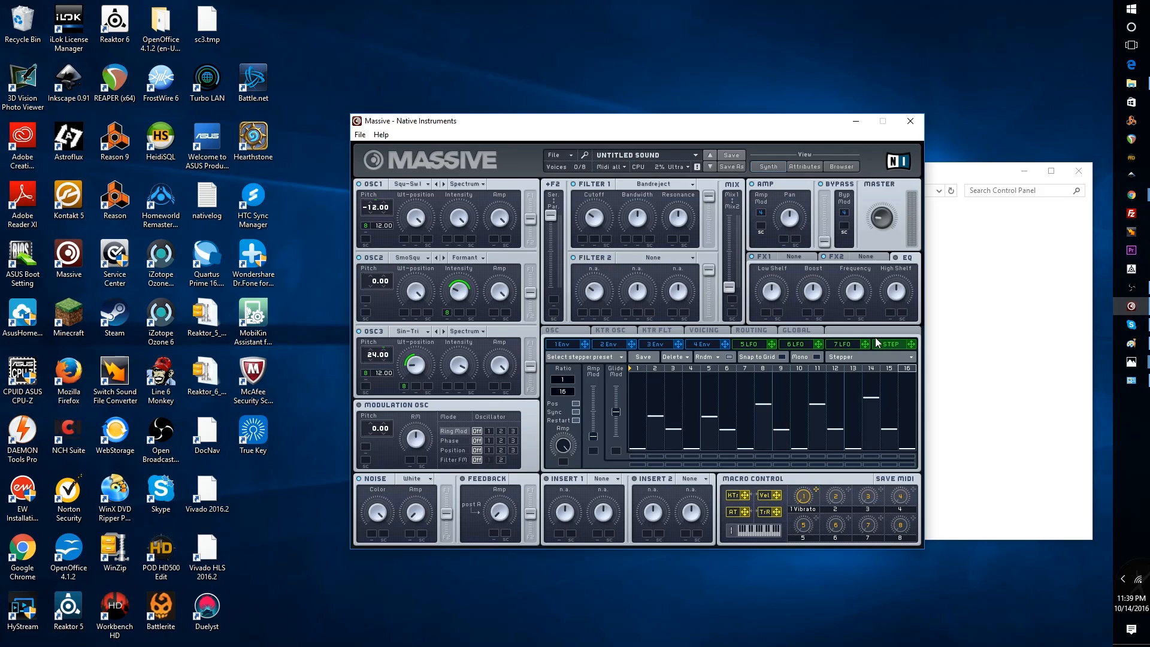
mouse_move(583, 242)
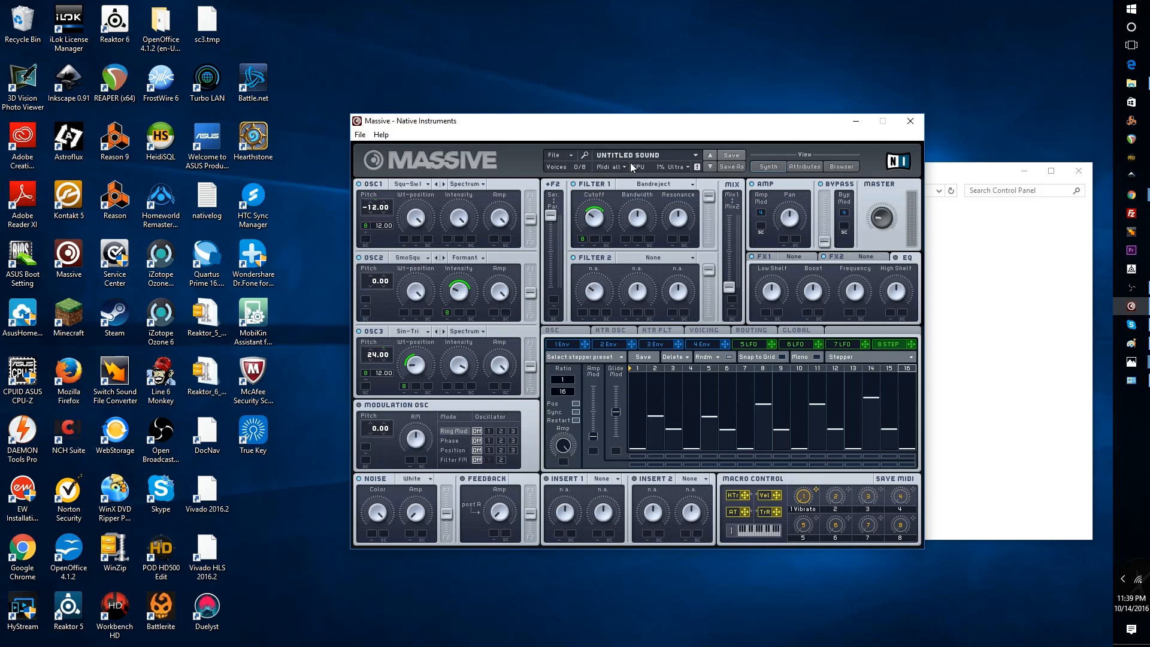
mouse_move(772, 400)
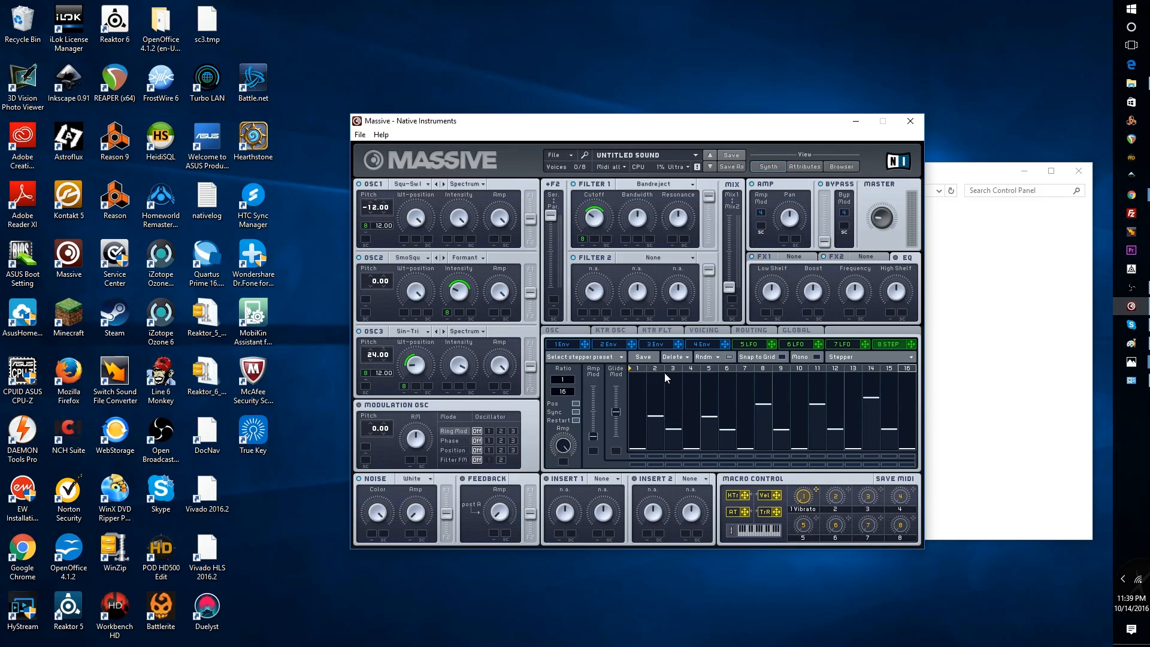
mouse_move(669, 352)
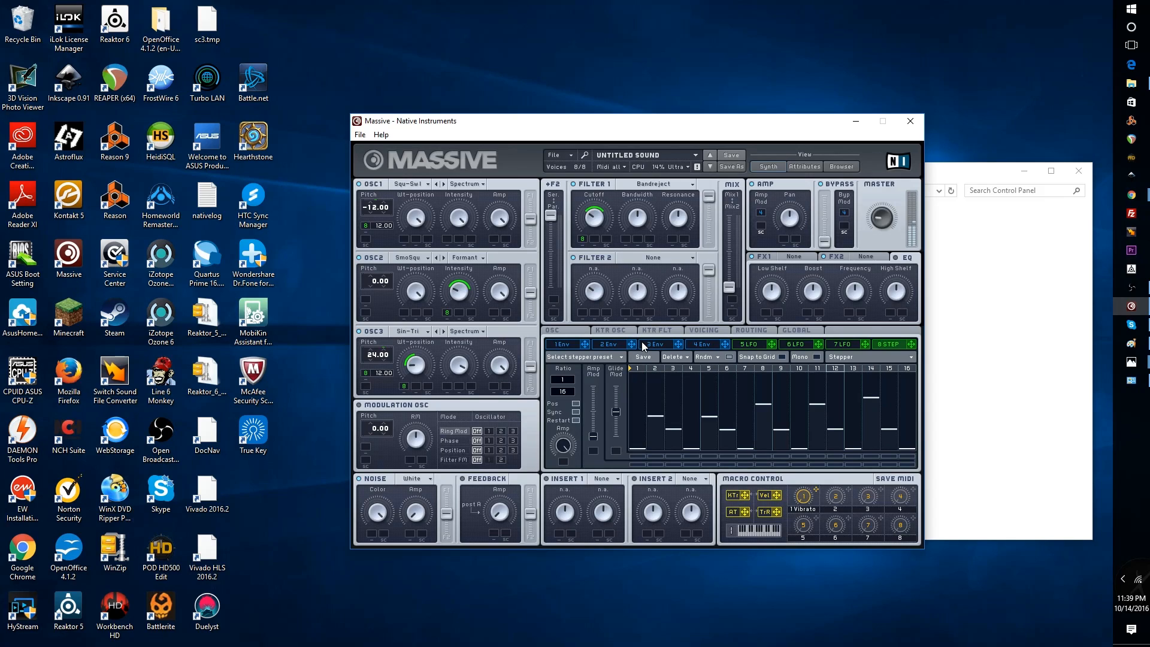
mouse_move(61, 294)
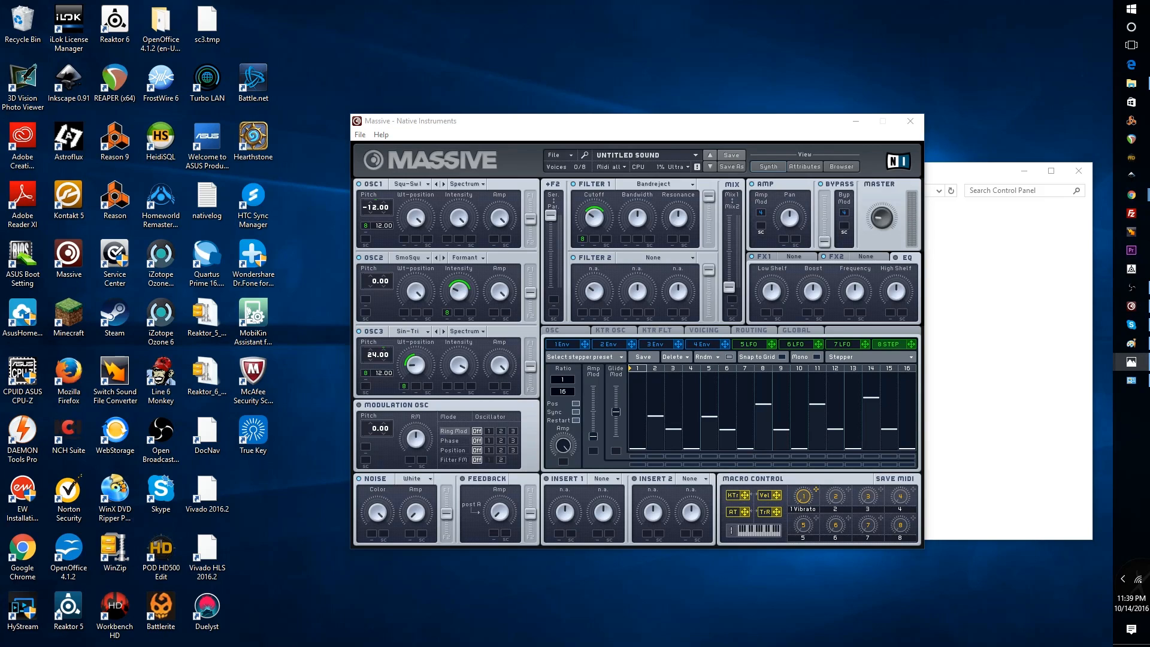
mouse_move(326, 469)
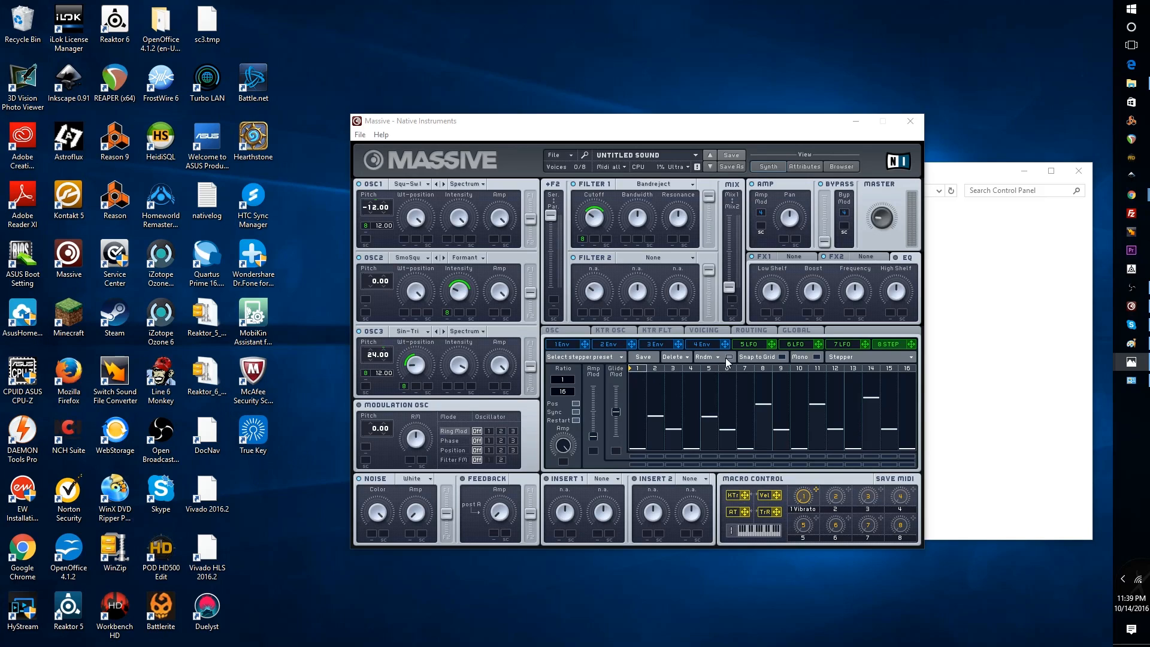
- Open the fifth LFO's settings
click(748, 344)
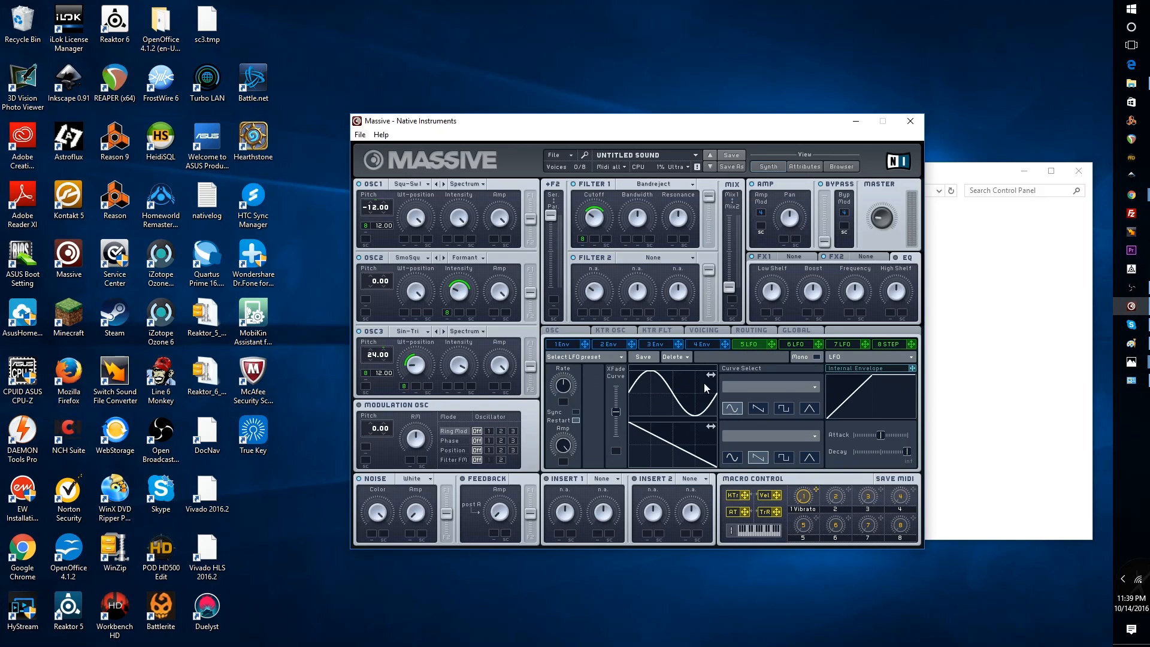
mouse_move(624, 448)
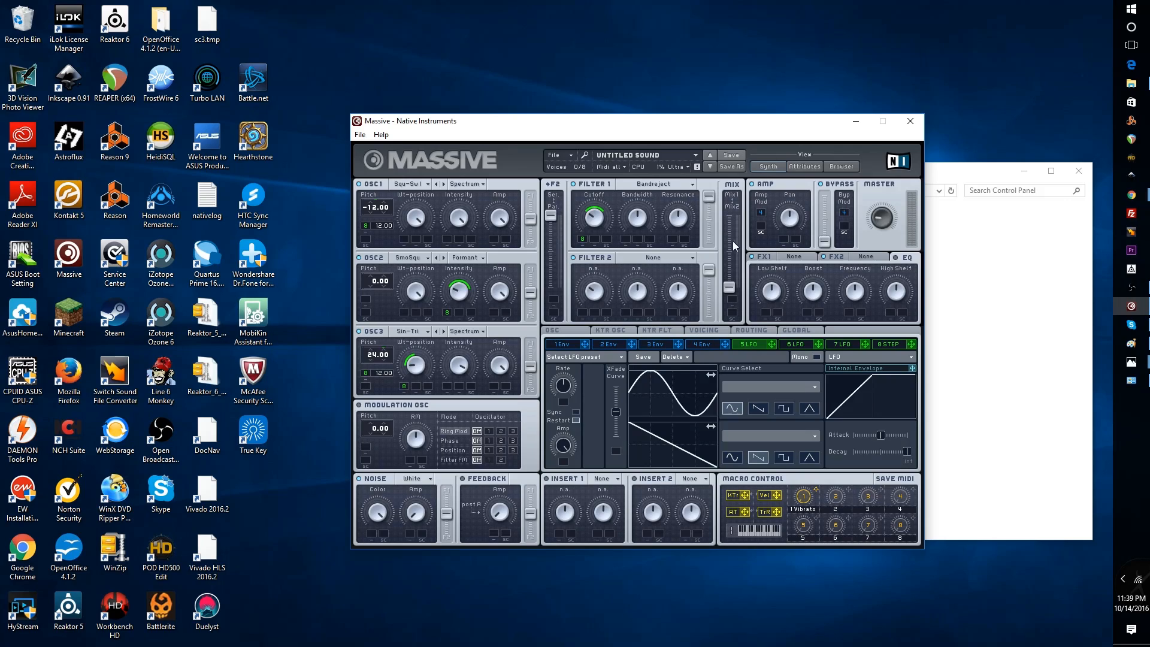
mouse_move(667, 202)
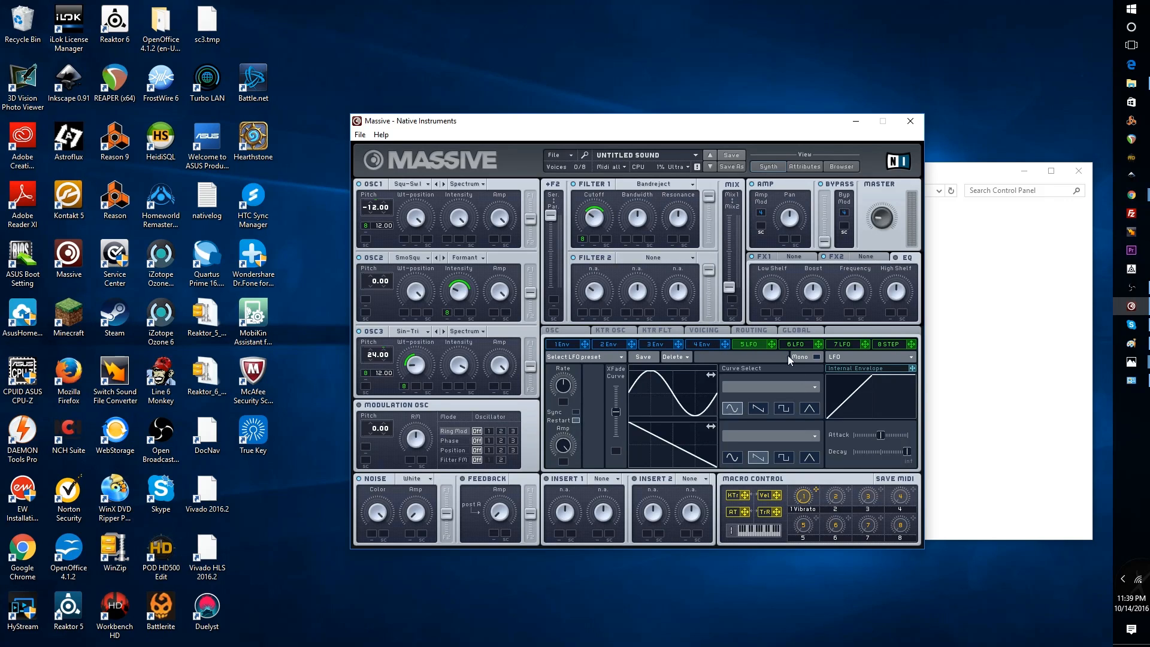
mouse_move(774, 349)
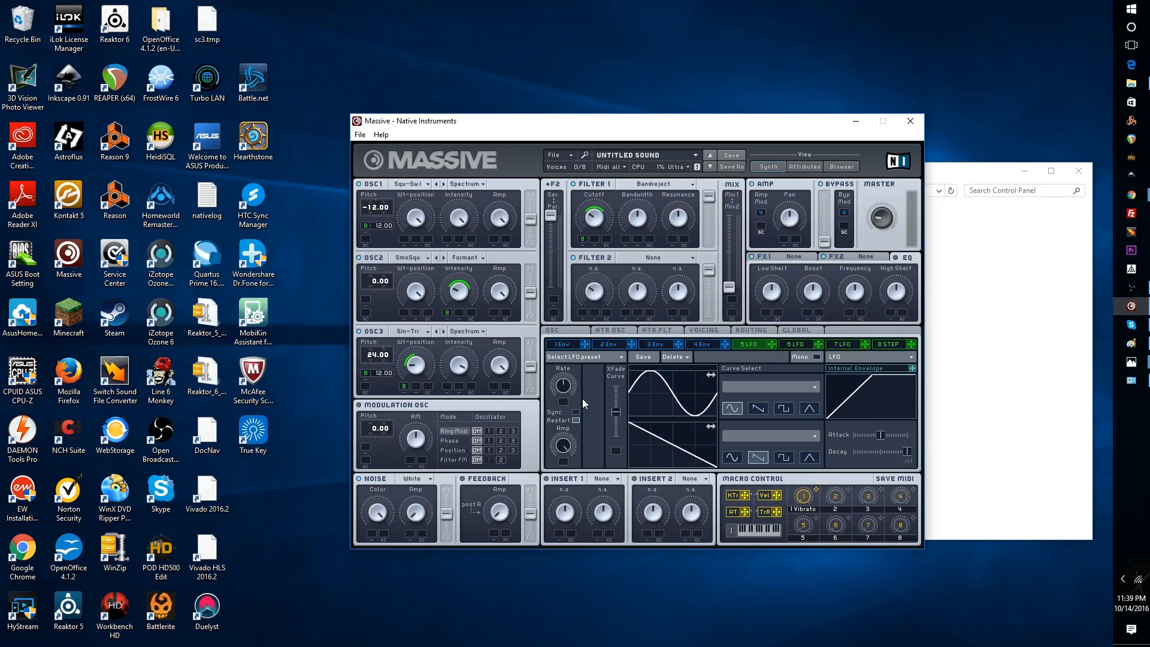
mouse_move(572, 418)
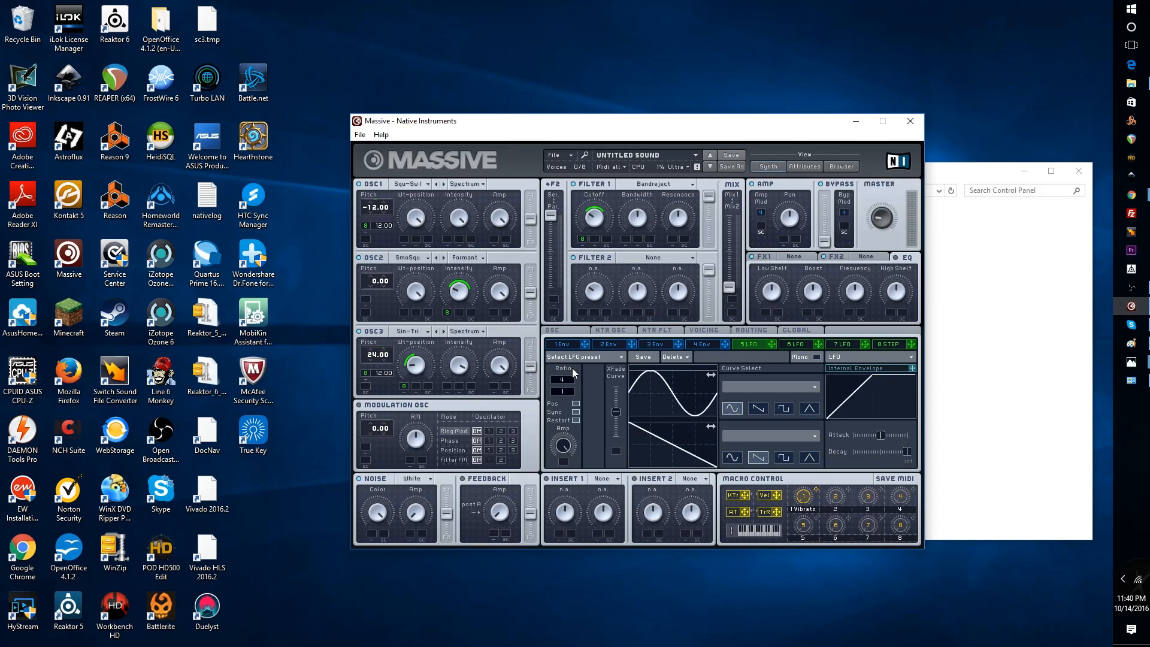
mouse_move(598, 394)
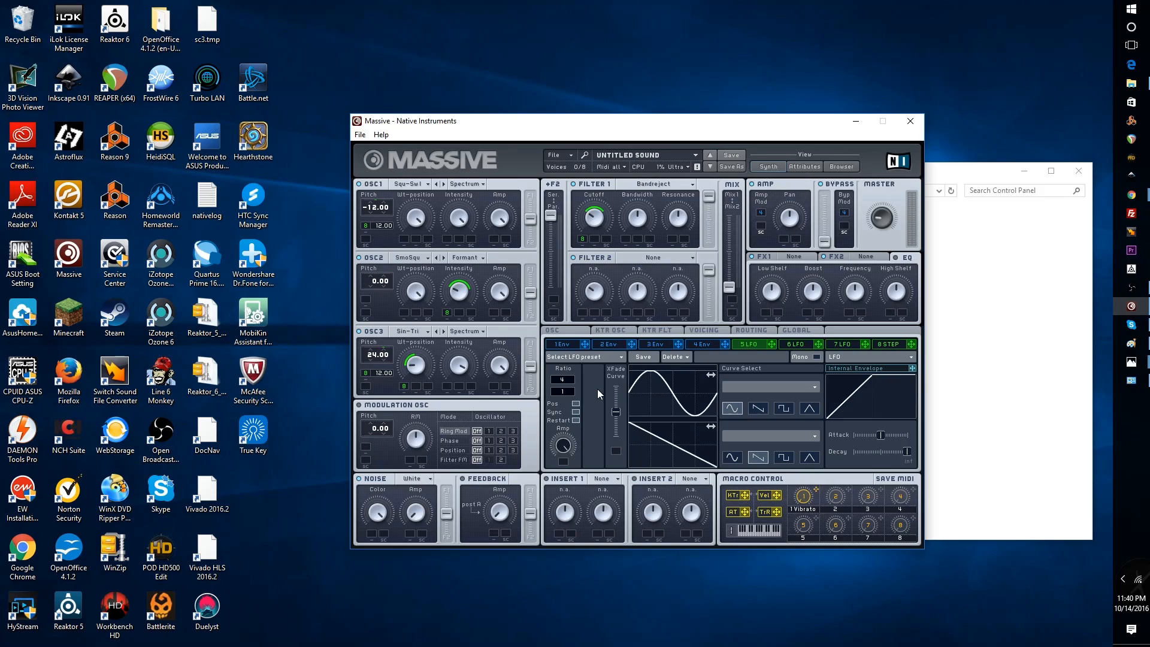
mouse_move(614, 406)
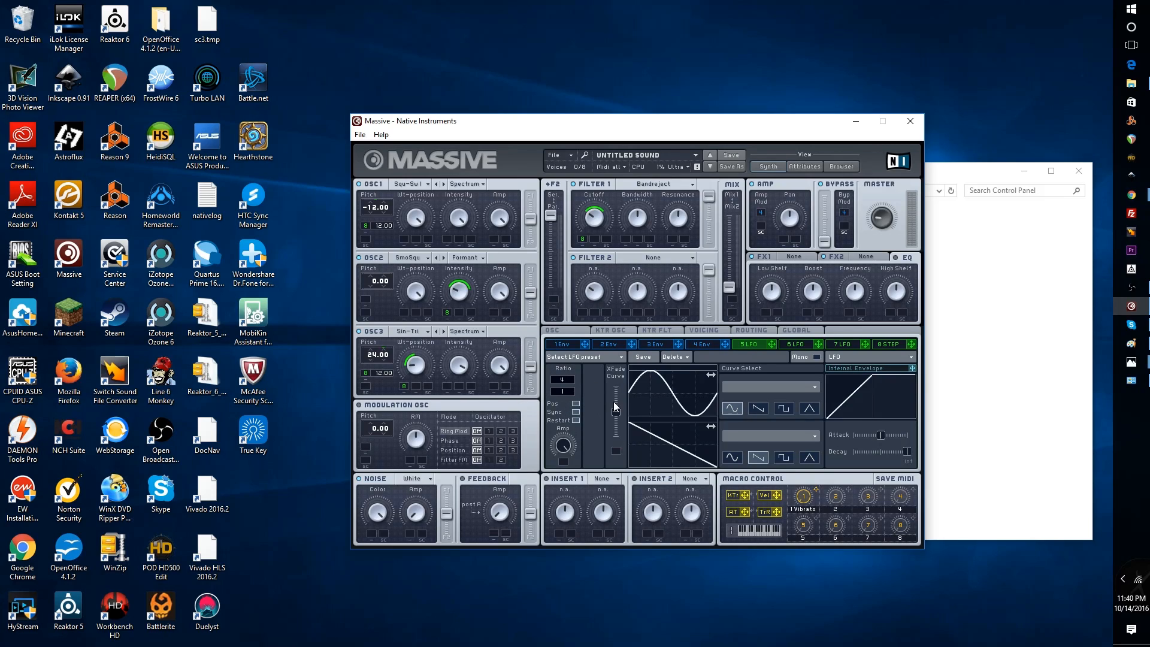
mouse_move(615, 394)
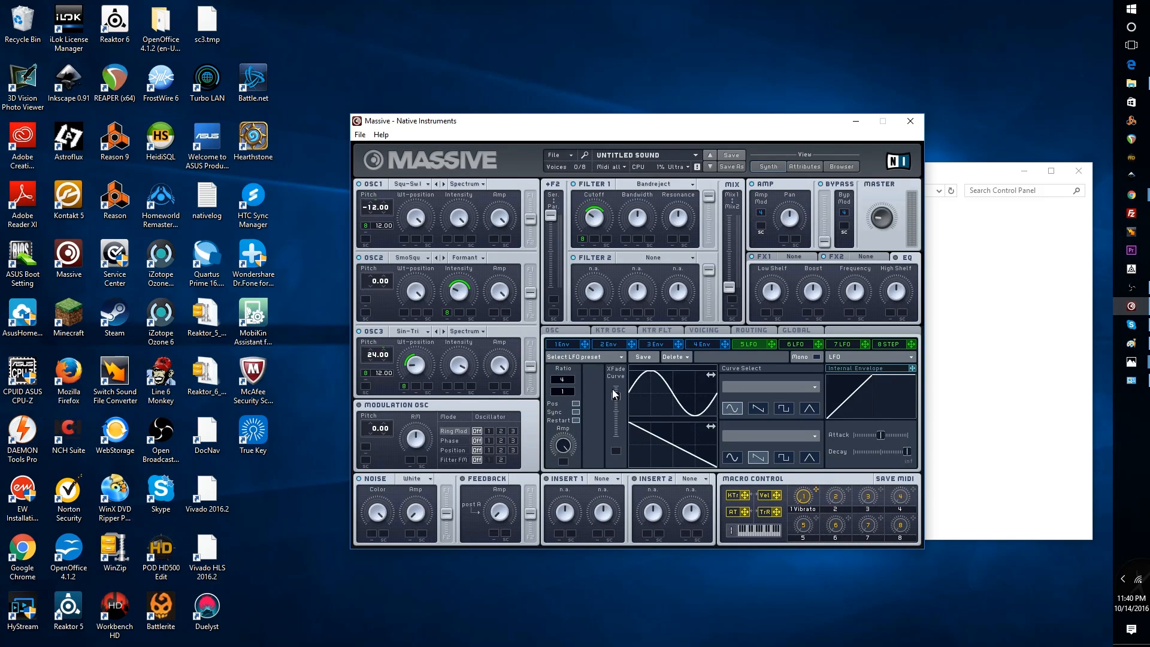
mouse_move(663, 380)
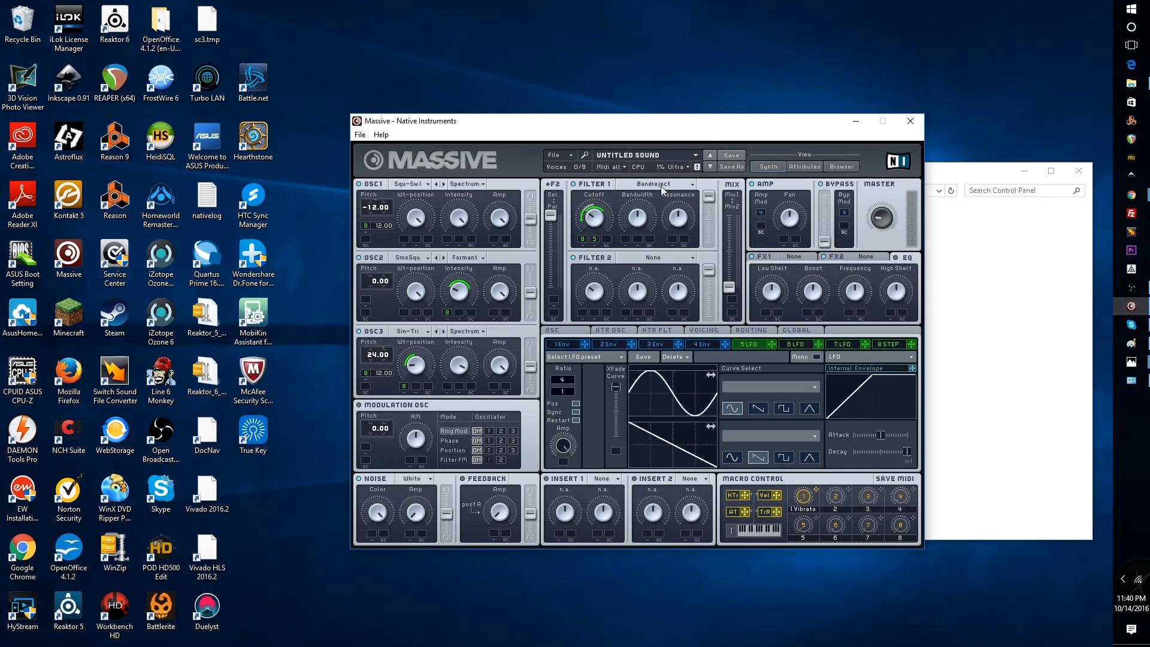
mouse_move(639, 238)
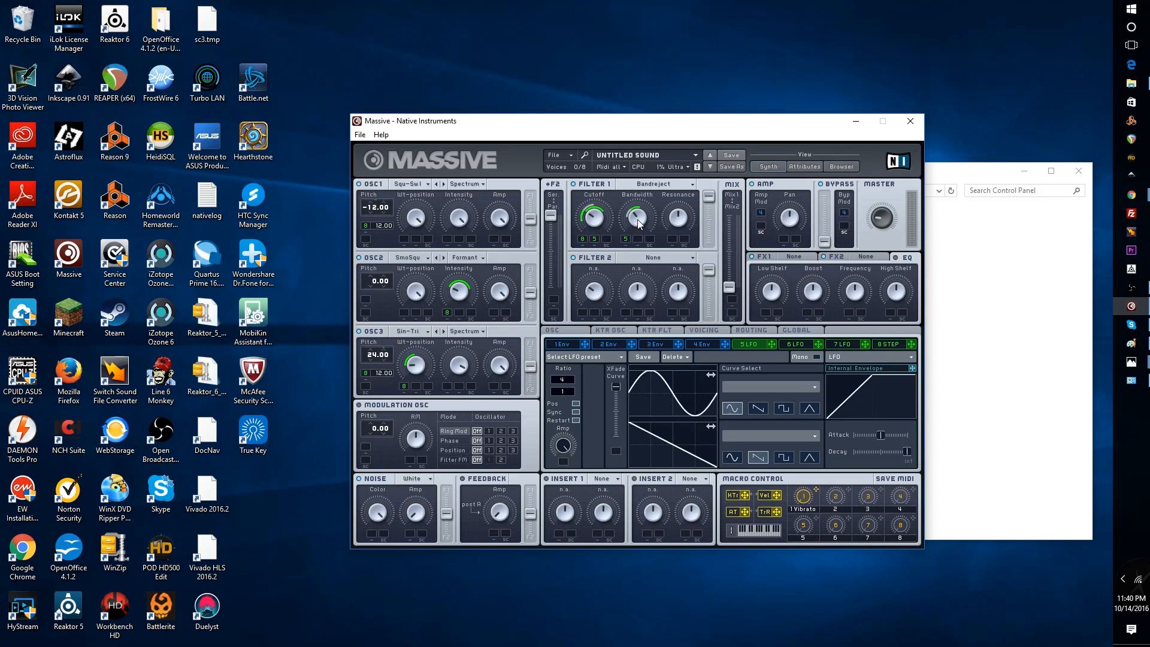
mouse_move(620, 299)
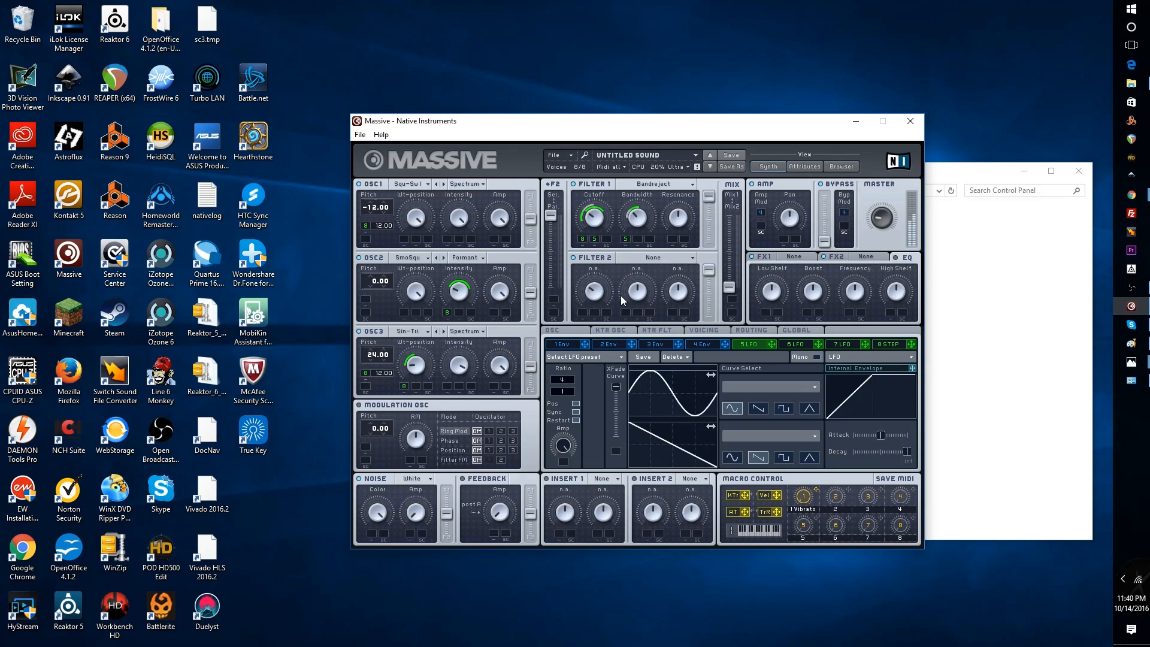
mouse_move(607, 391)
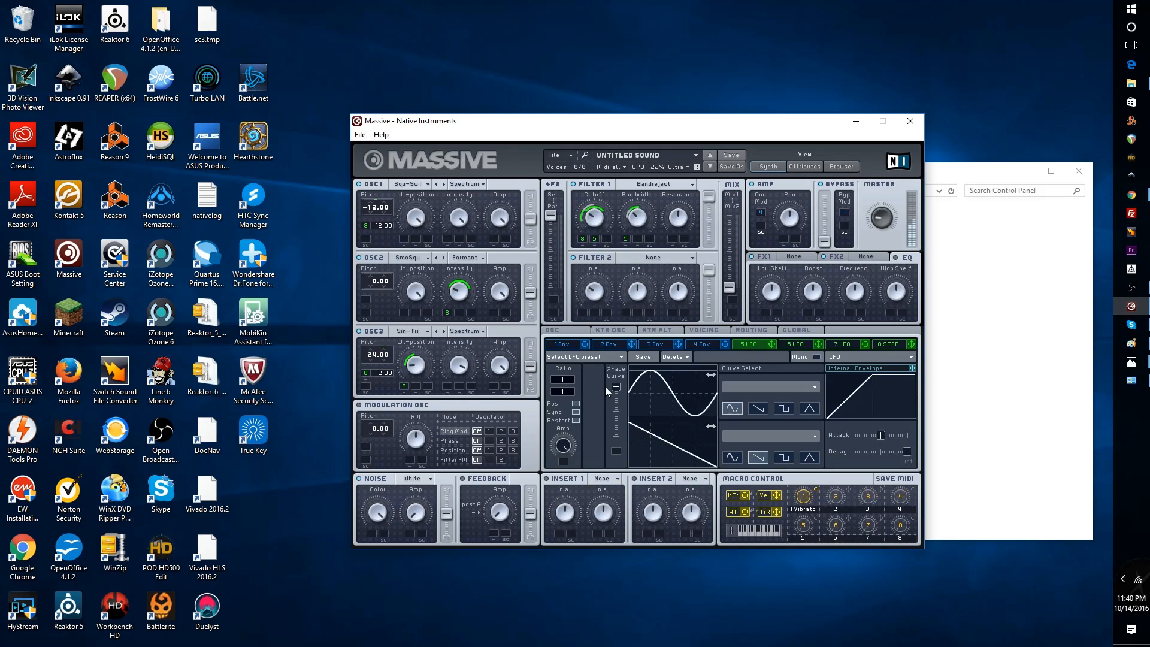
mouse_move(585, 419)
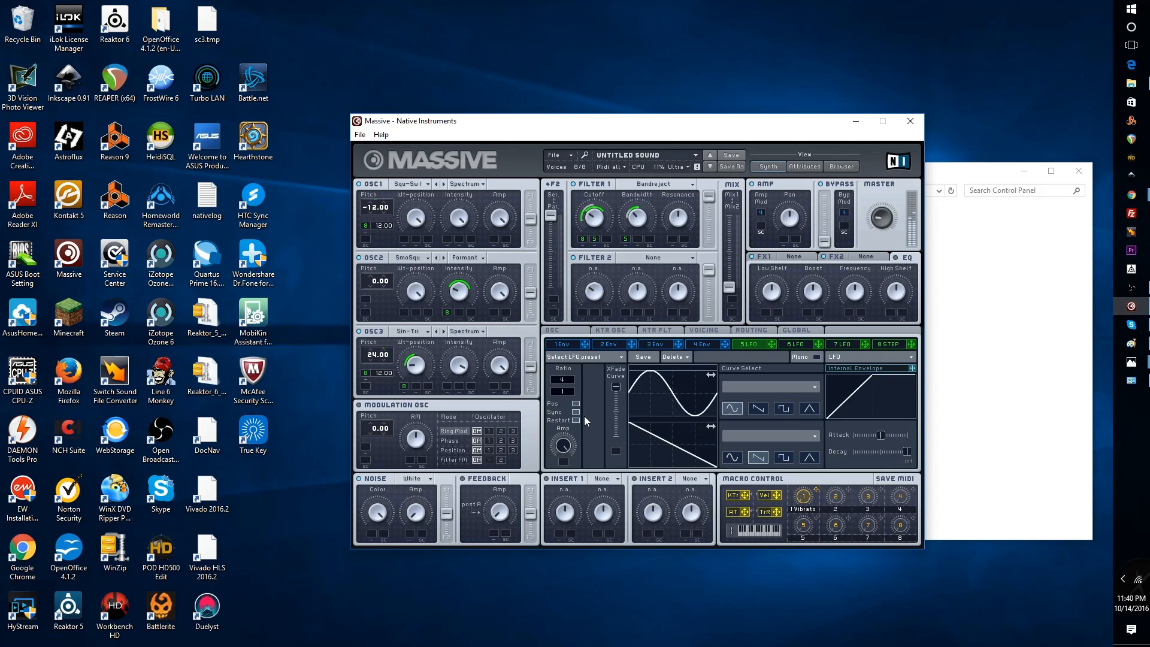
mouse_move(620, 430)
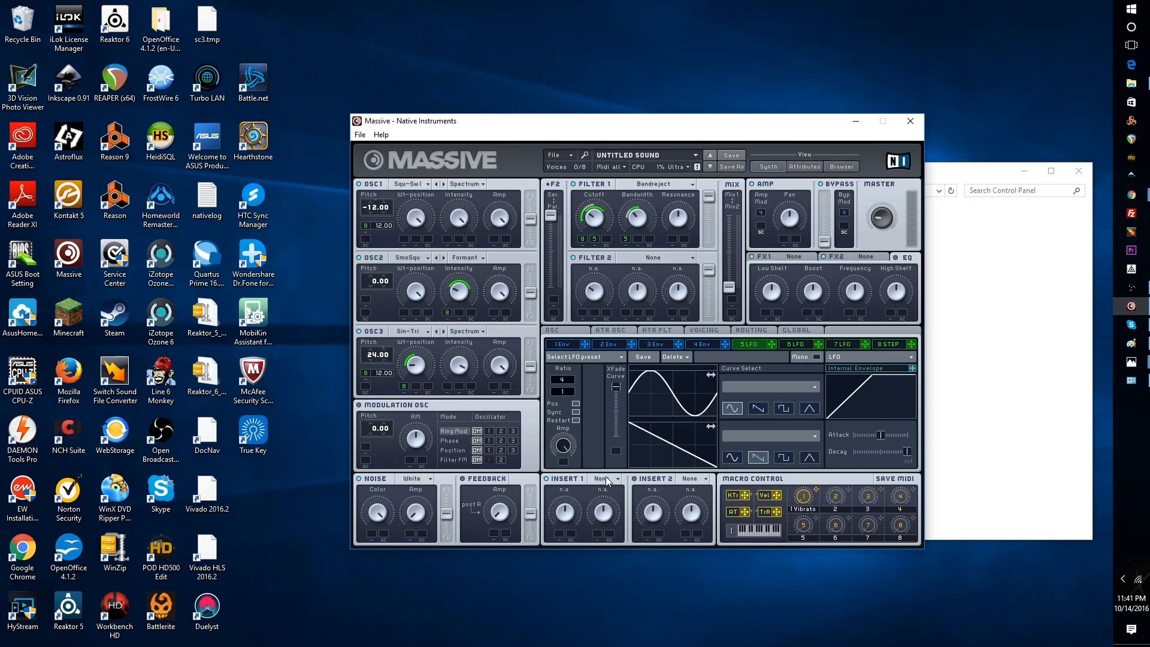
- Set the first insert effect to Clip
click(616, 478)
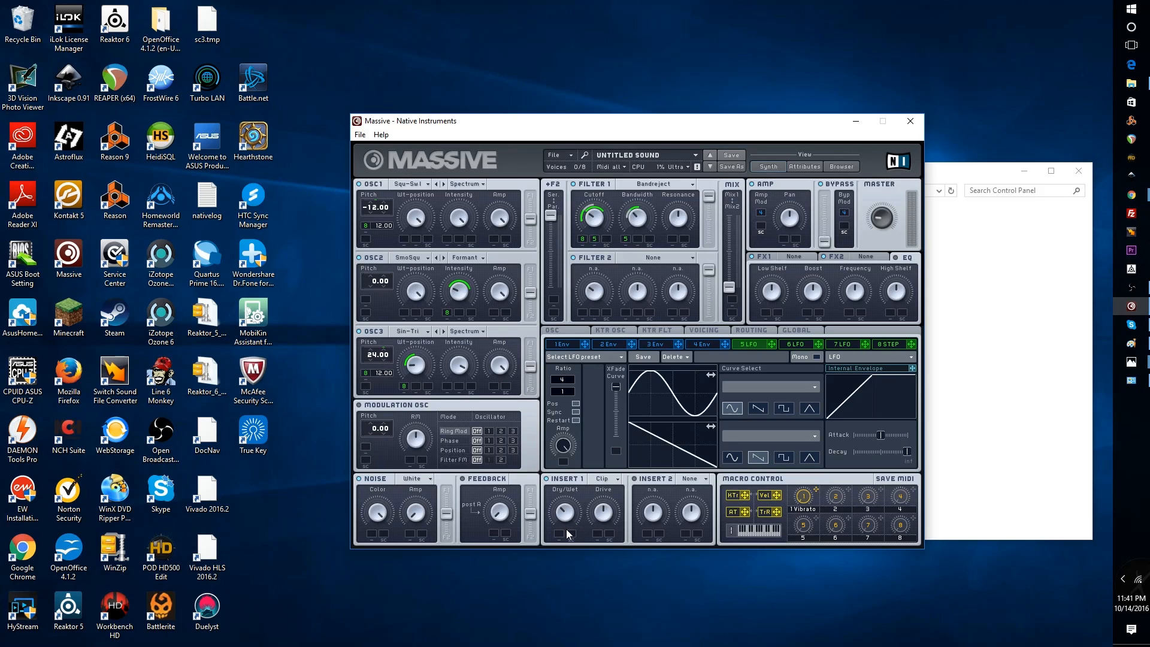
mouse_move(617, 499)
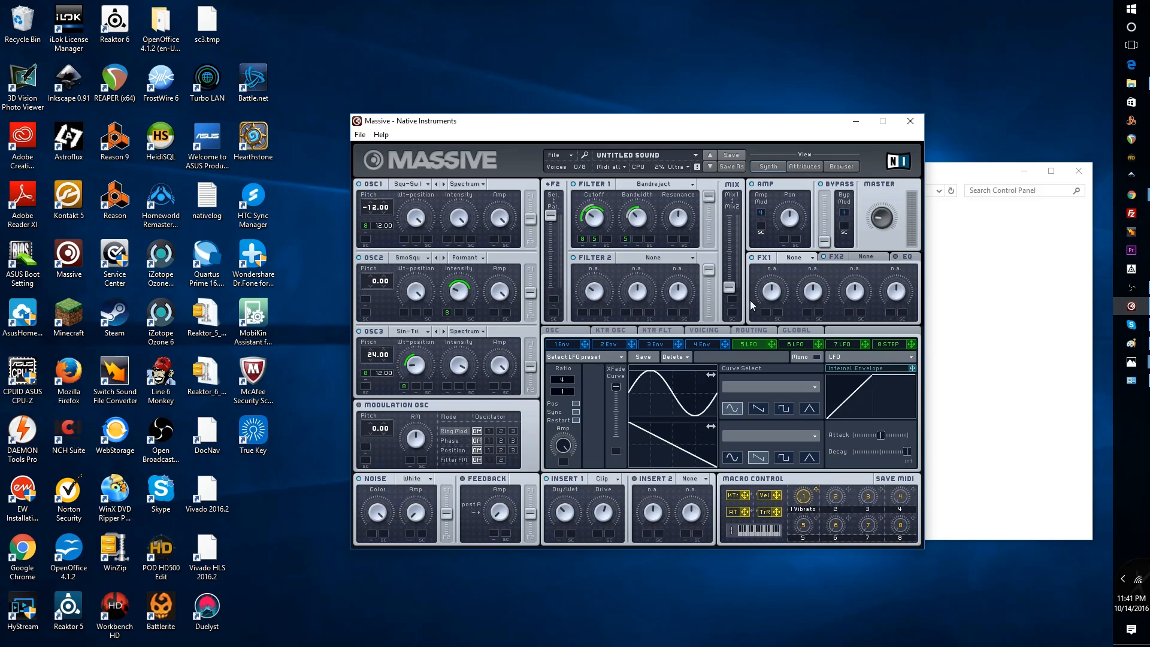
- Load Reverb into the first master effect slot
click(796, 257)
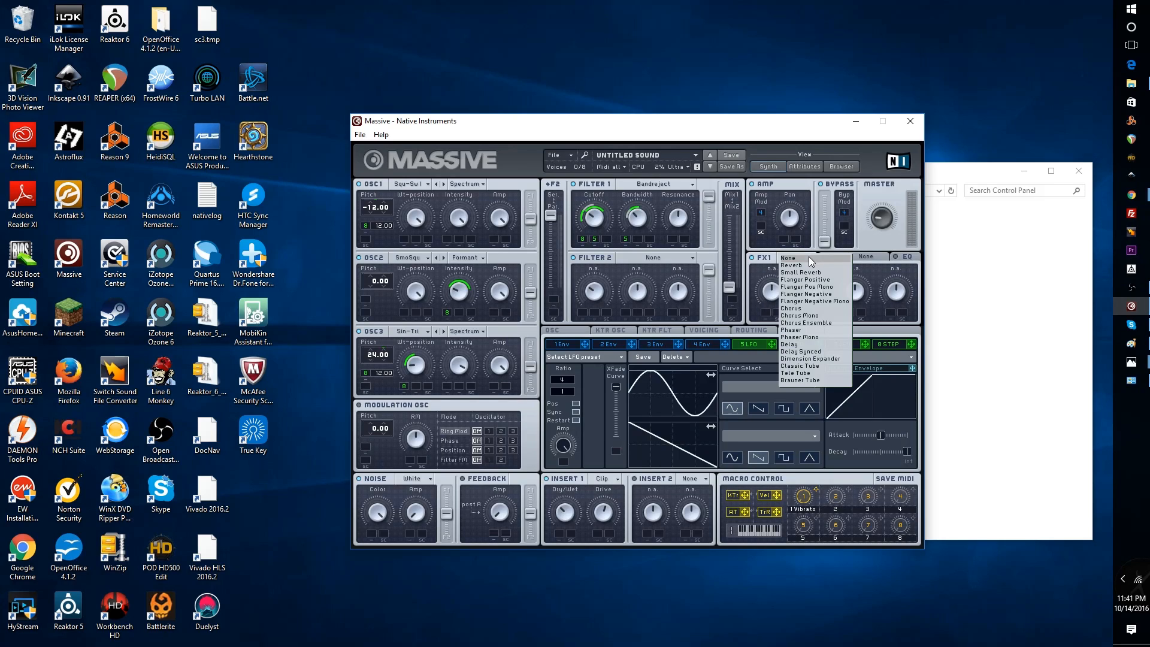
mouse_move(792, 265)
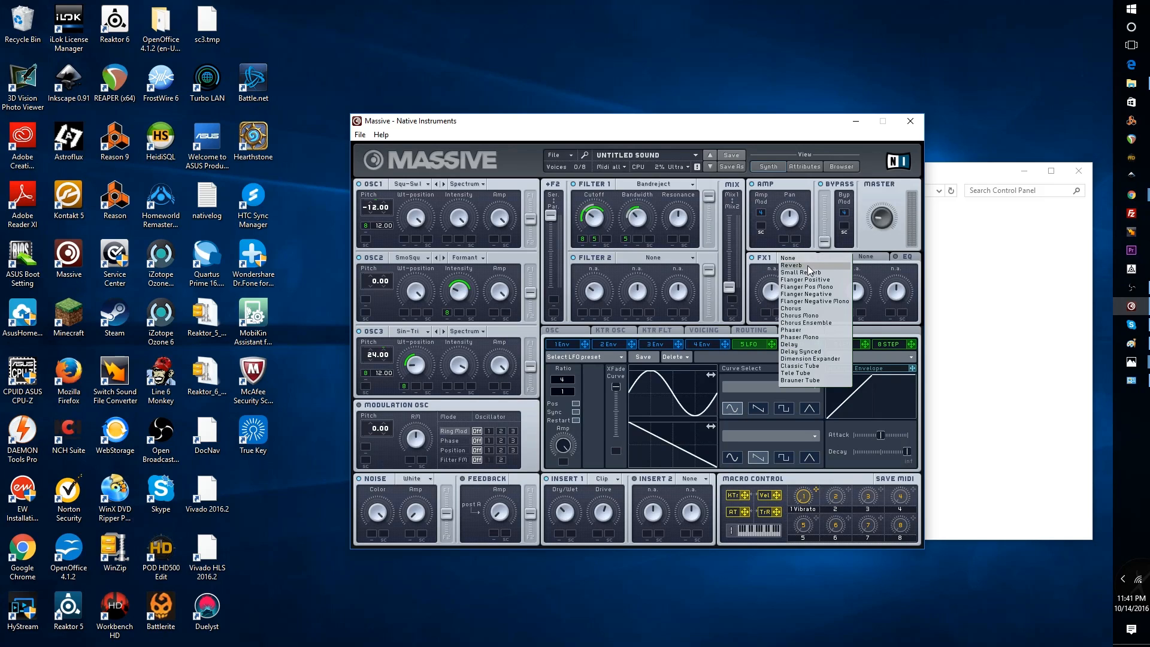
click(792, 265)
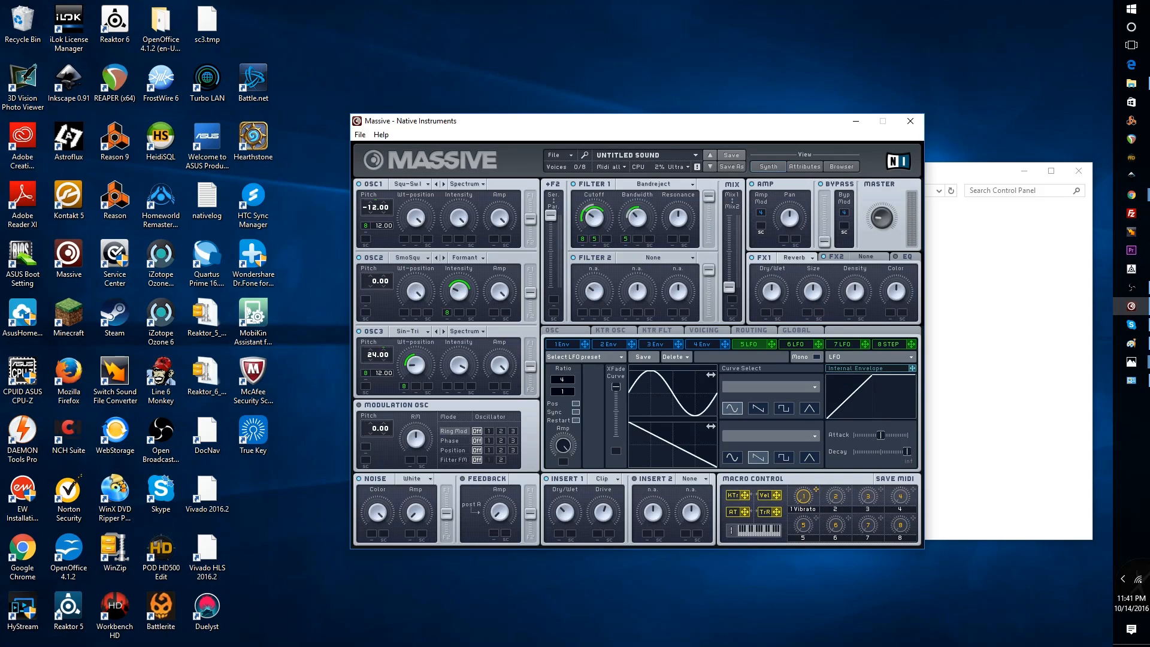
mouse_move(801, 278)
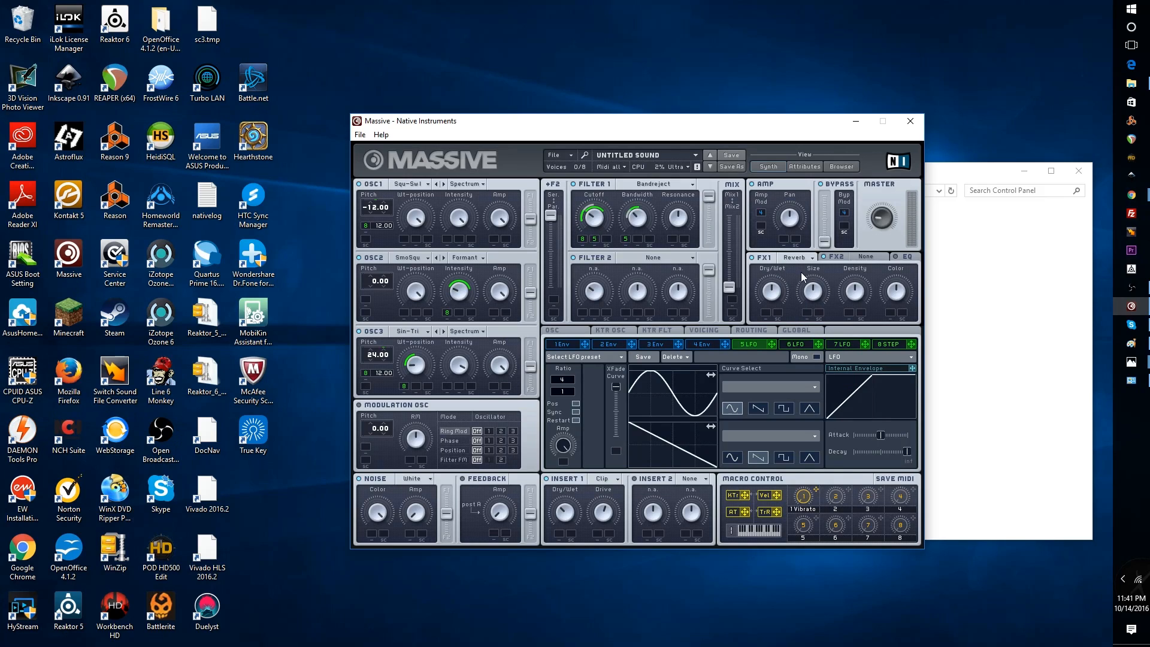
mouse_move(775, 297)
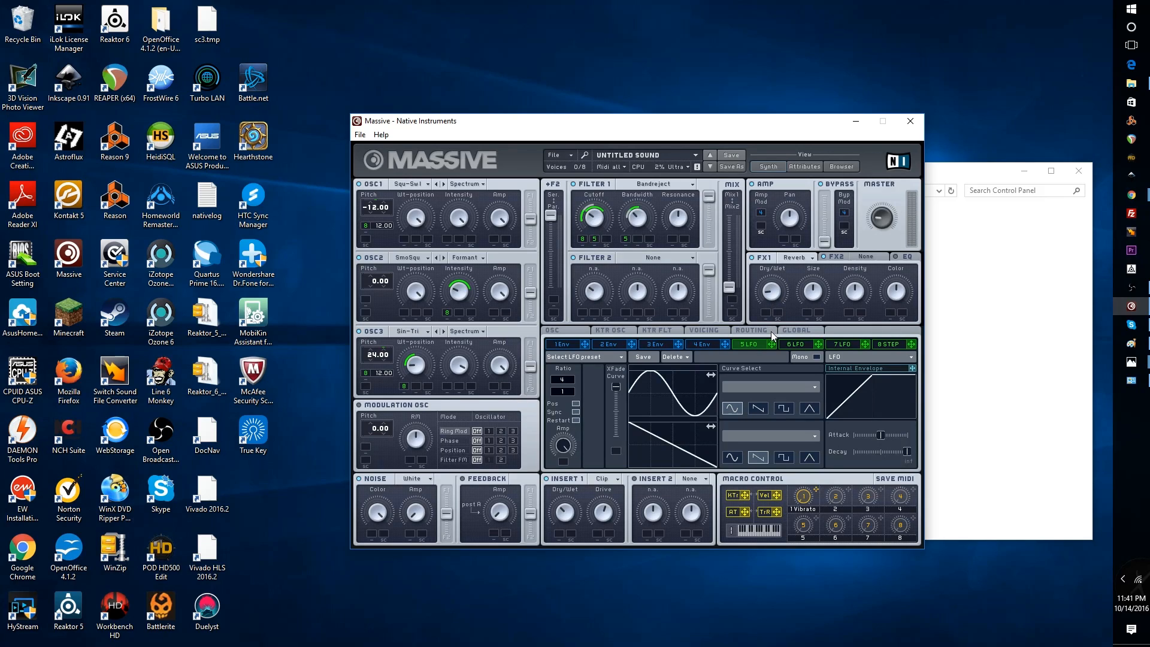
mouse_move(769, 338)
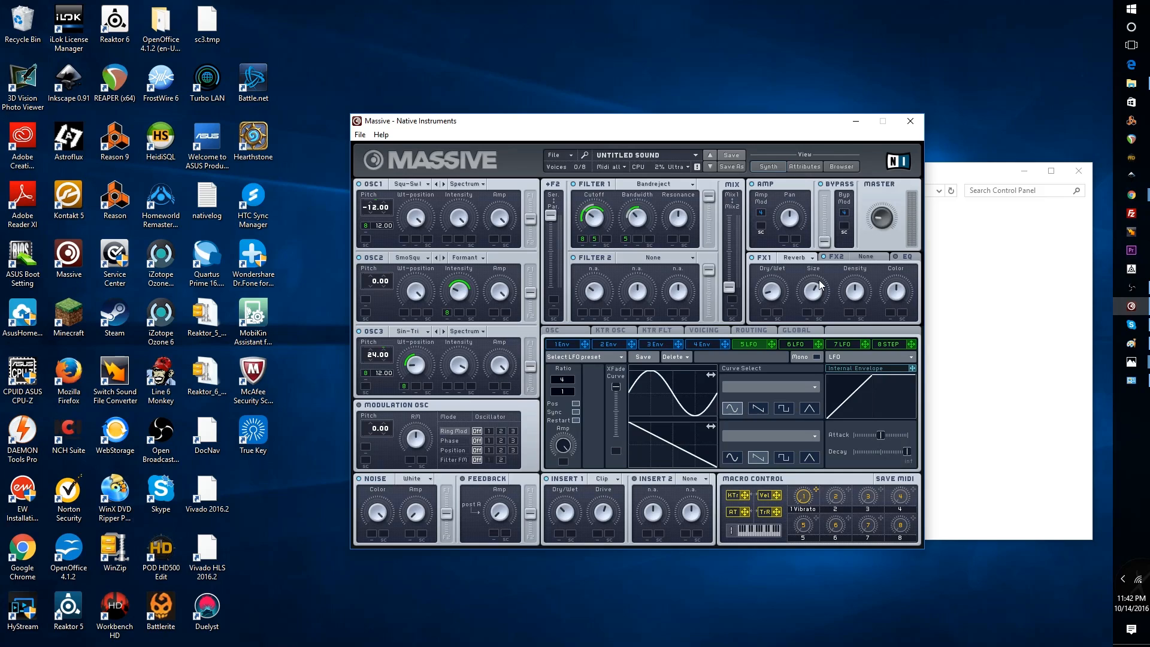
mouse_move(852, 327)
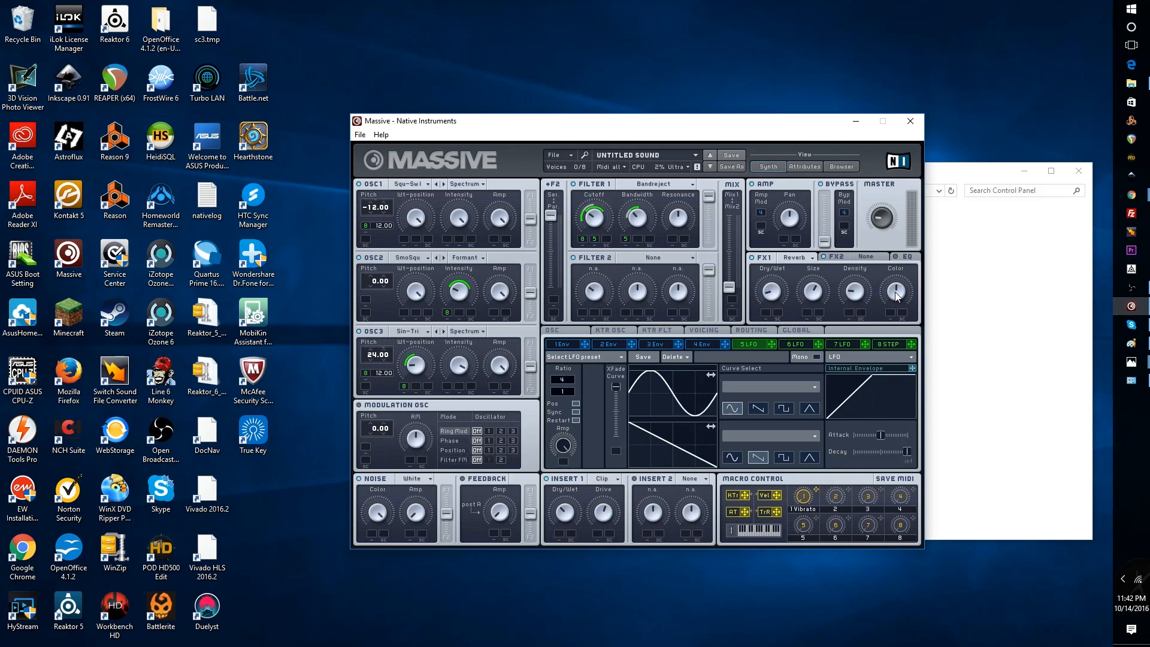
mouse_move(900, 250)
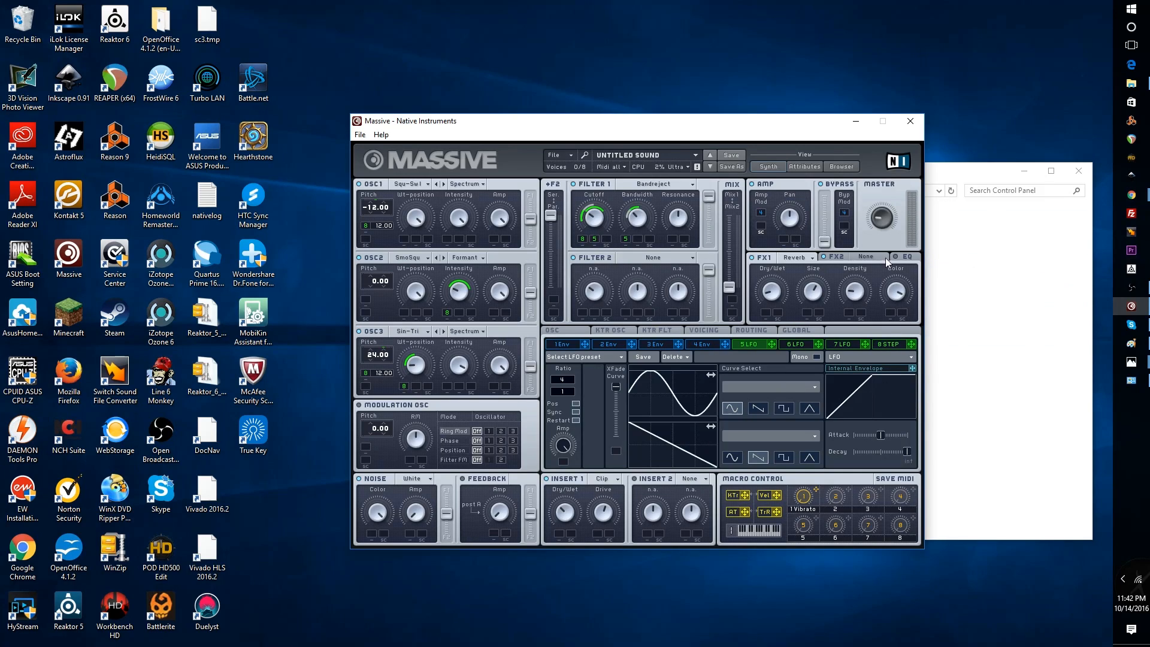
mouse_move(888, 331)
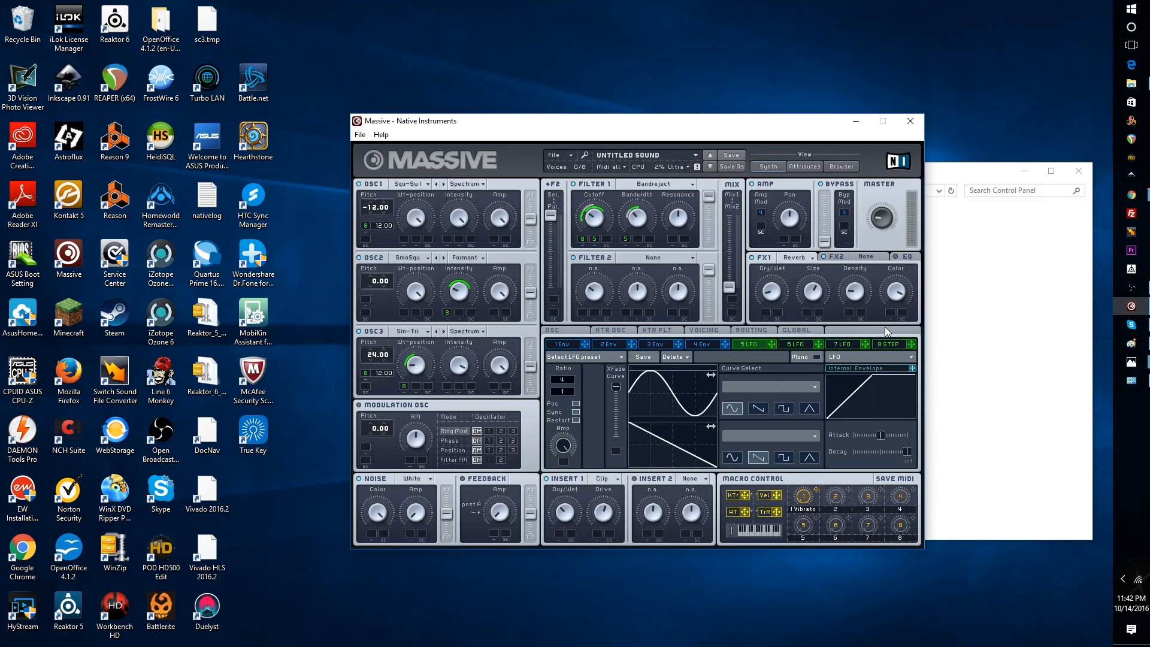
mouse_move(898, 305)
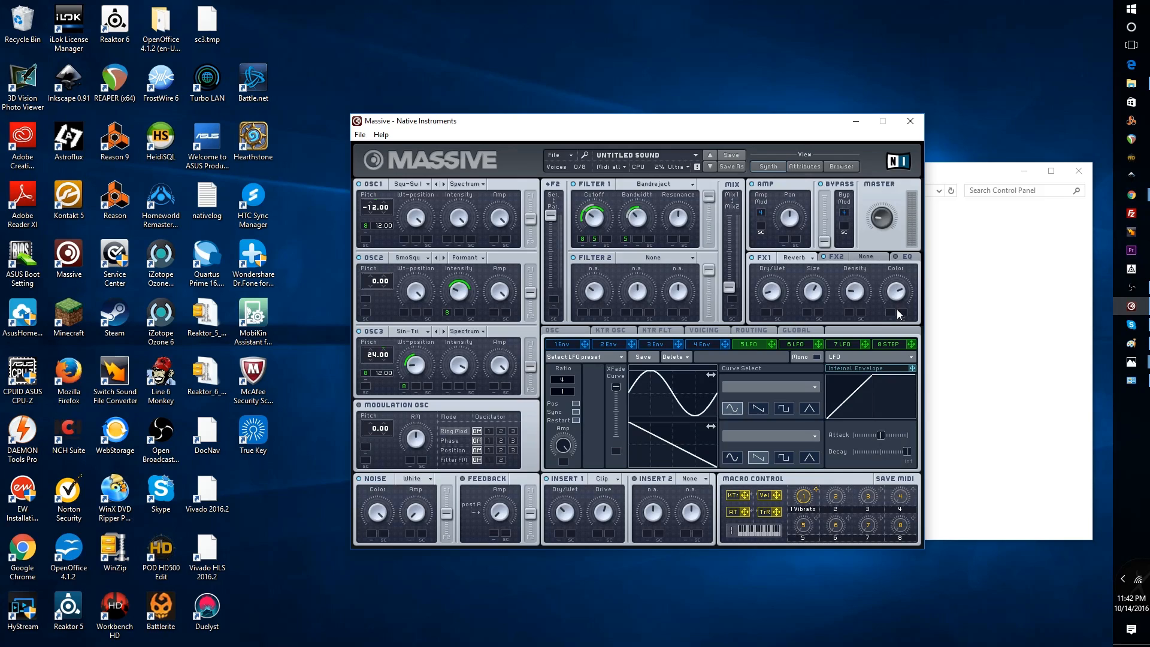
mouse_move(898, 337)
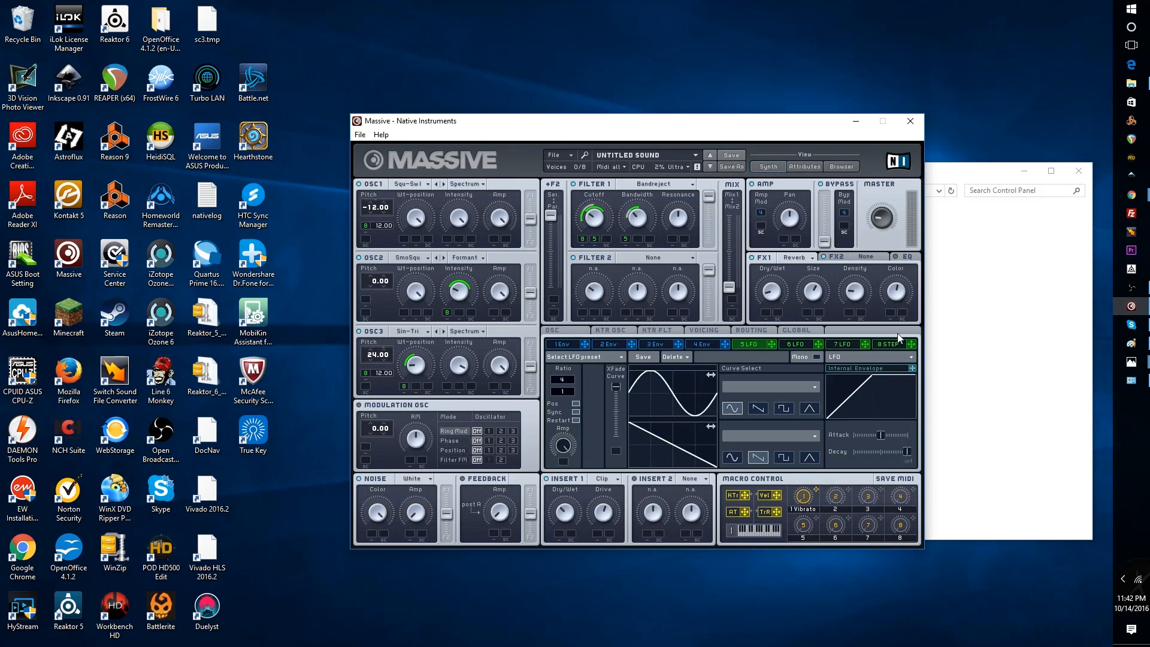
mouse_move(893, 308)
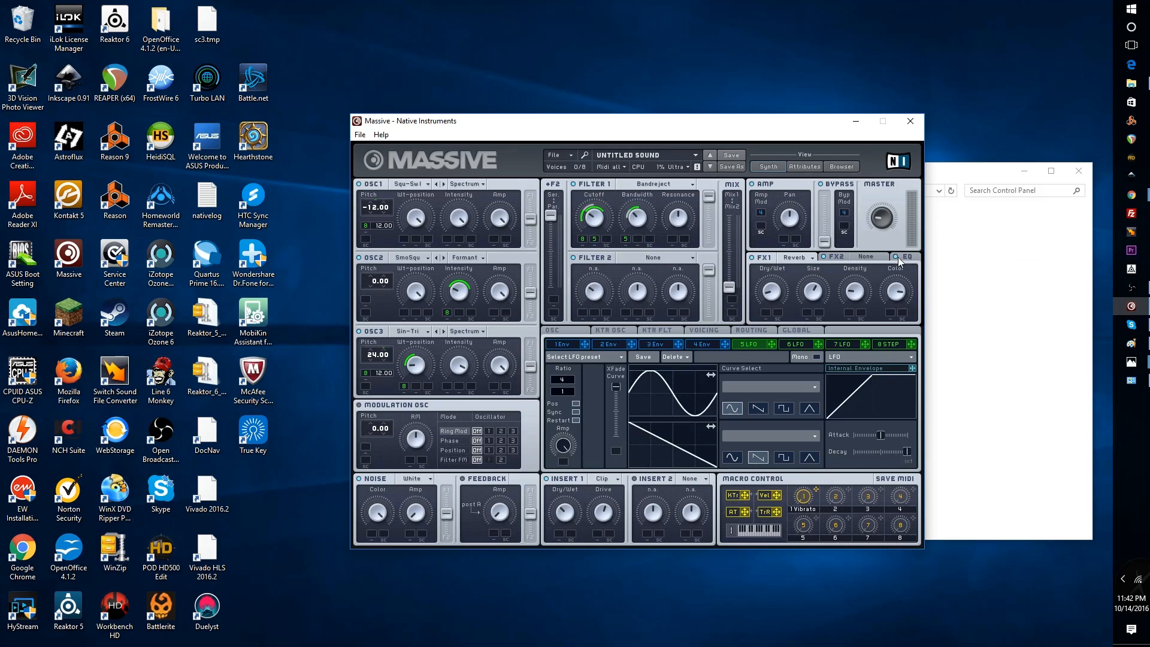
click(909, 258)
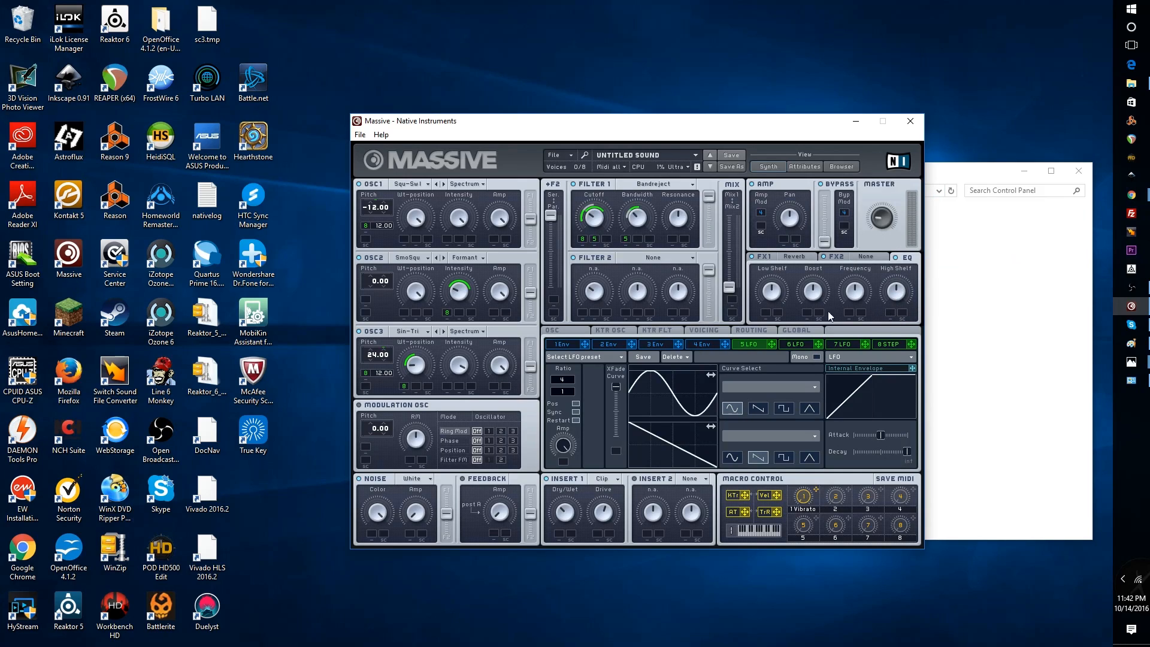
mouse_move(859, 353)
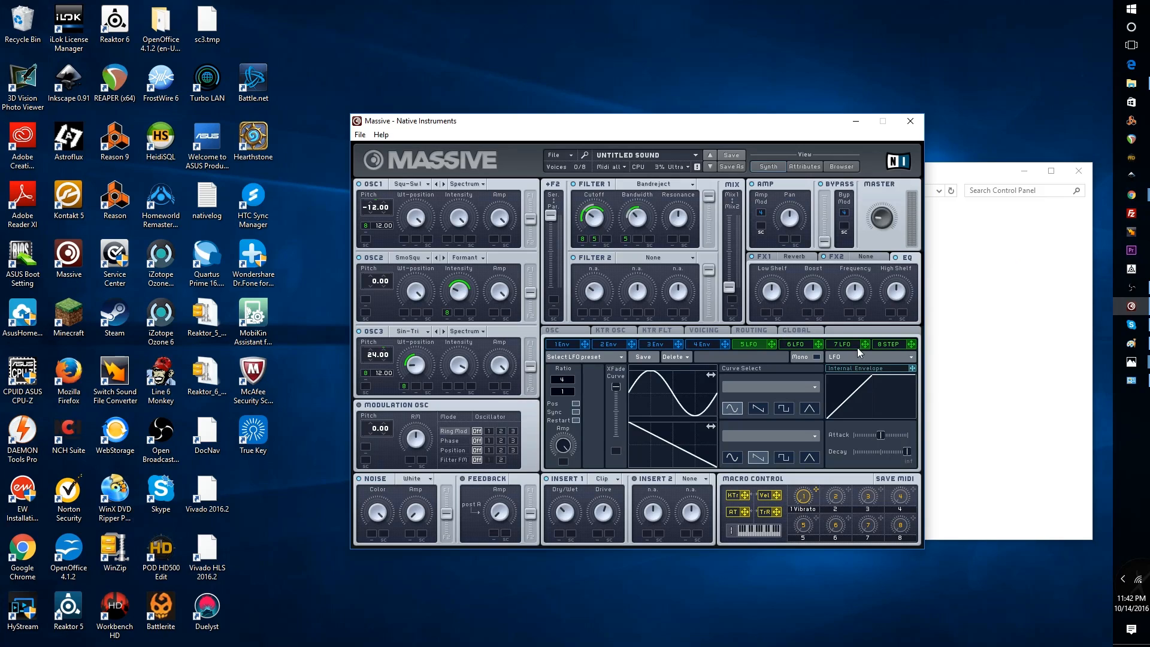
mouse_move(902, 323)
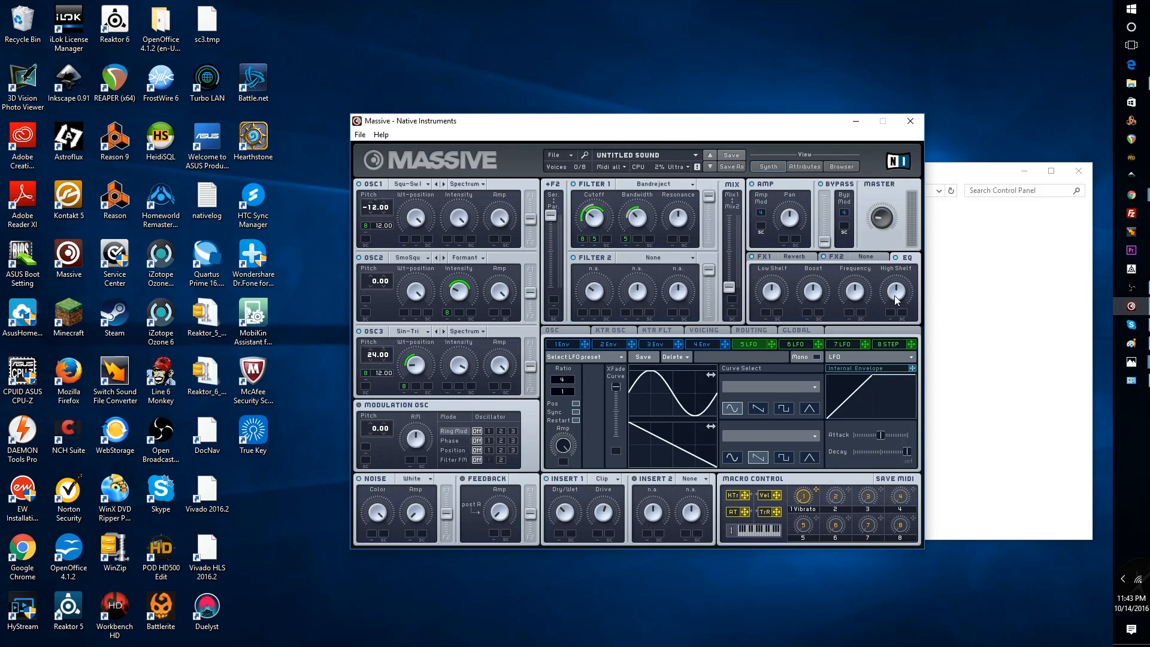
mouse_move(759, 291)
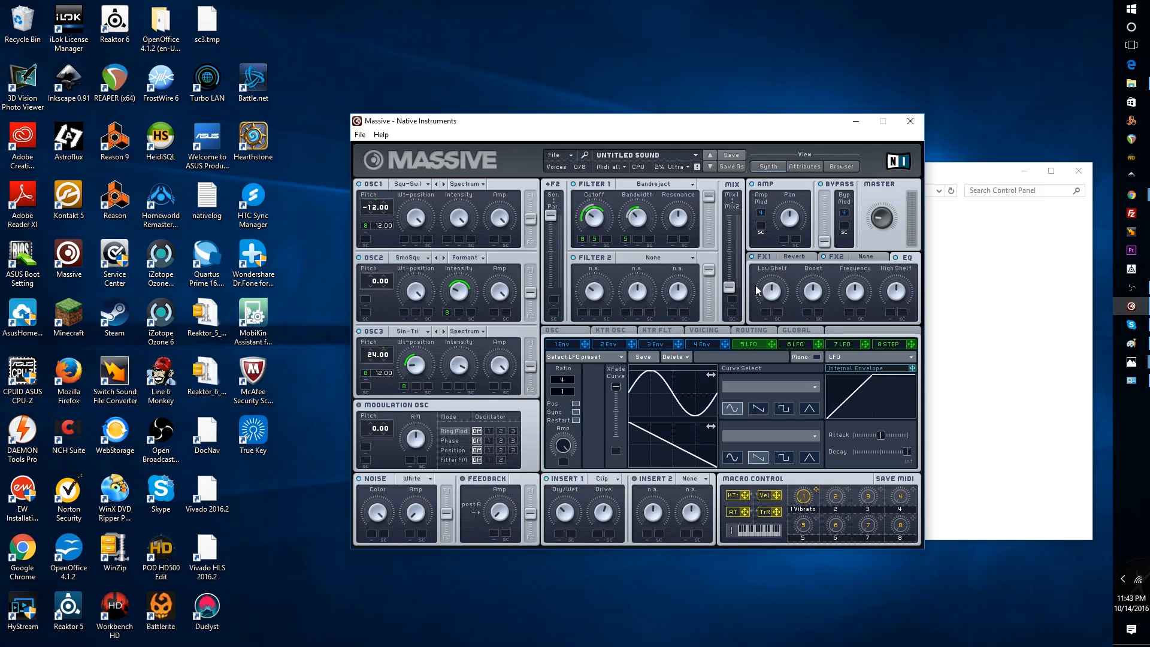
mouse_move(775, 306)
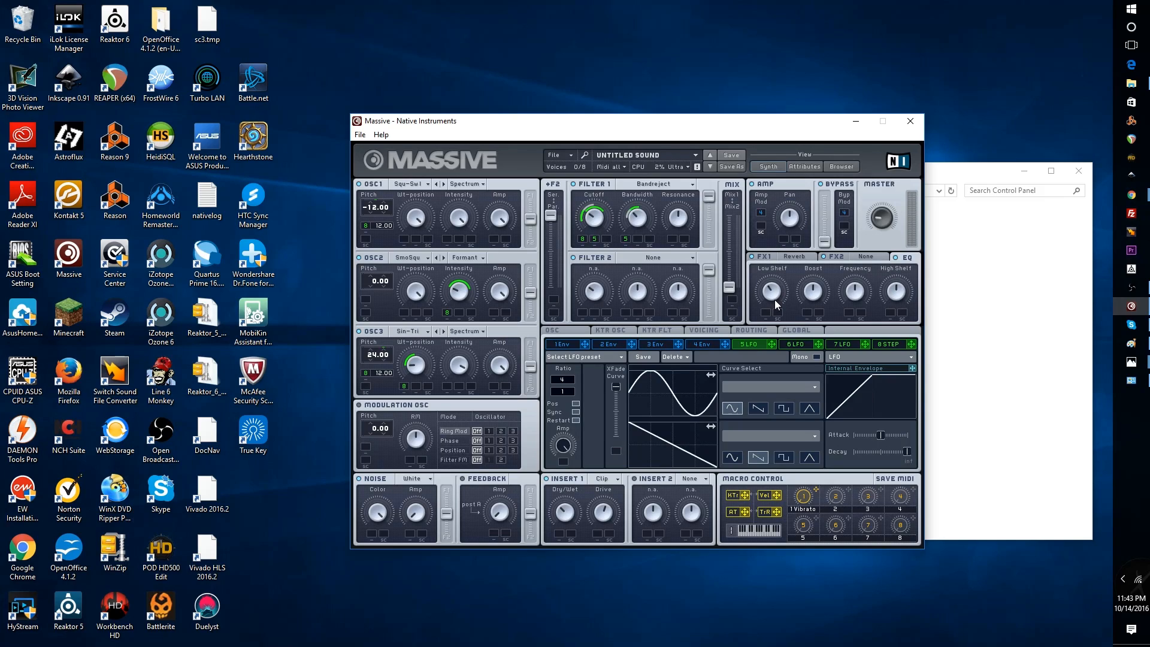
mouse_move(876, 284)
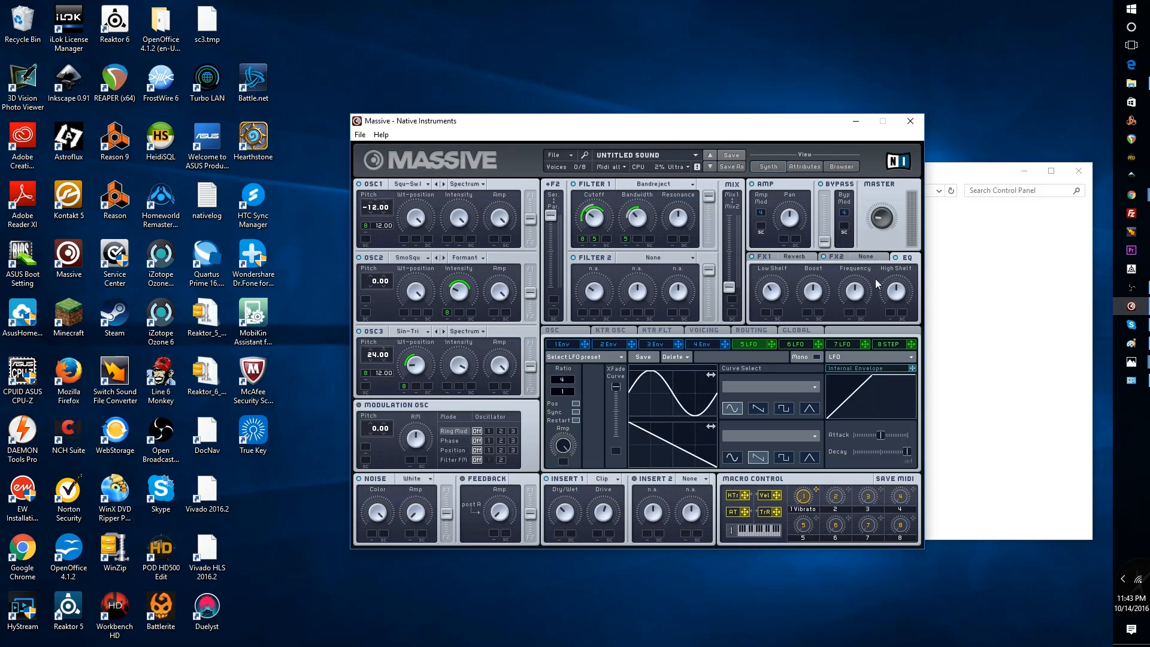
mouse_move(816, 295)
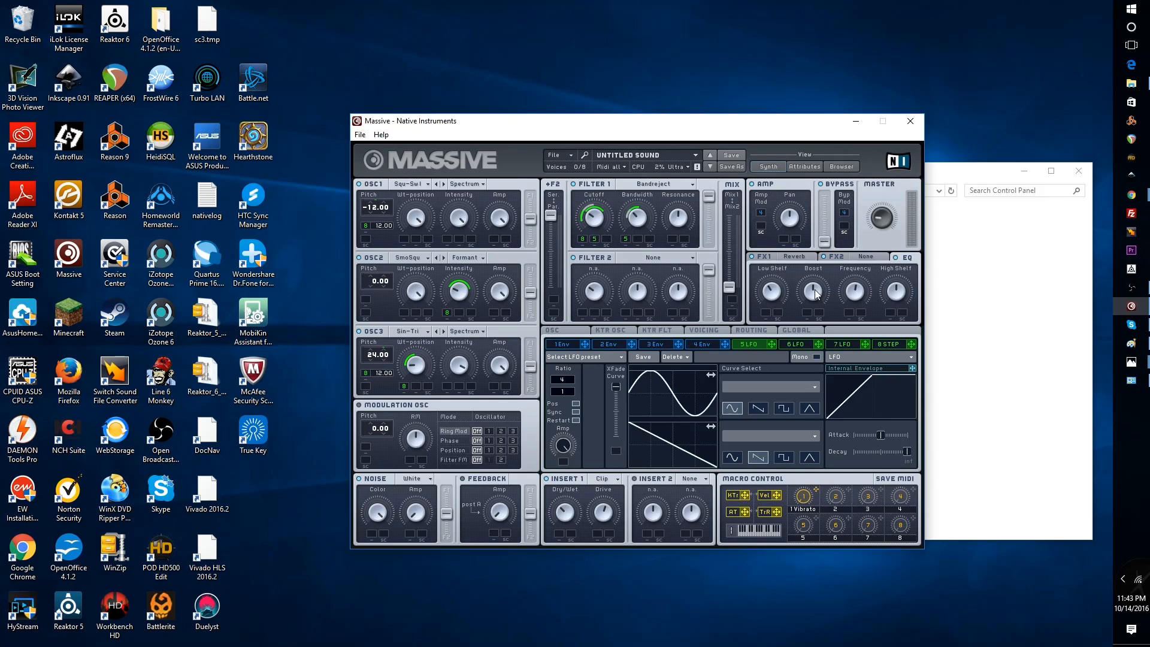
mouse_move(839, 316)
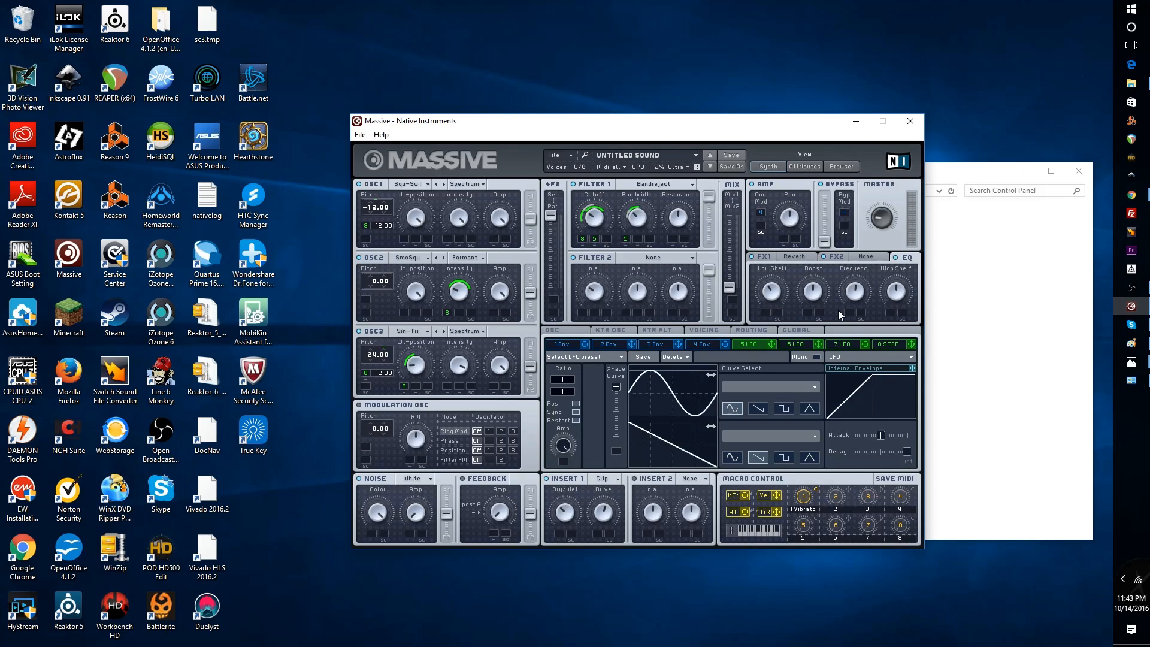
mouse_move(814, 311)
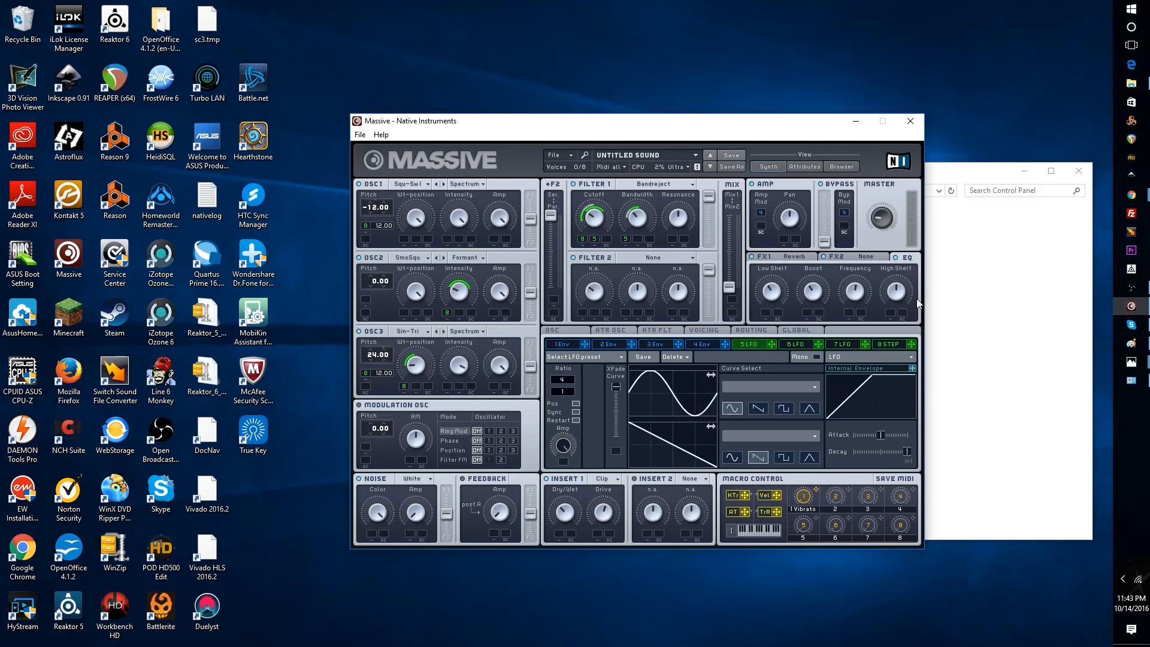
mouse_move(904, 285)
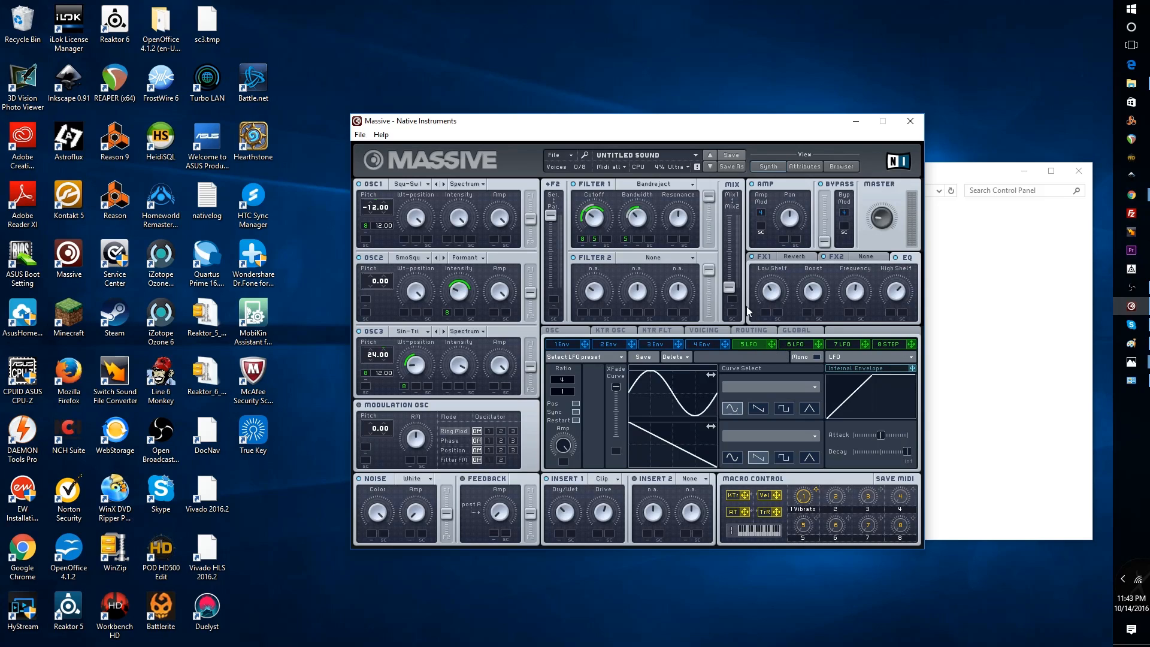
mouse_move(780, 264)
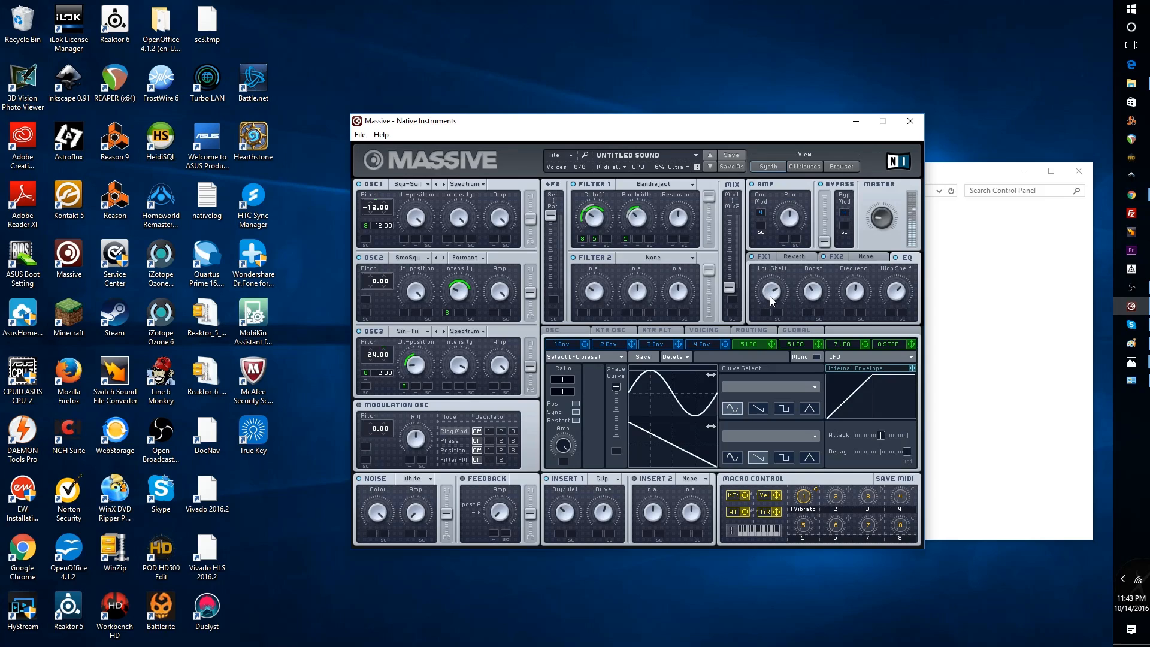
mouse_move(770, 294)
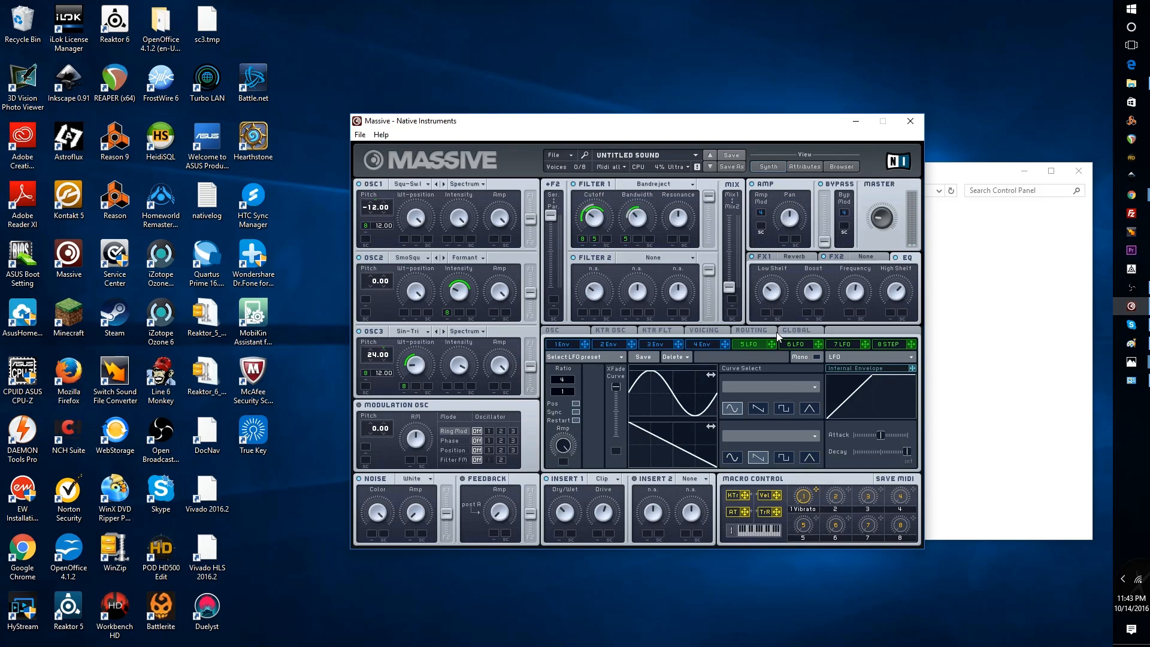
mouse_move(777, 306)
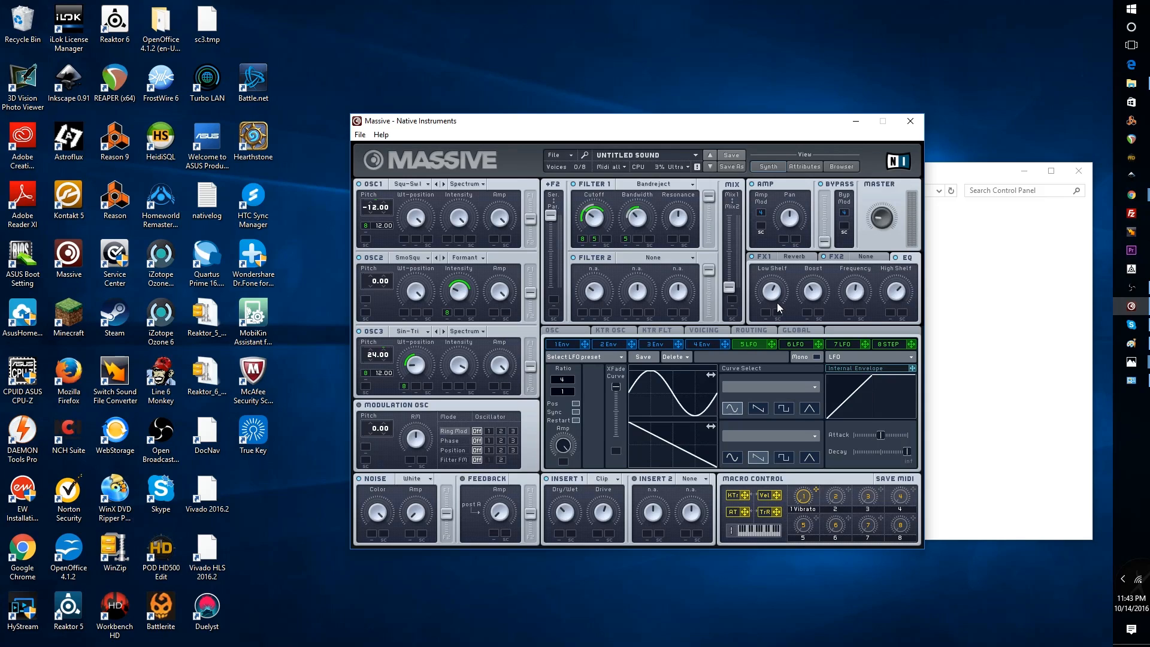
mouse_move(771, 310)
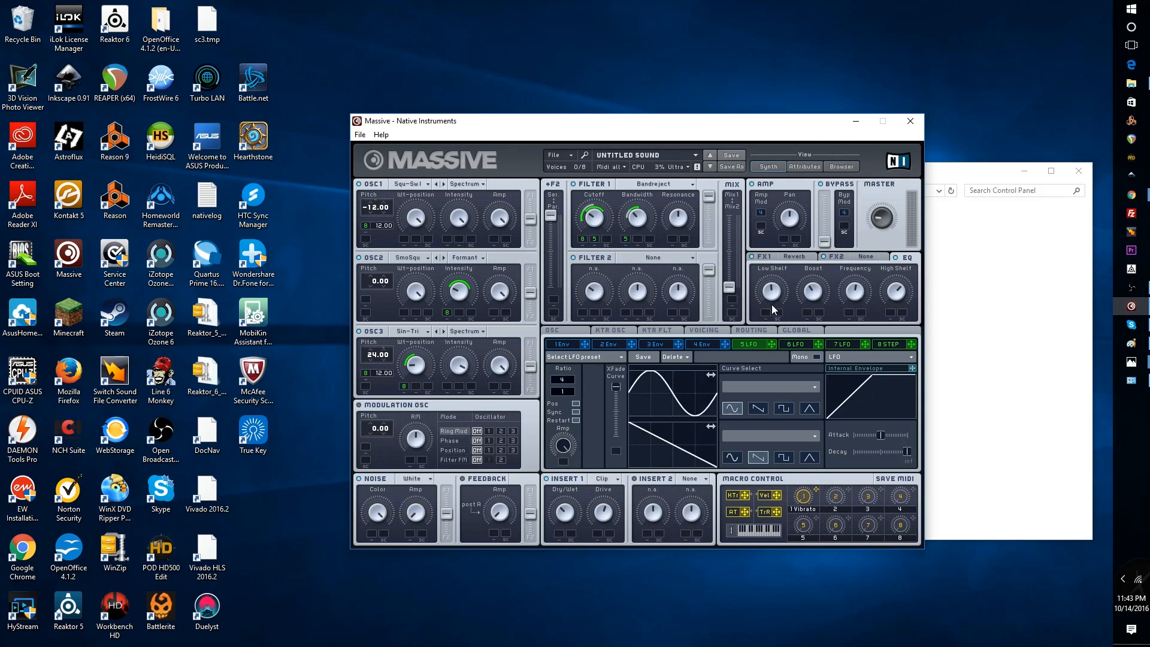
mouse_move(821, 370)
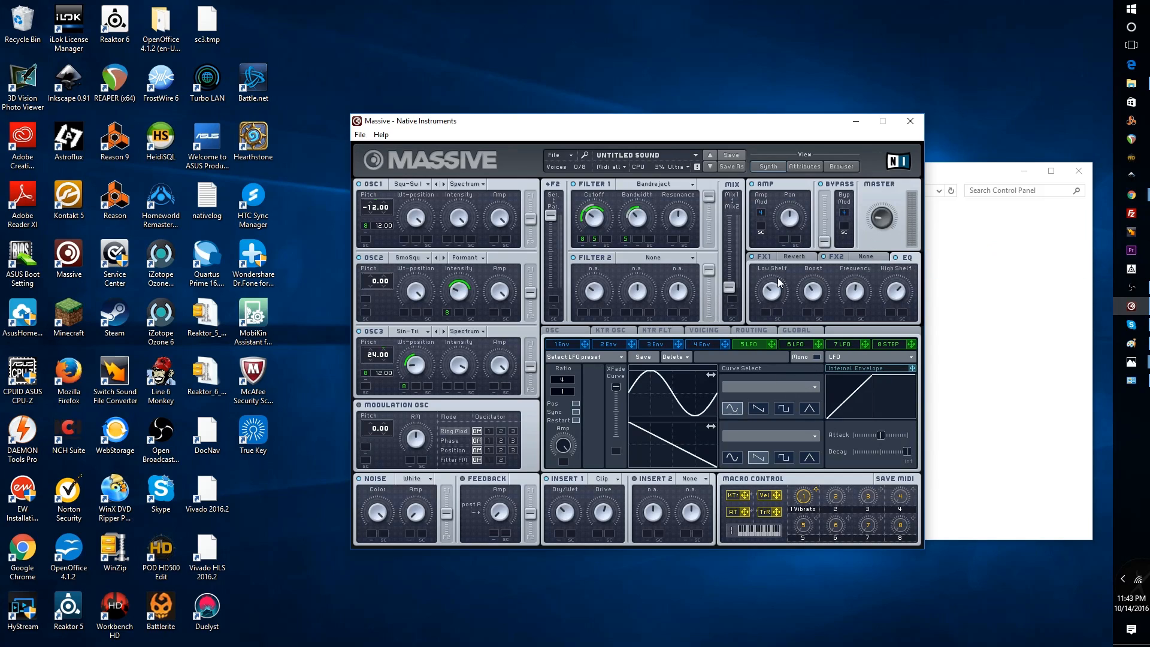
mouse_move(906, 304)
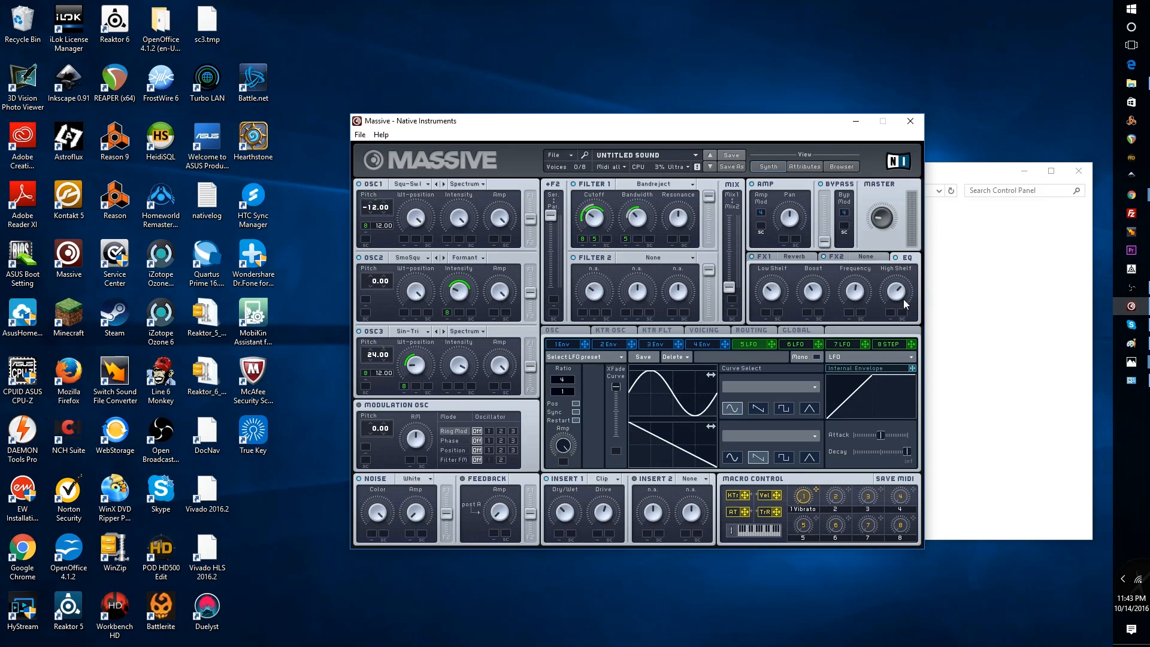
mouse_move(888, 310)
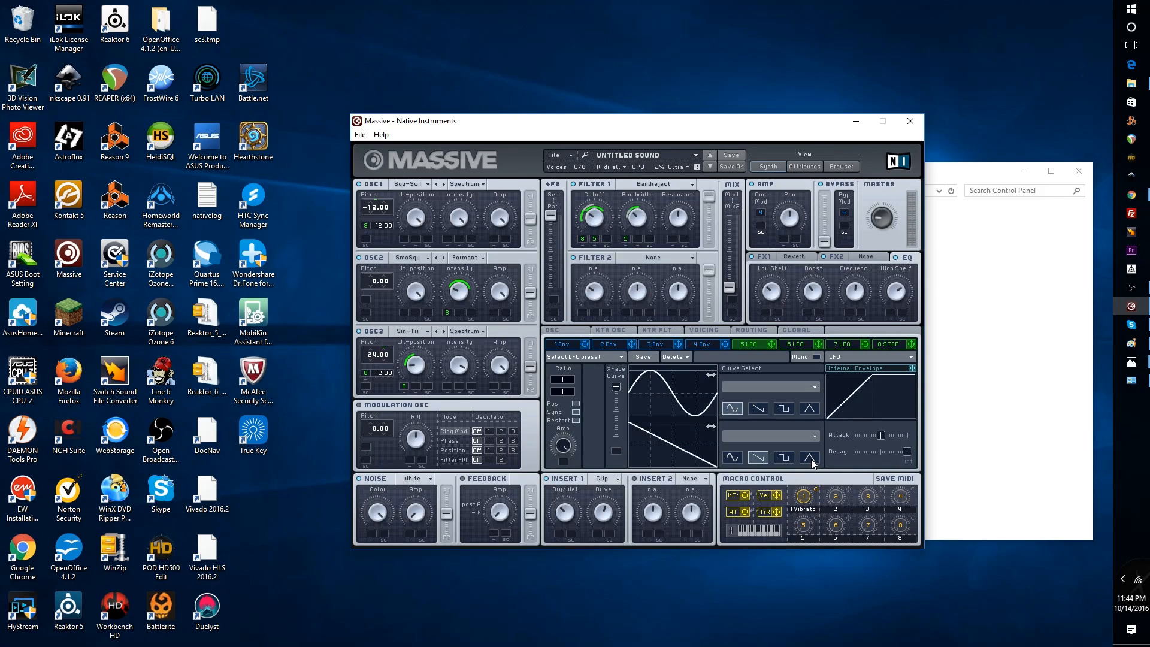
mouse_move(970, 454)
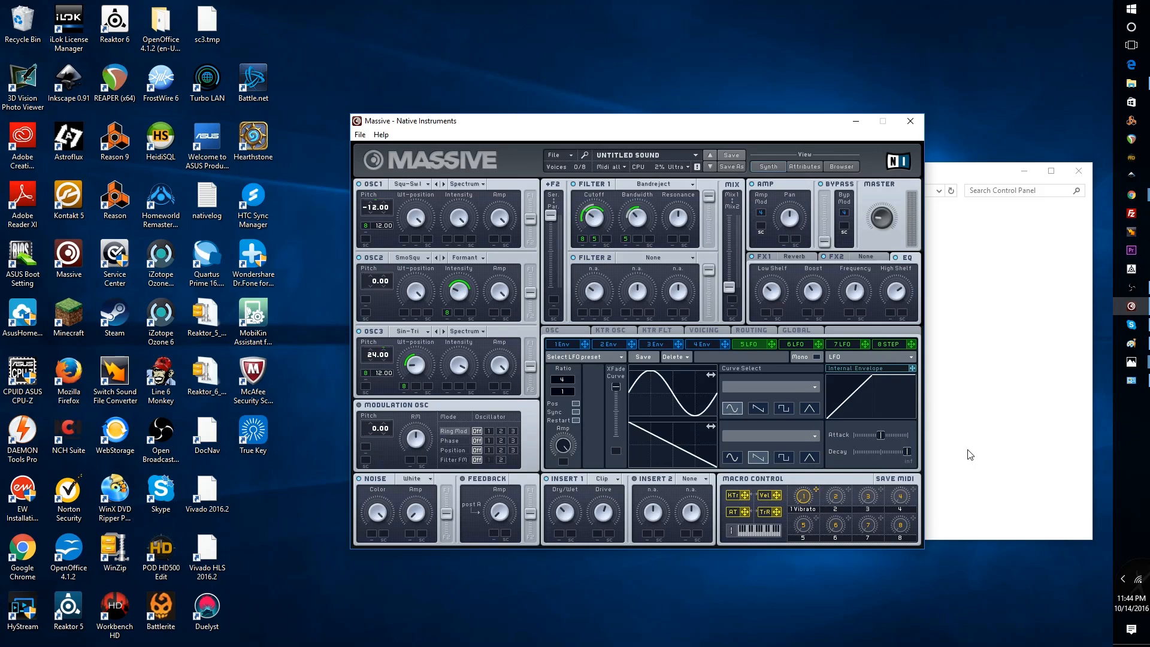
mouse_move(891, 409)
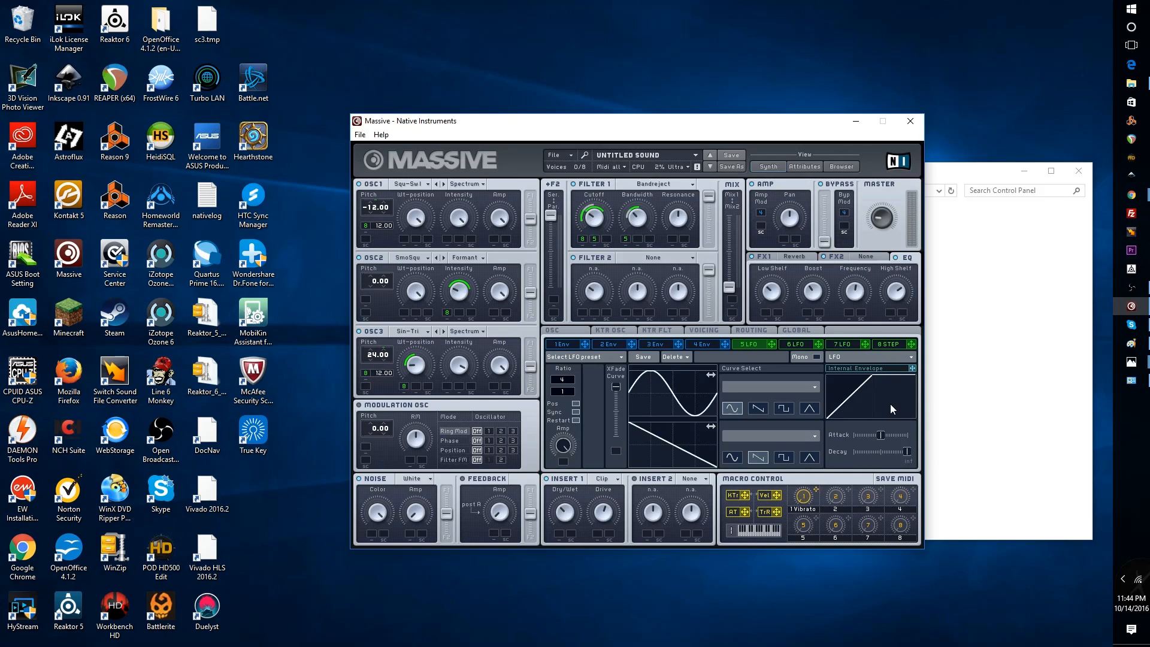
mouse_move(742, 526)
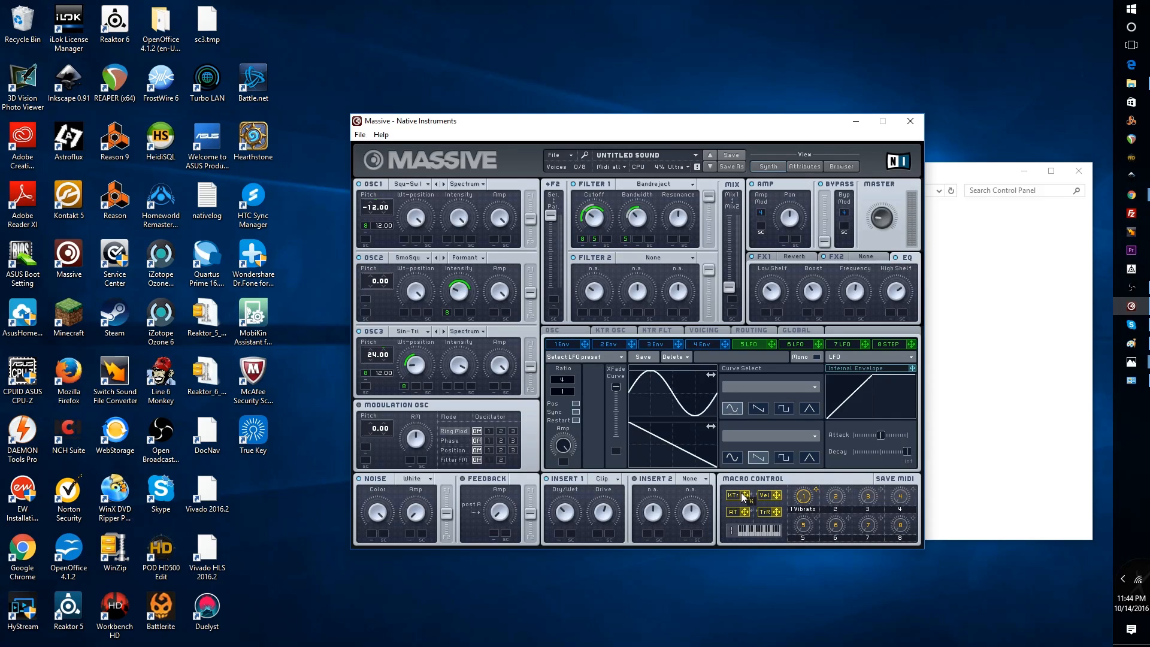
mouse_move(755, 501)
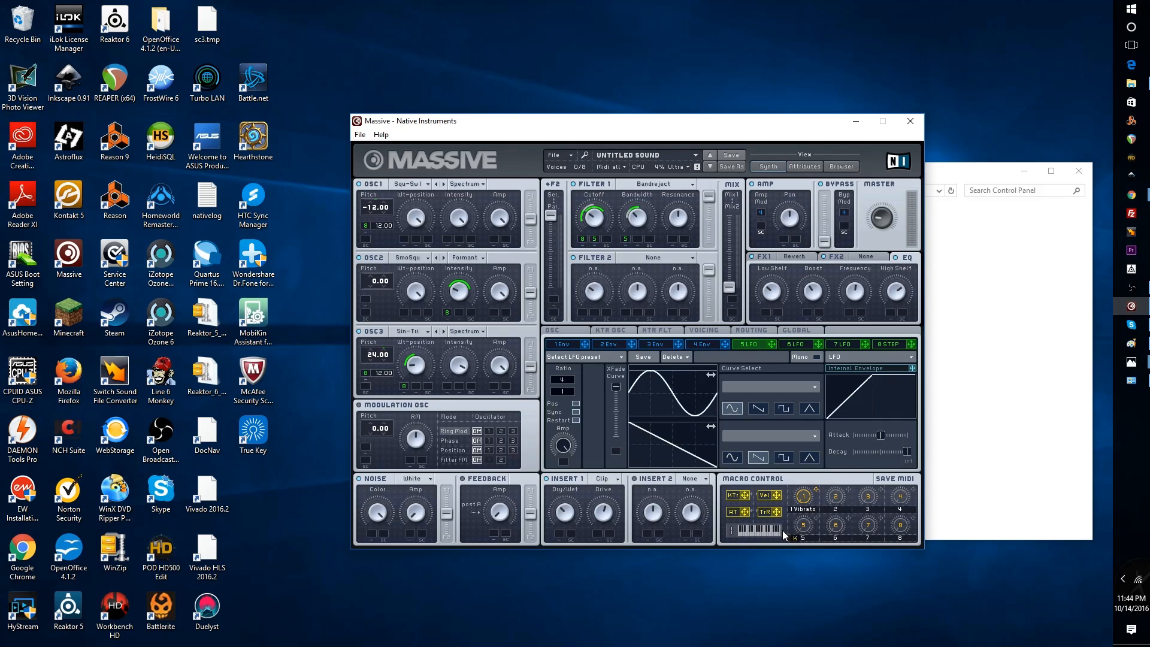
mouse_move(884, 308)
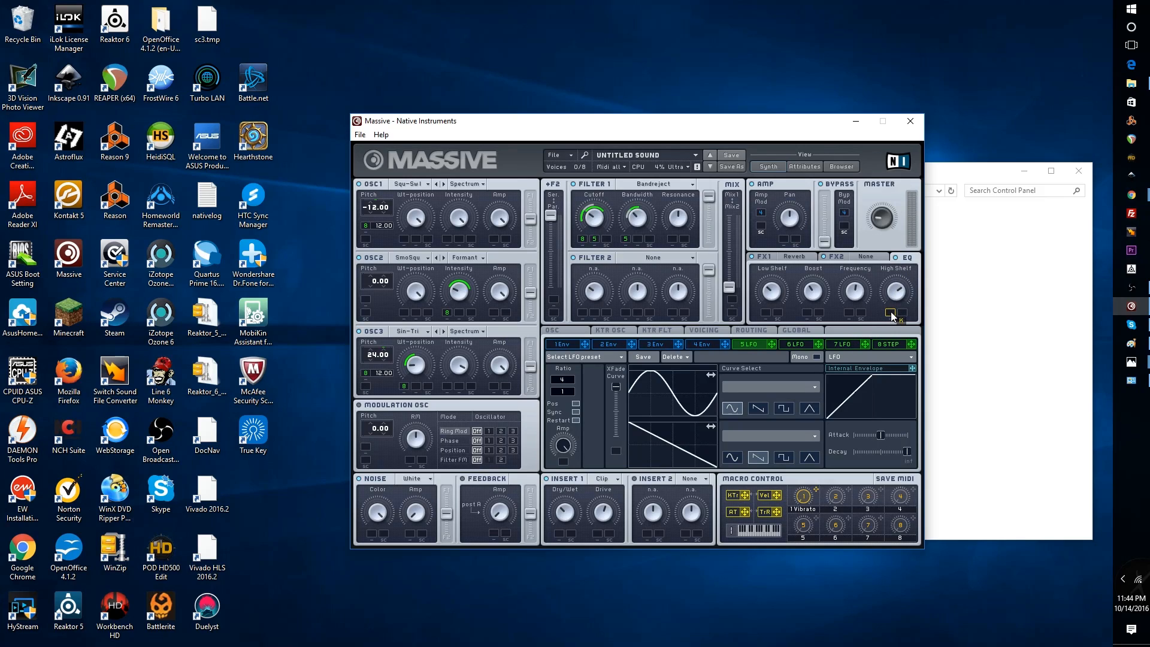
mouse_move(216, 297)
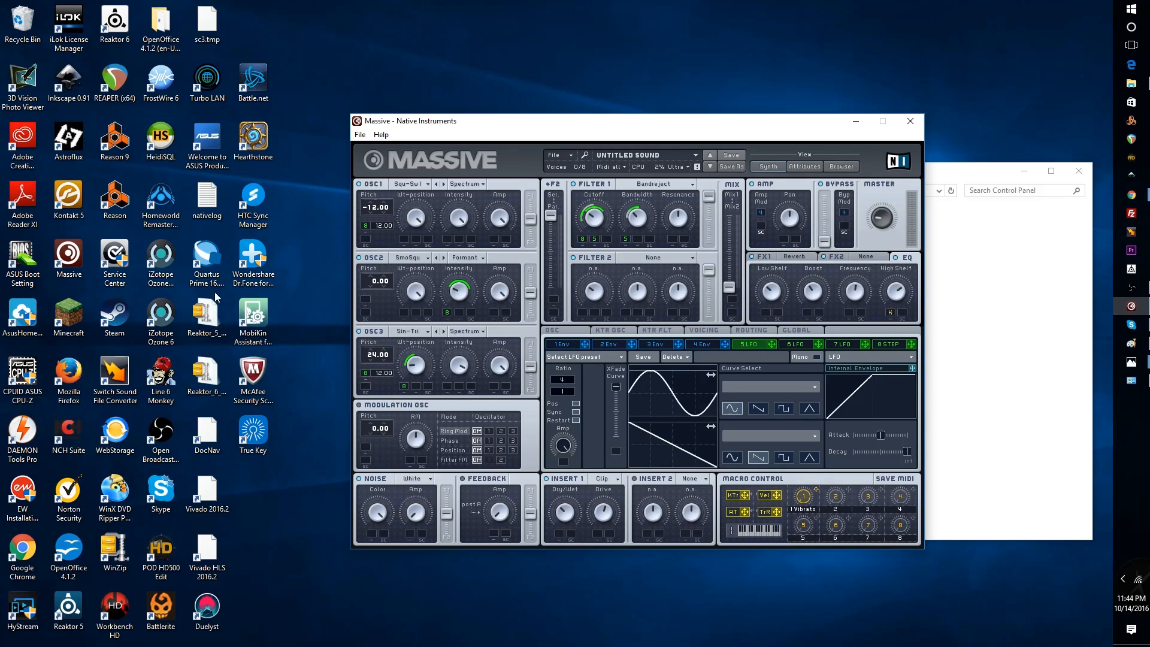
mouse_move(635, 376)
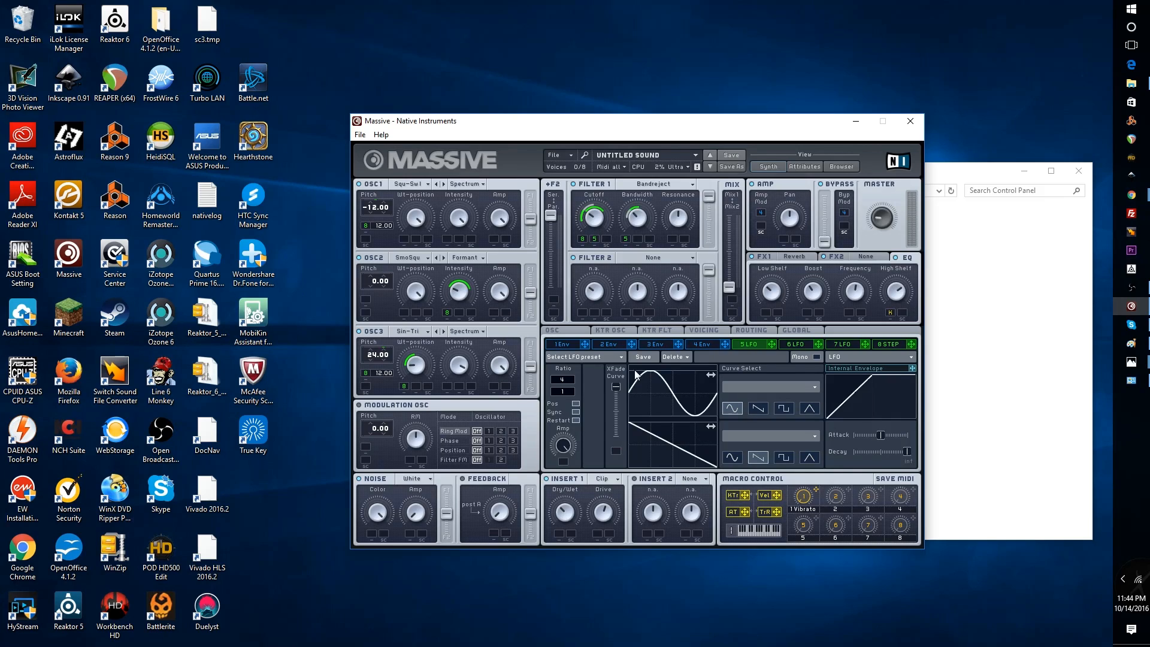
mouse_move(897, 271)
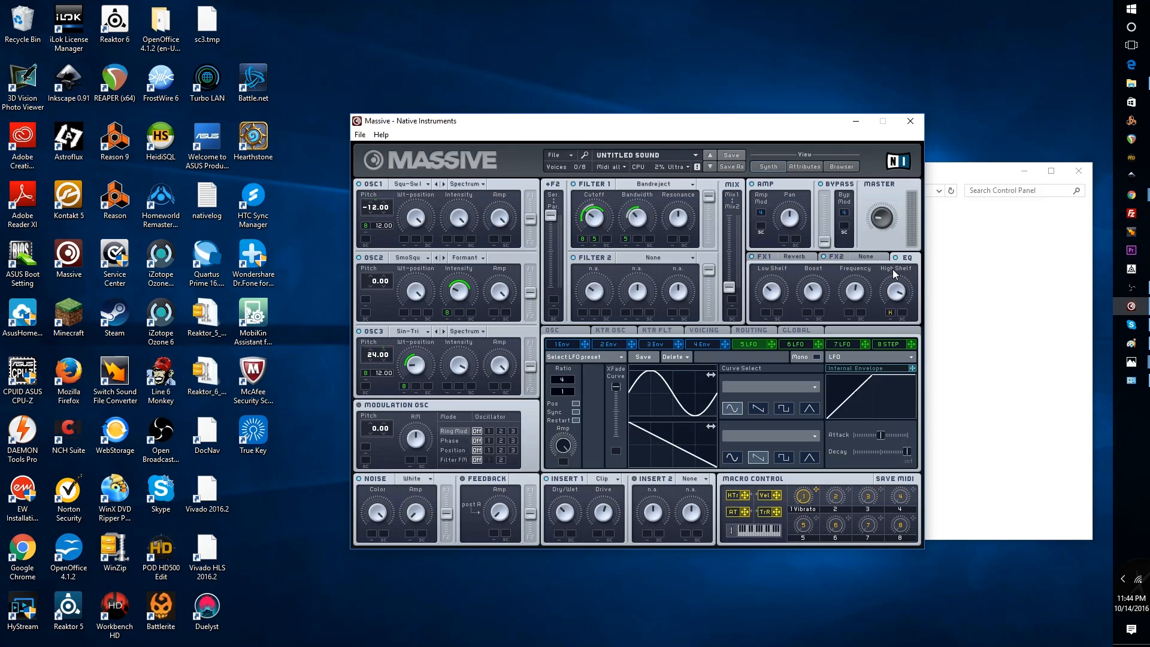
mouse_move(889, 316)
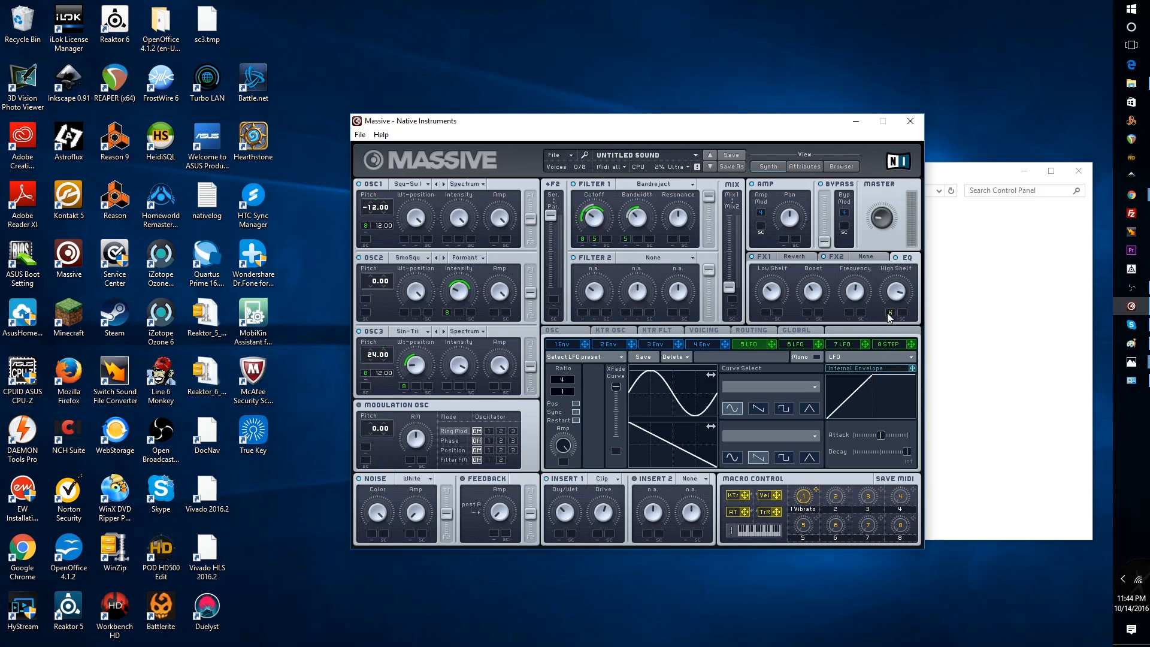
mouse_move(878, 345)
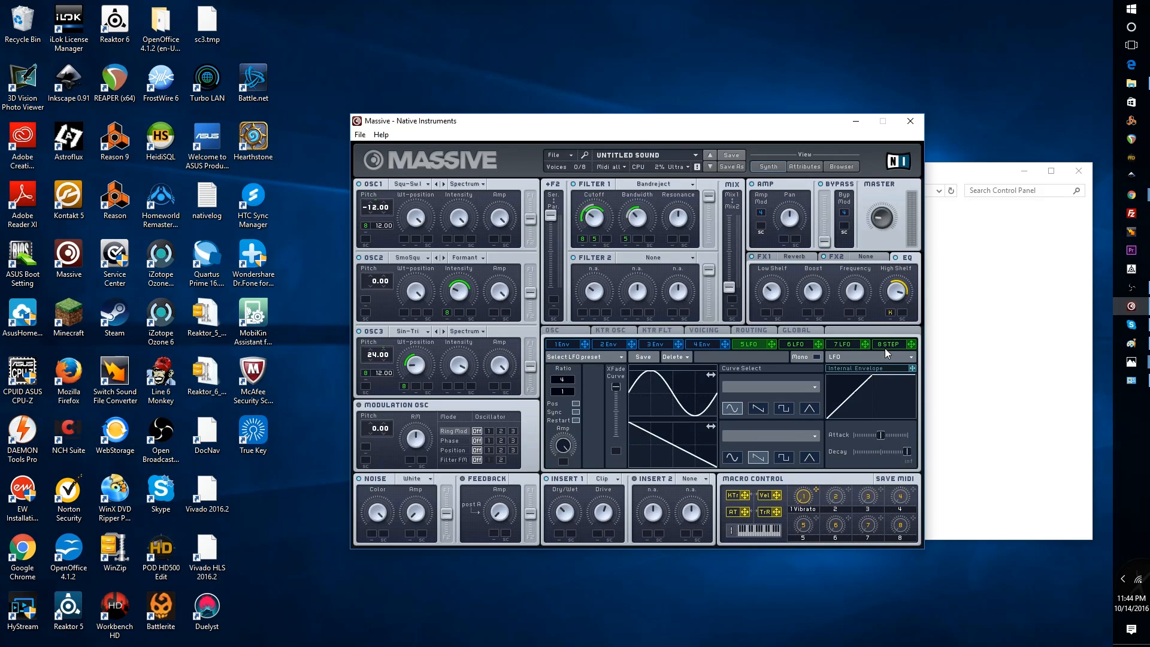
mouse_move(945, 308)
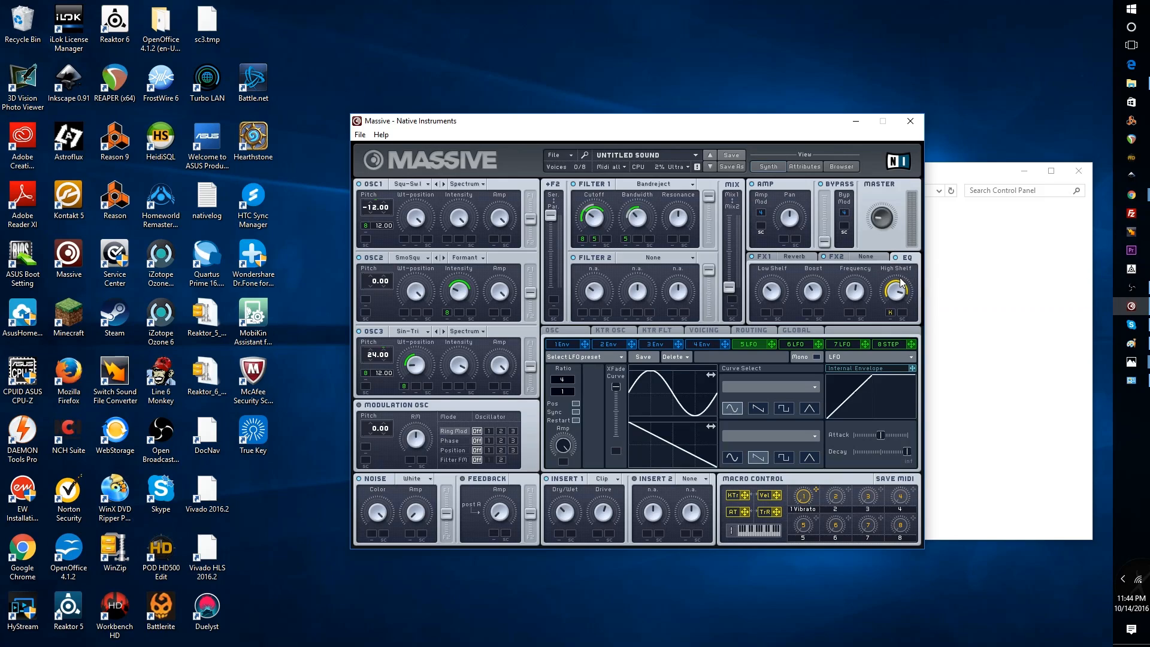
mouse_move(932, 268)
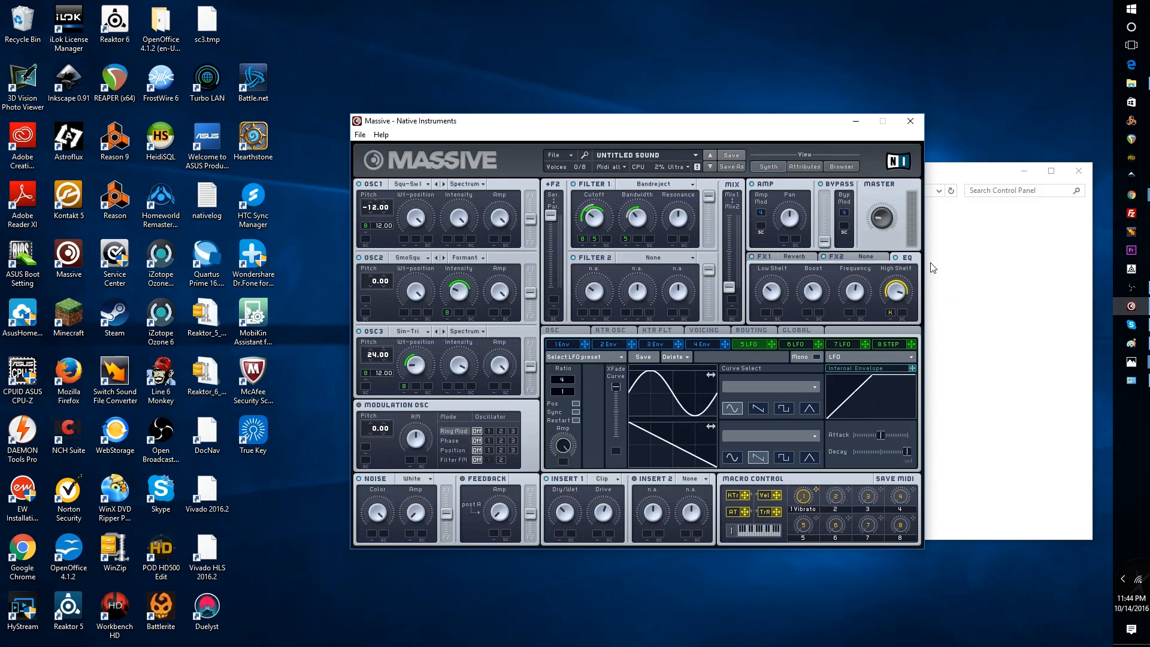
mouse_move(905, 298)
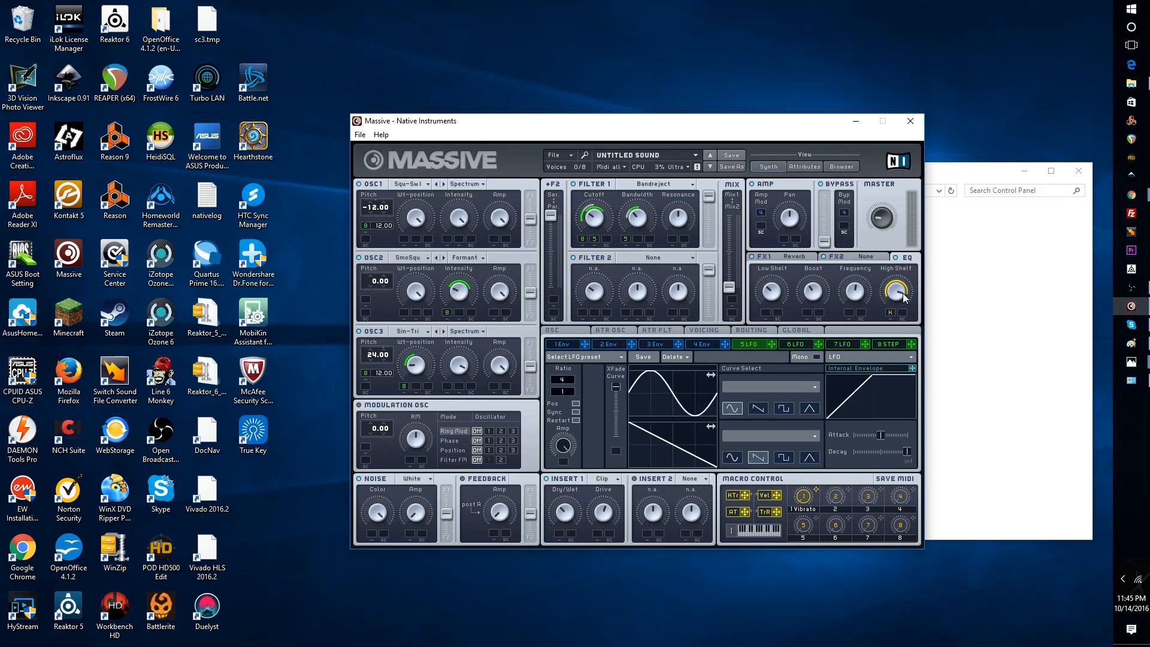
- Open the Sound browser and scroll the Sounds folder down to 'sweep up bass 1a'
click(359, 135)
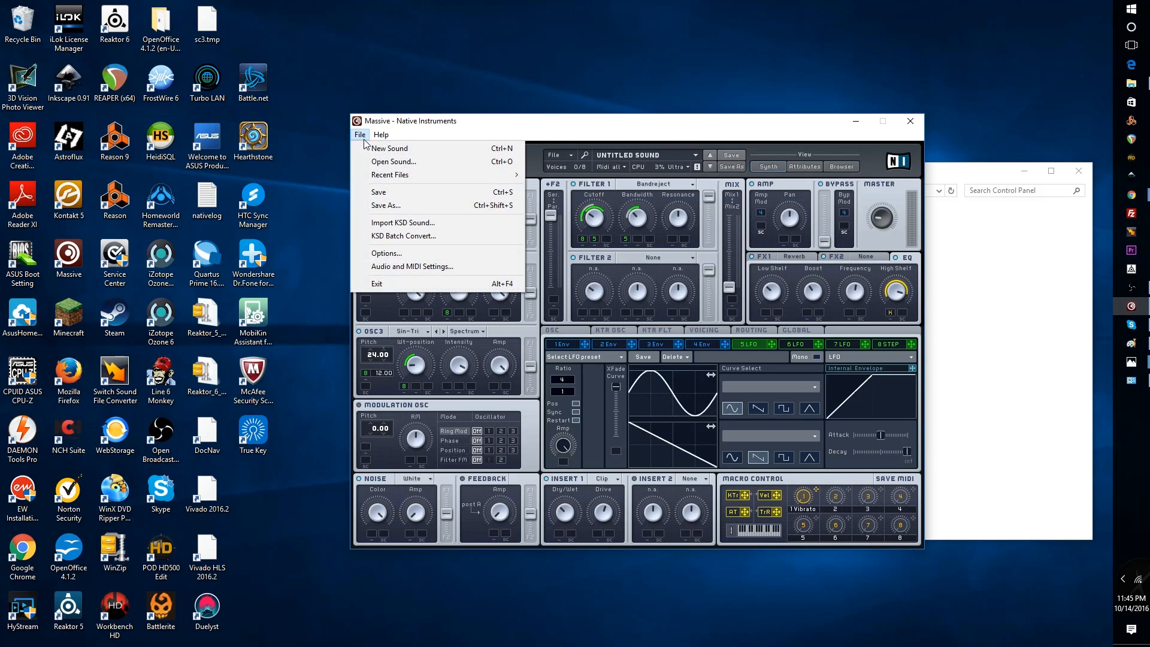
mouse_move(664, 183)
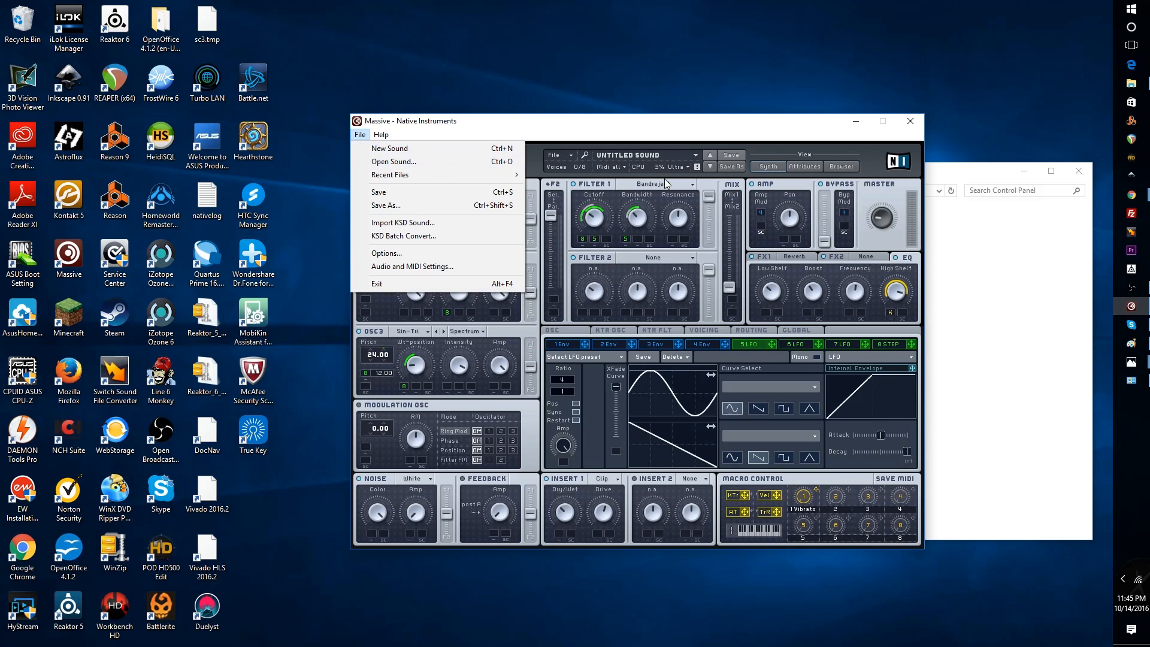
click(393, 161)
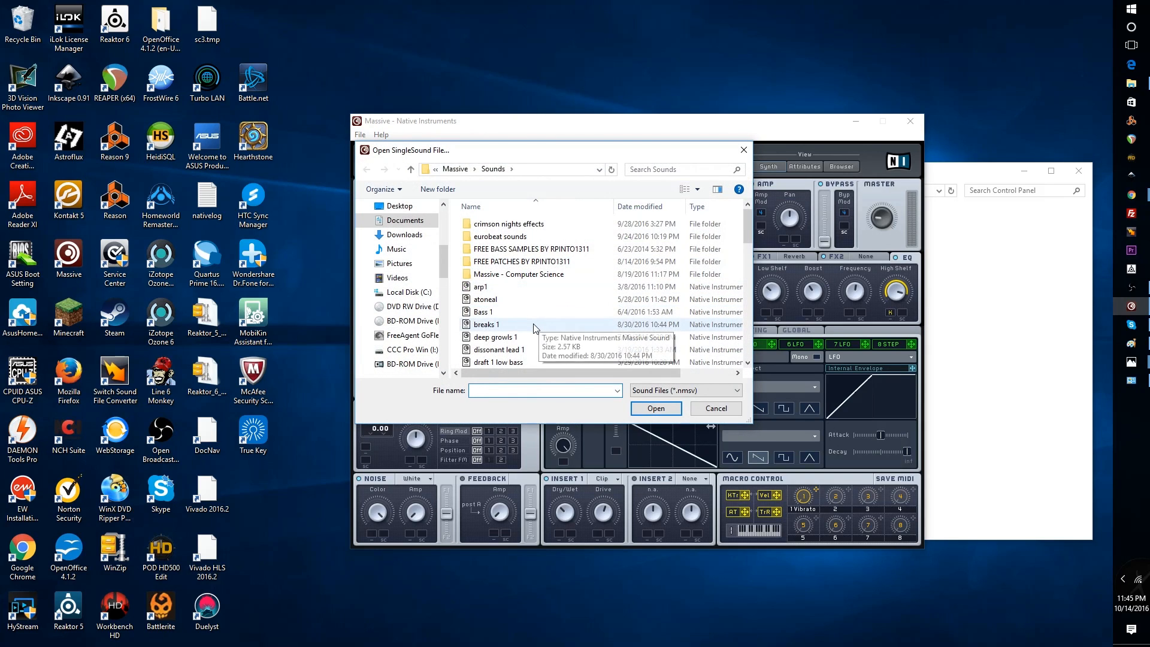
scroll(down, 3)
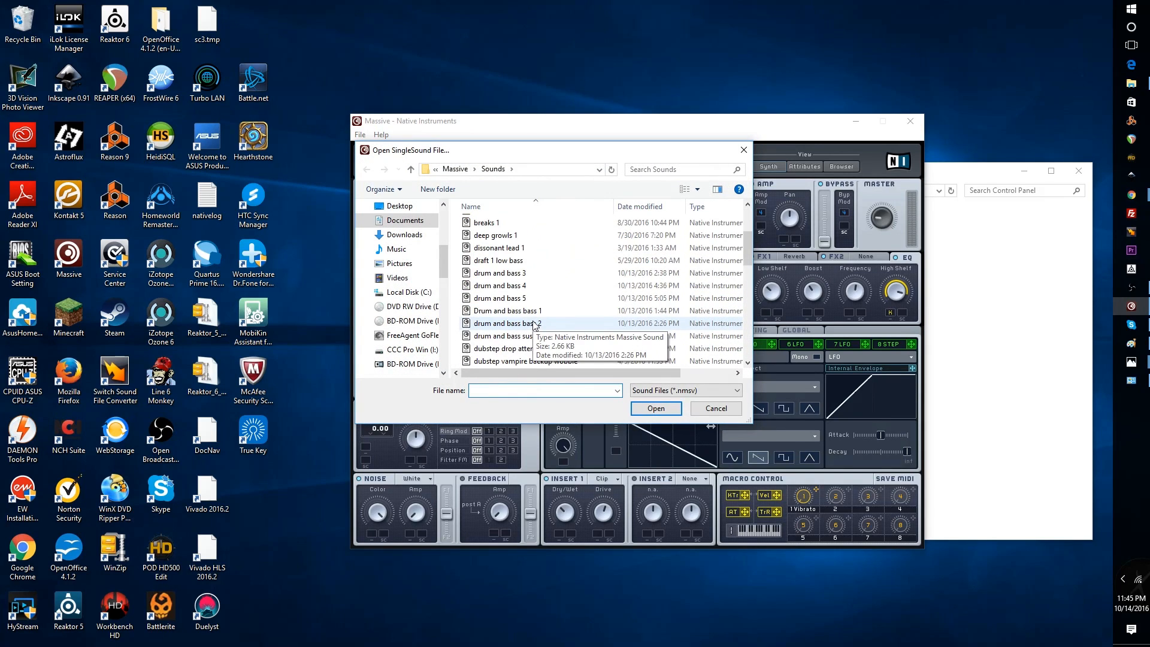
scroll(down, 3)
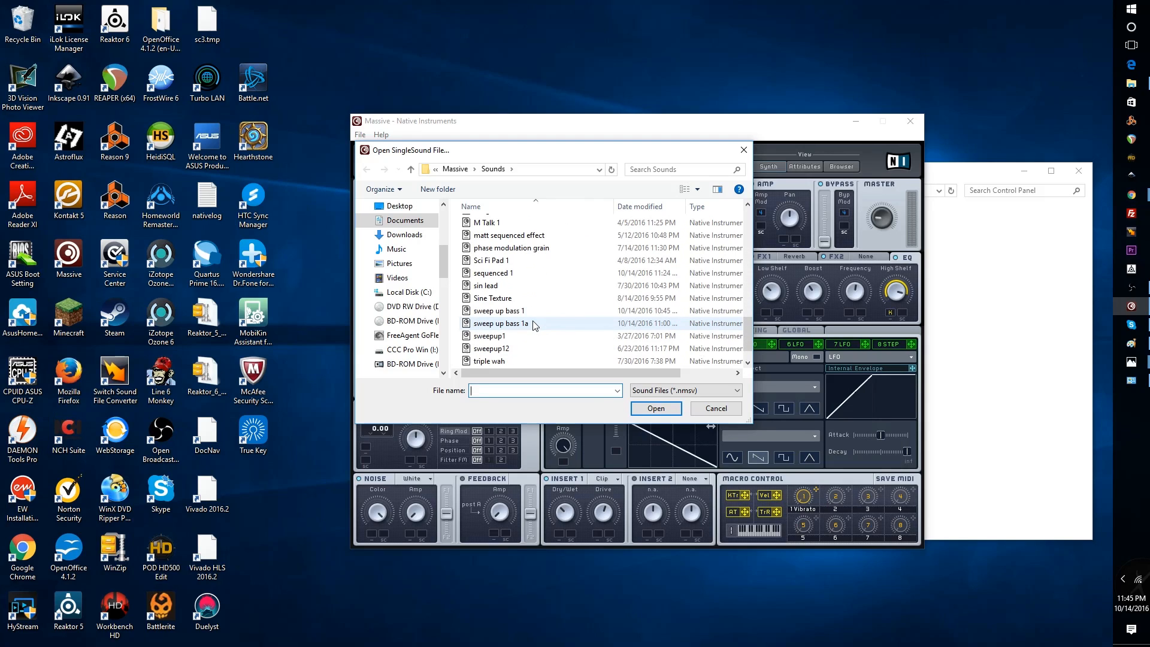
mouse_move(487, 335)
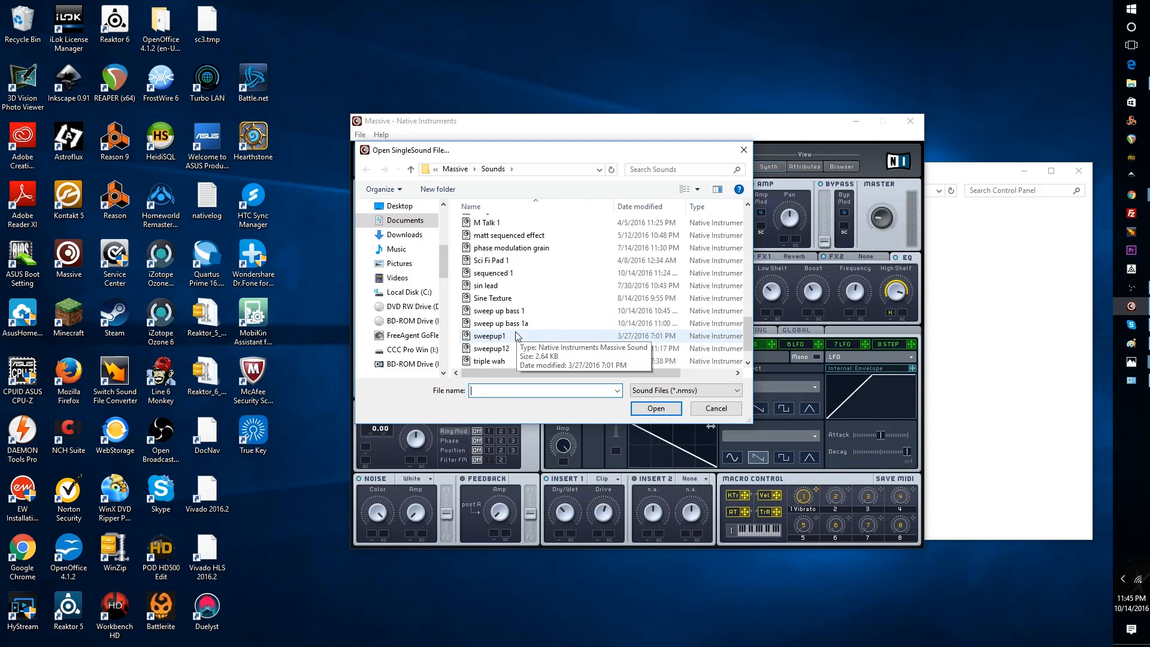
scroll(down, 3)
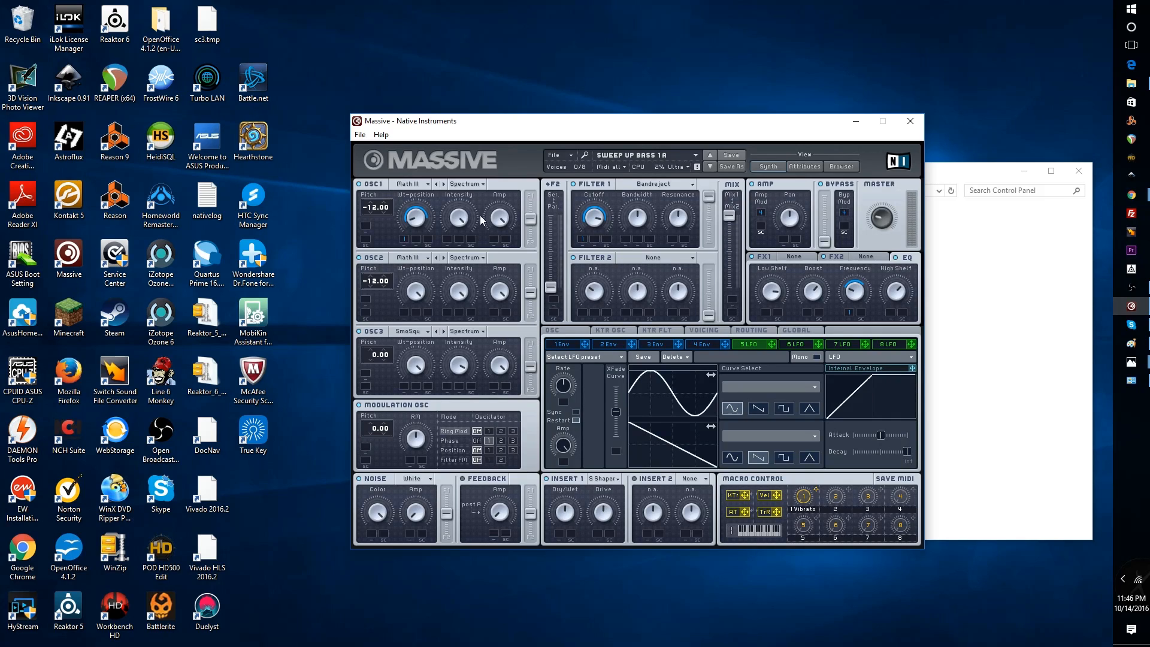
mouse_move(649, 315)
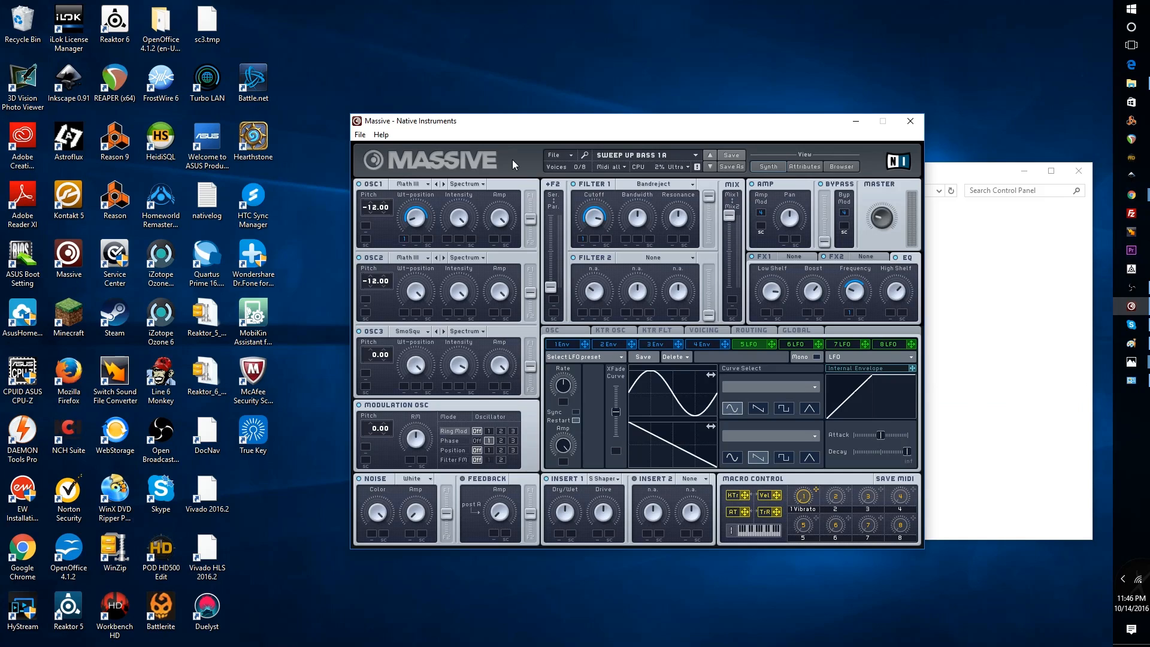
mouse_move(416, 190)
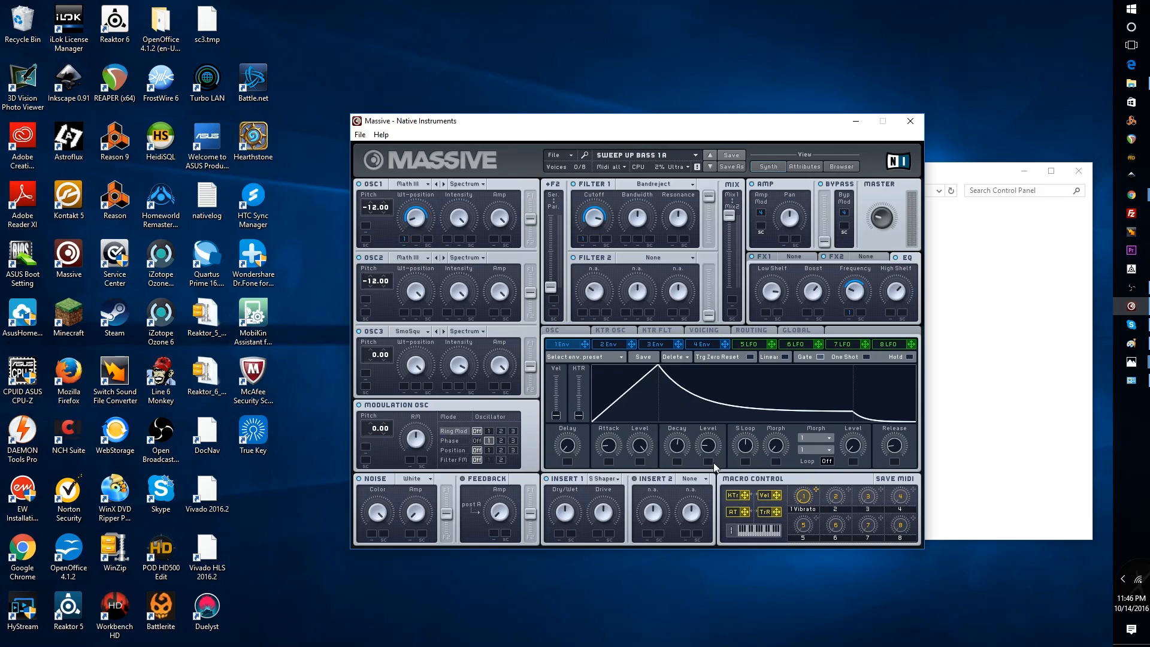
mouse_move(614, 456)
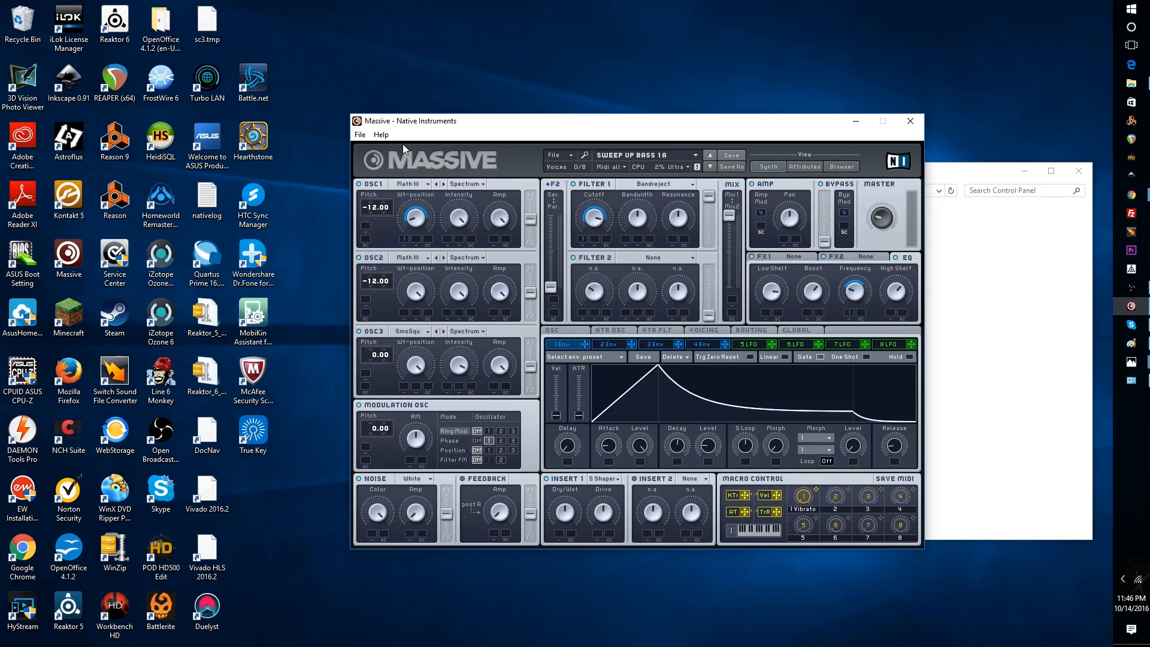
mouse_move(370, 265)
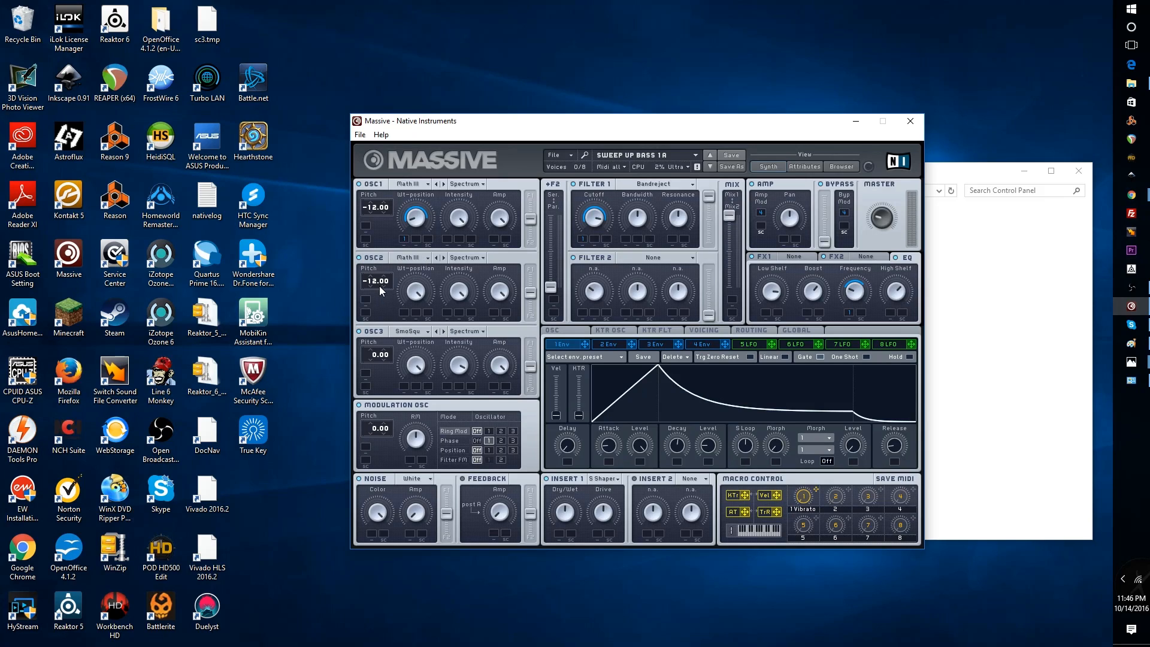
mouse_move(366, 295)
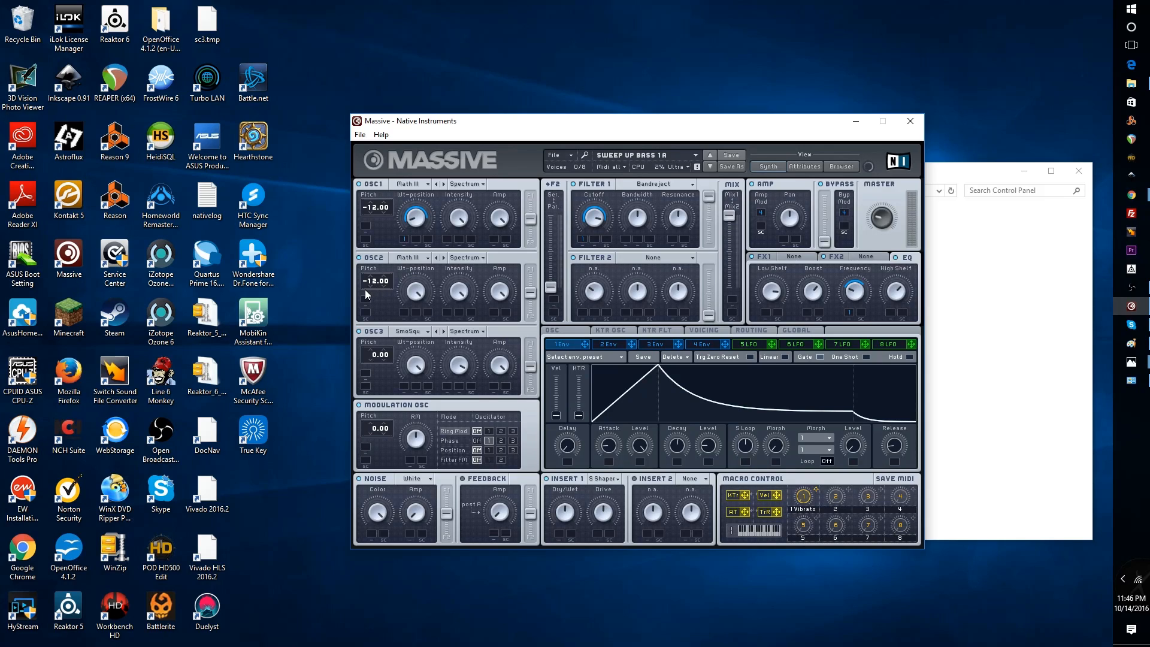
mouse_move(388, 284)
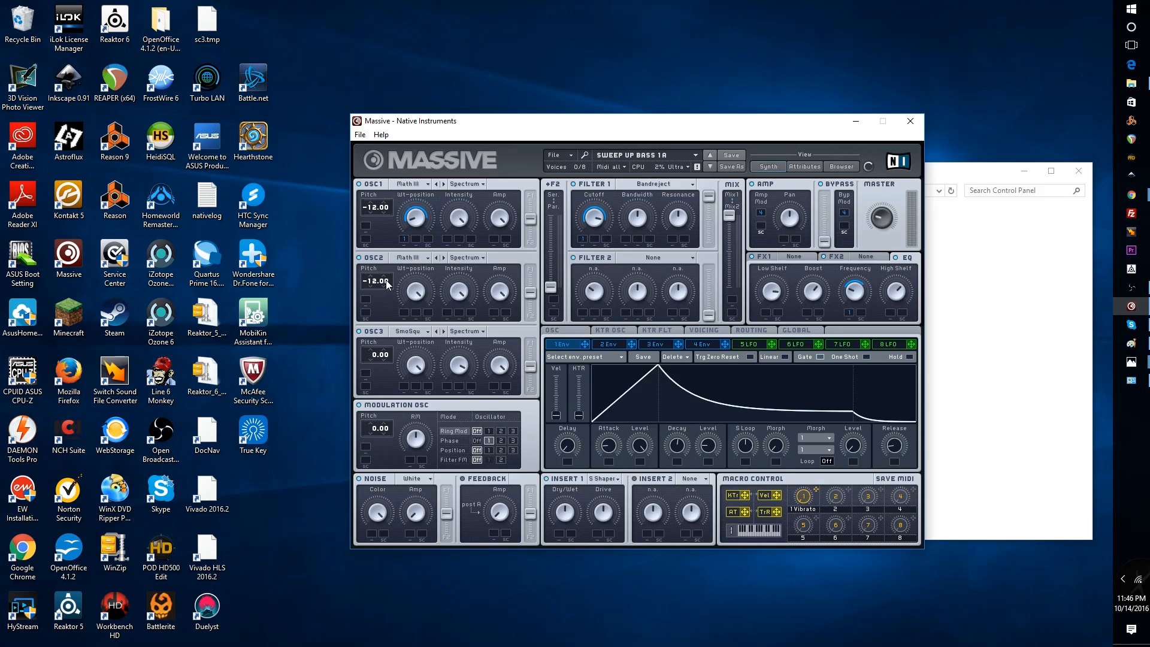
mouse_move(314, 311)
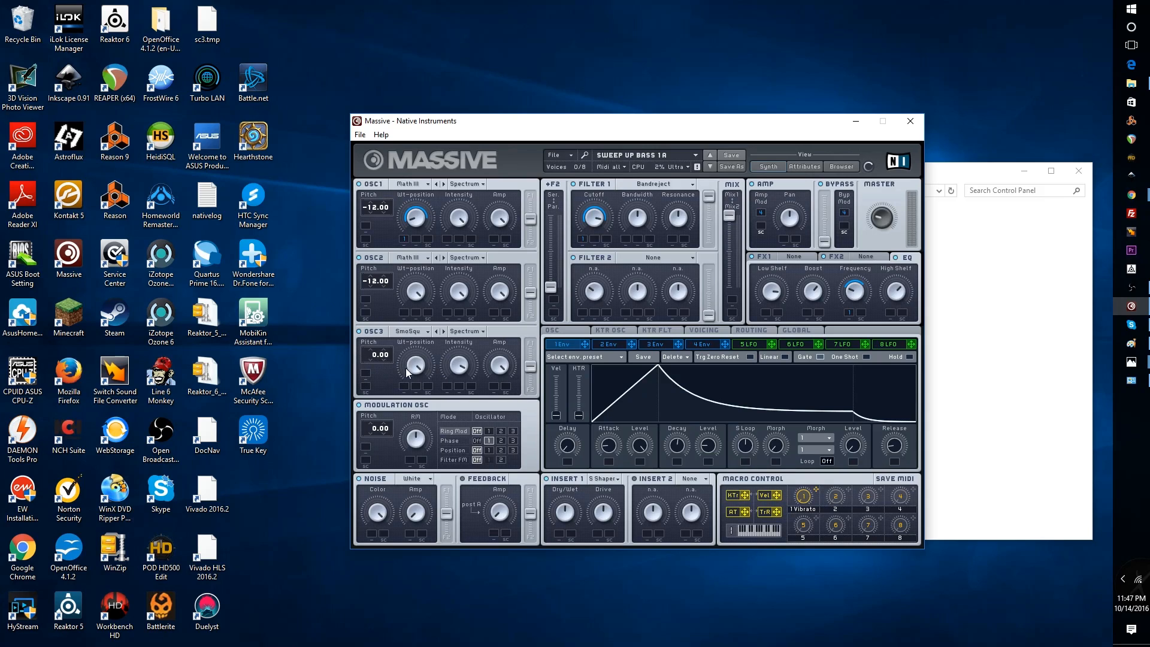
mouse_move(389, 362)
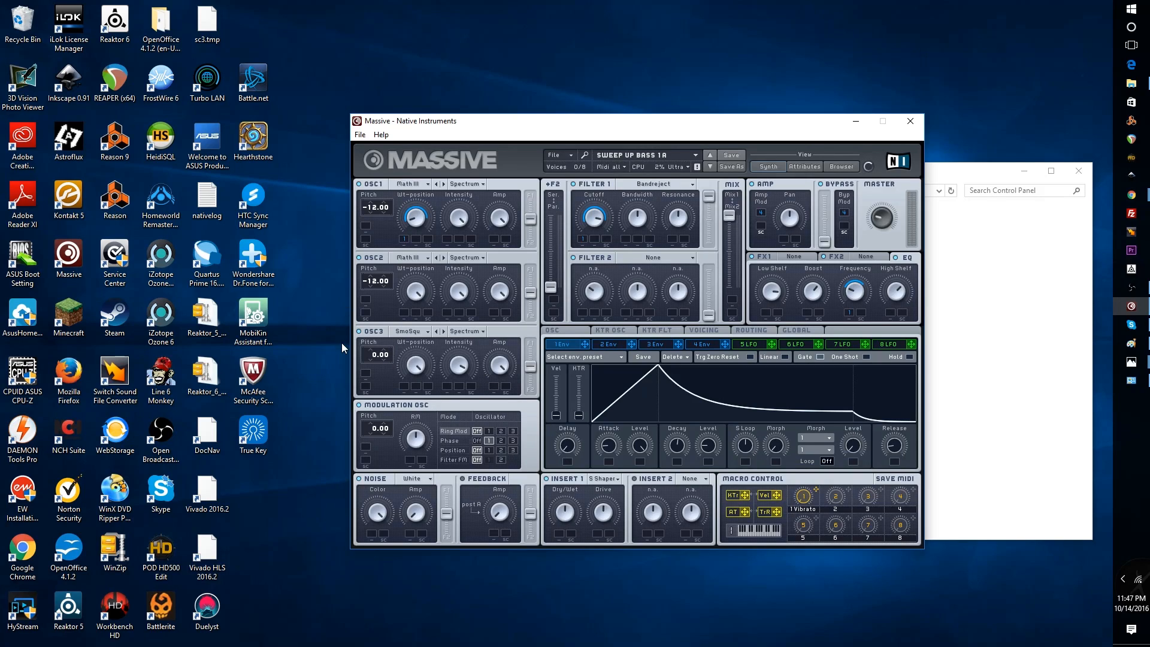
mouse_move(381, 442)
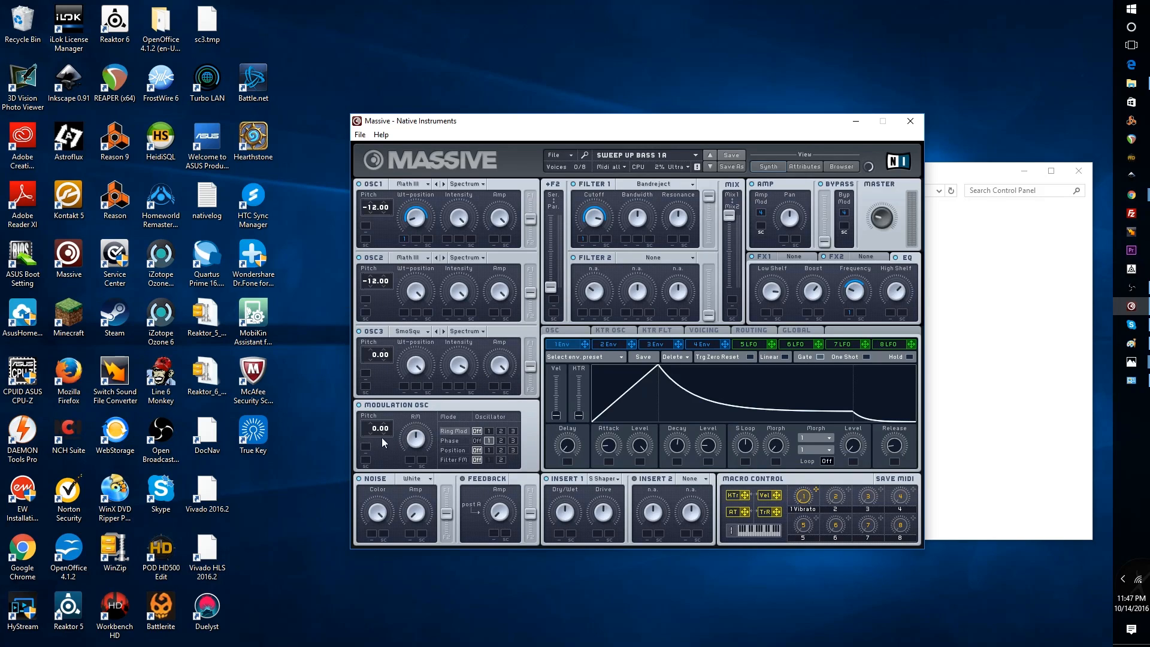
mouse_move(409, 441)
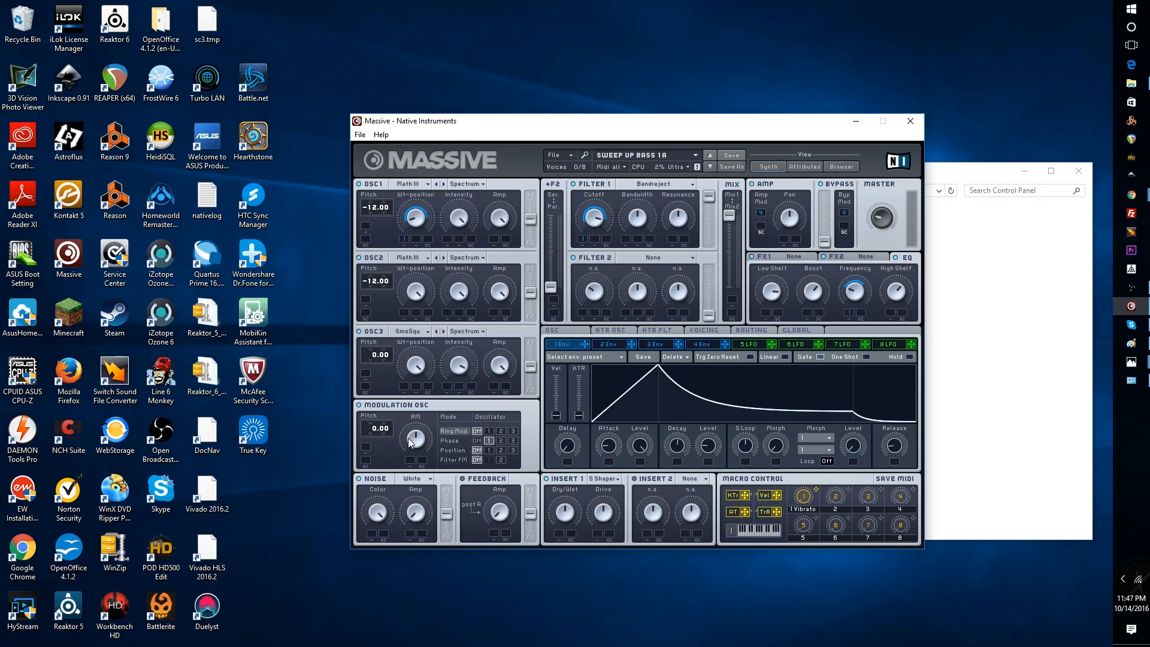
mouse_move(437, 444)
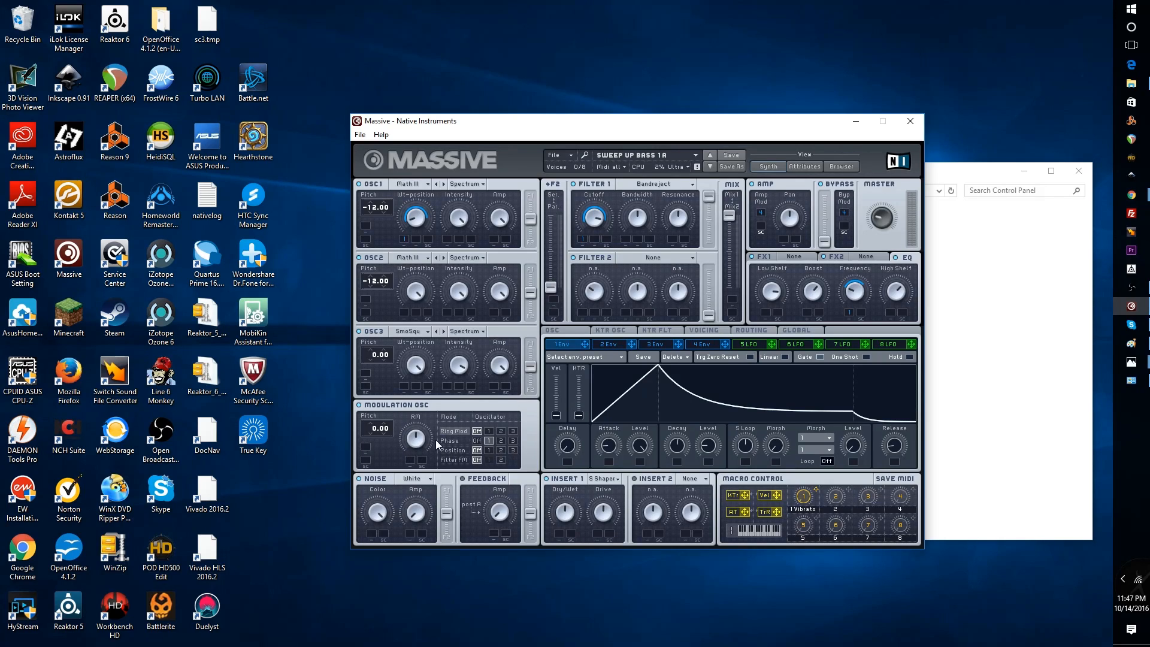
mouse_move(490, 447)
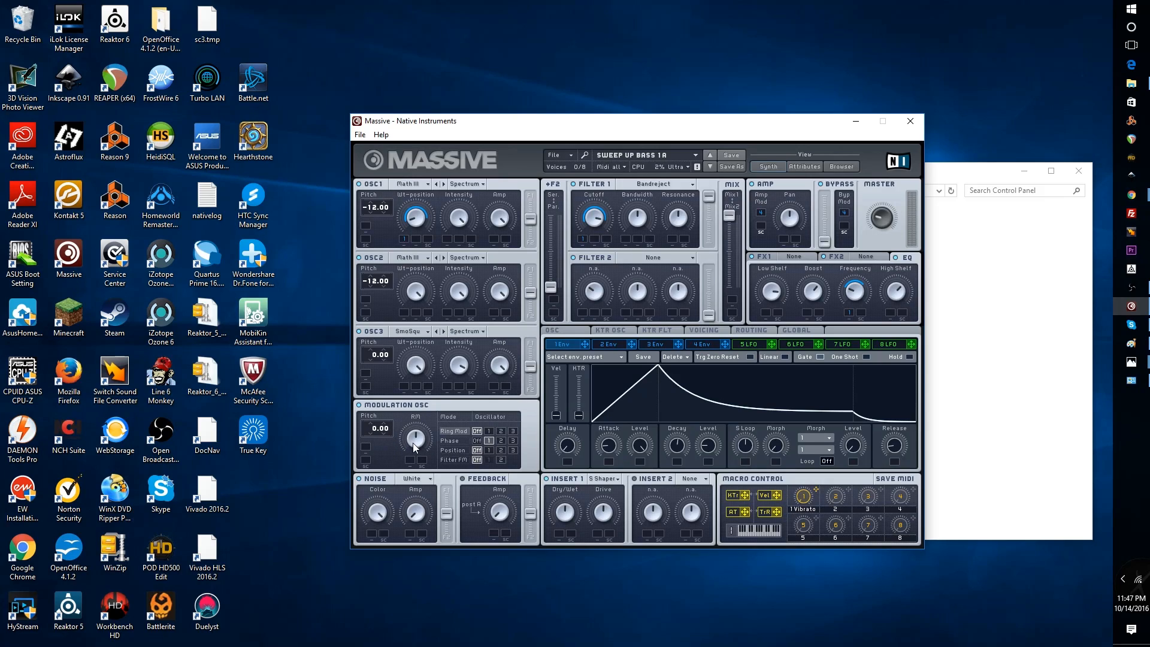
mouse_move(431, 448)
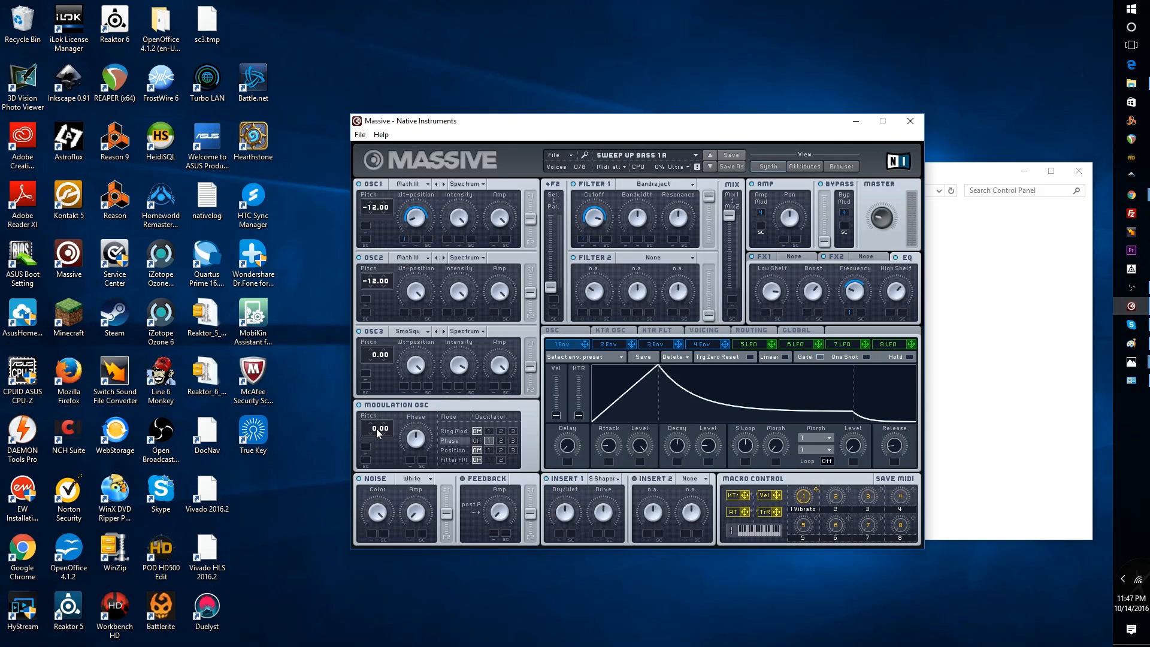
mouse_move(610, 192)
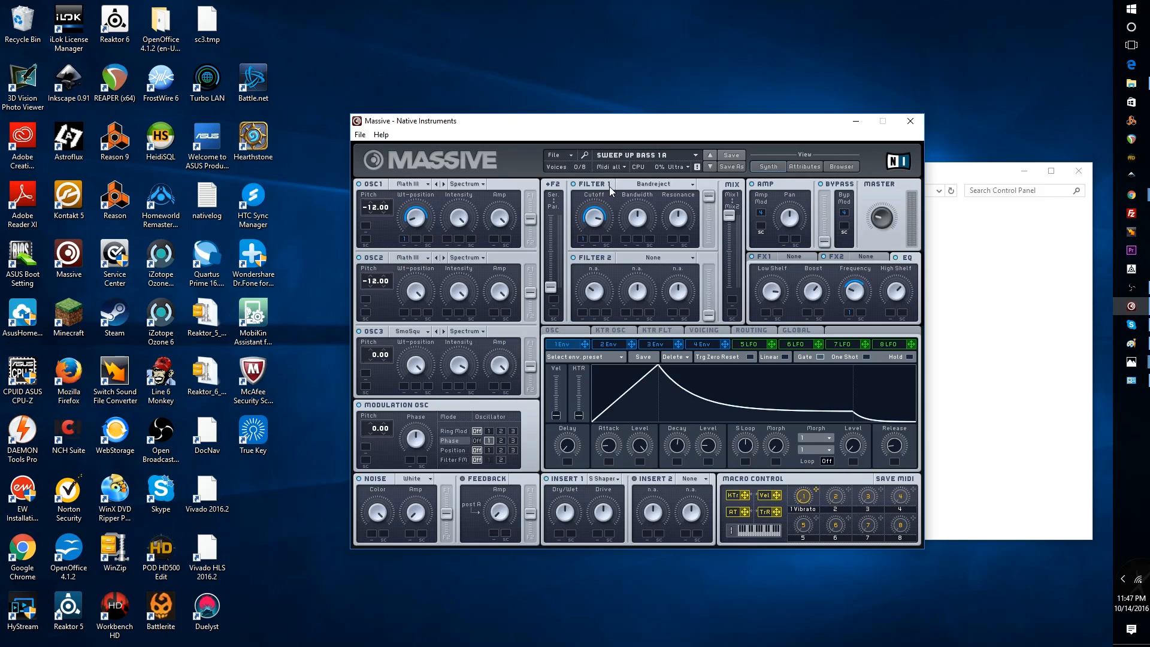
mouse_move(572, 277)
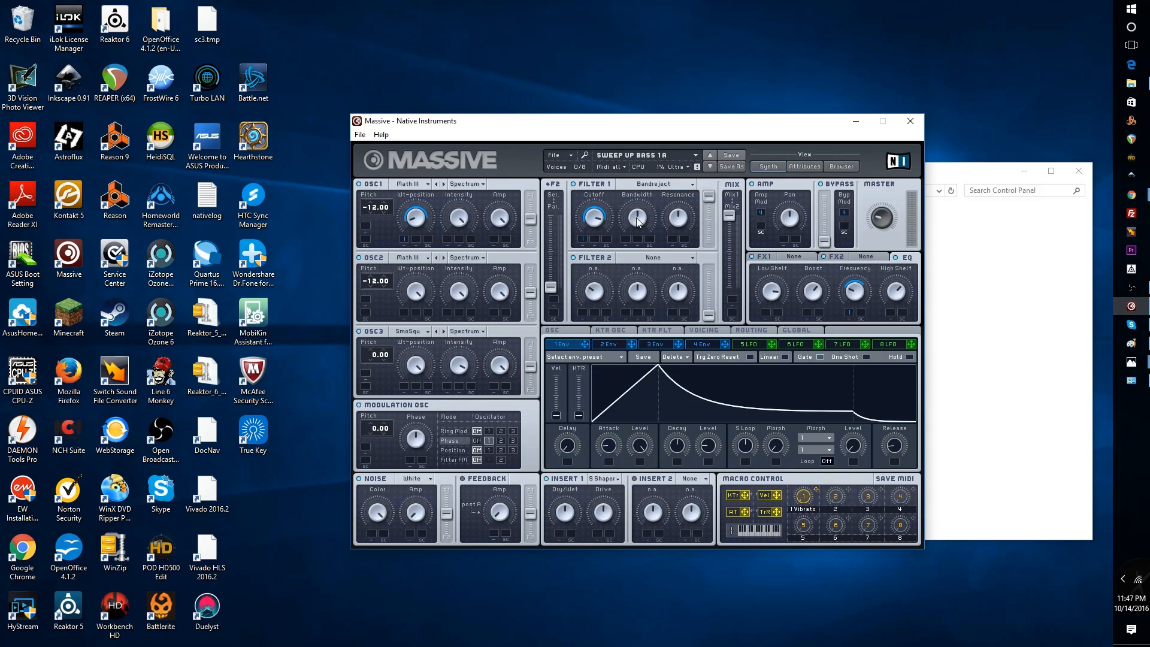
mouse_move(688, 223)
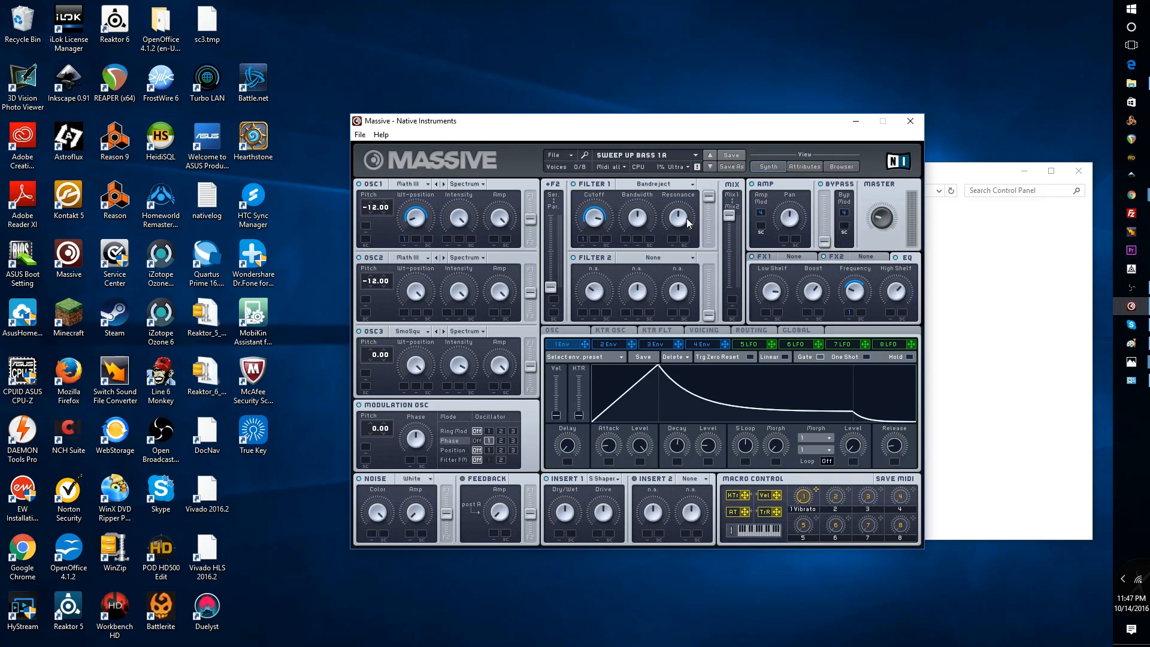
mouse_move(561, 245)
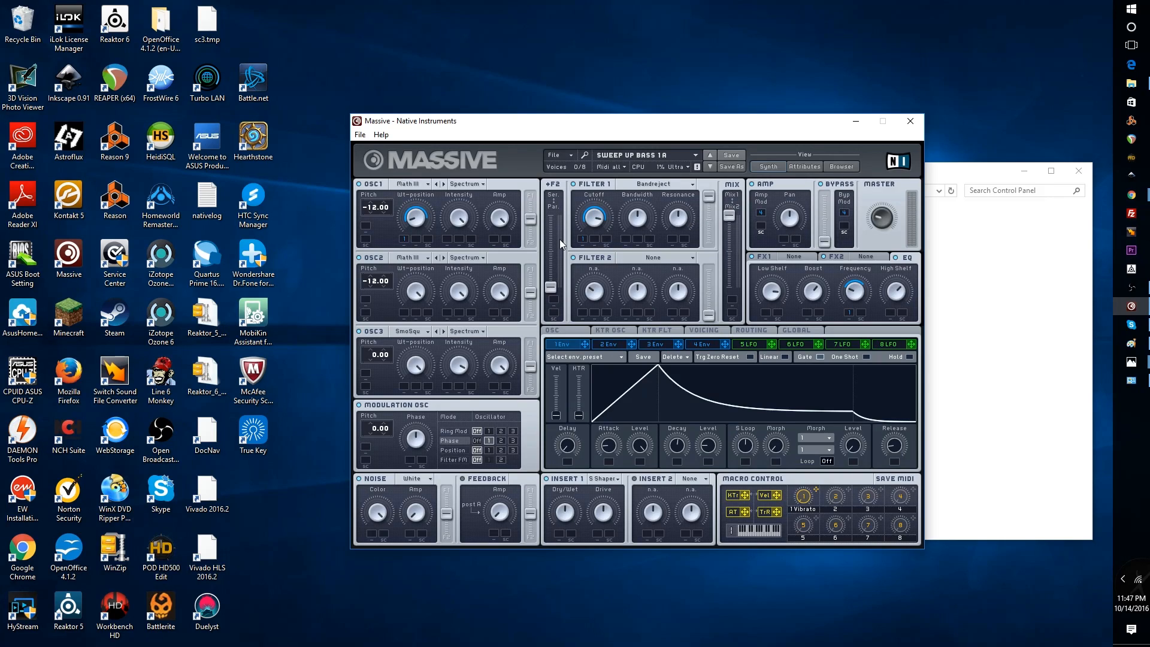
mouse_move(642, 227)
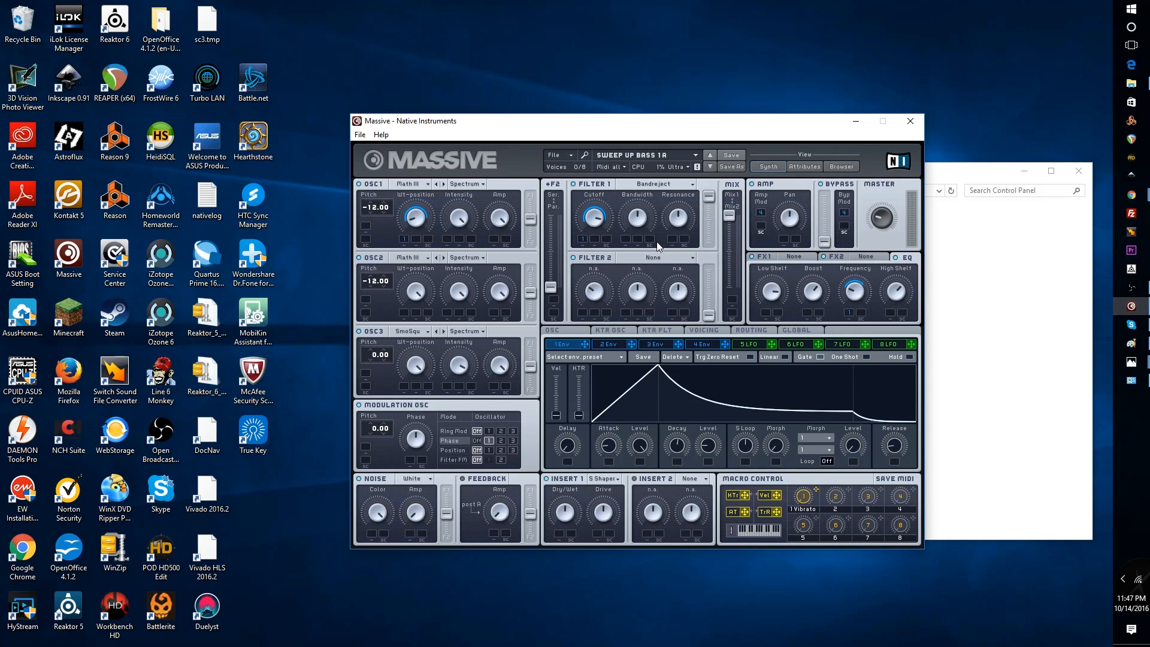
mouse_move(610, 235)
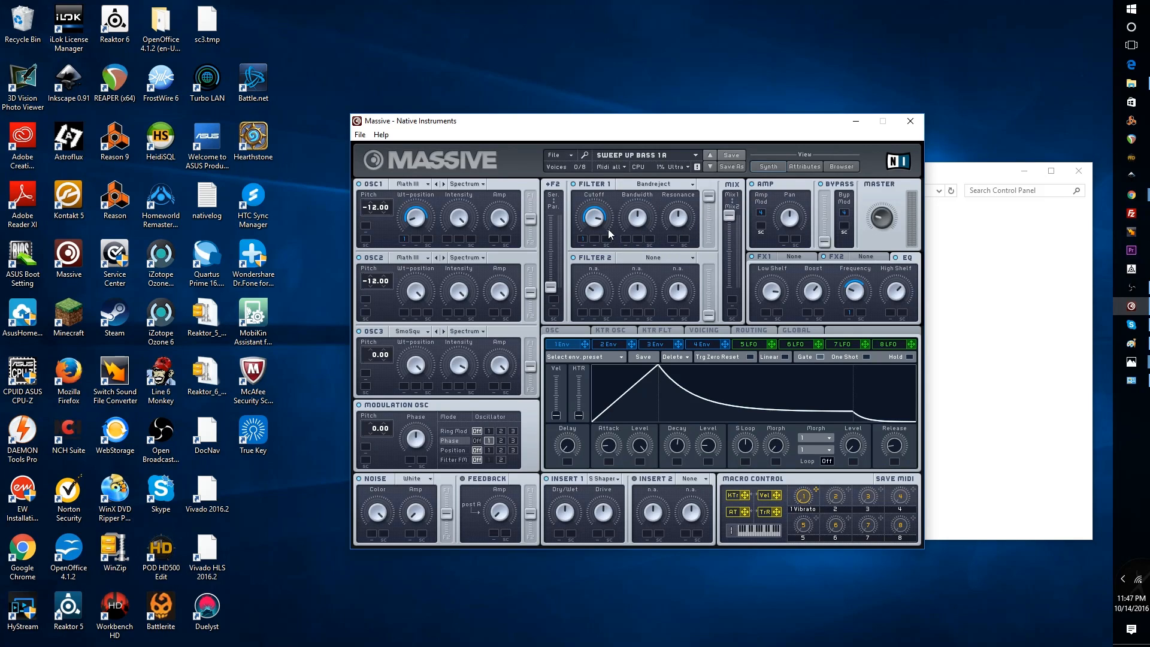
mouse_move(574, 350)
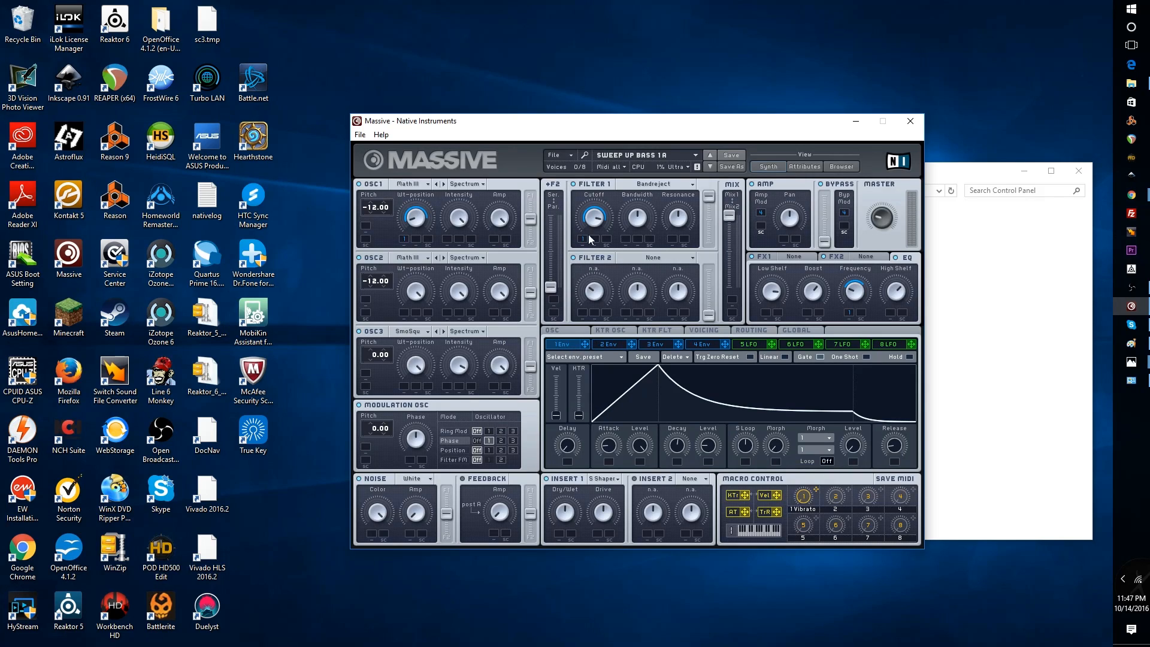
mouse_move(592, 215)
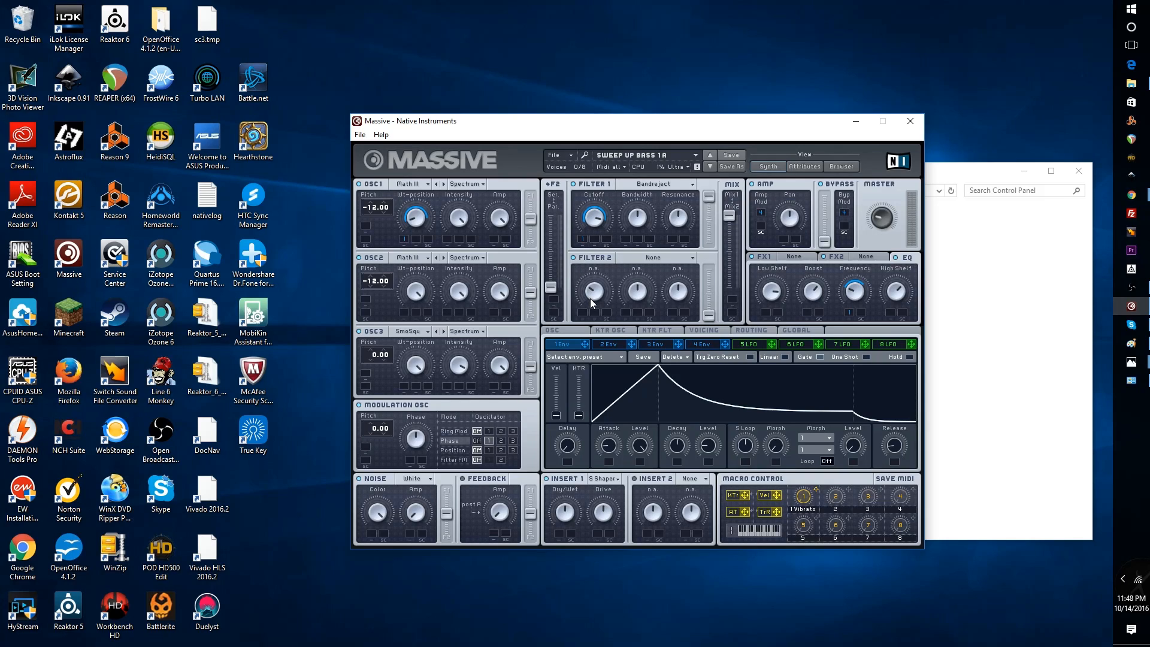
mouse_move(608, 228)
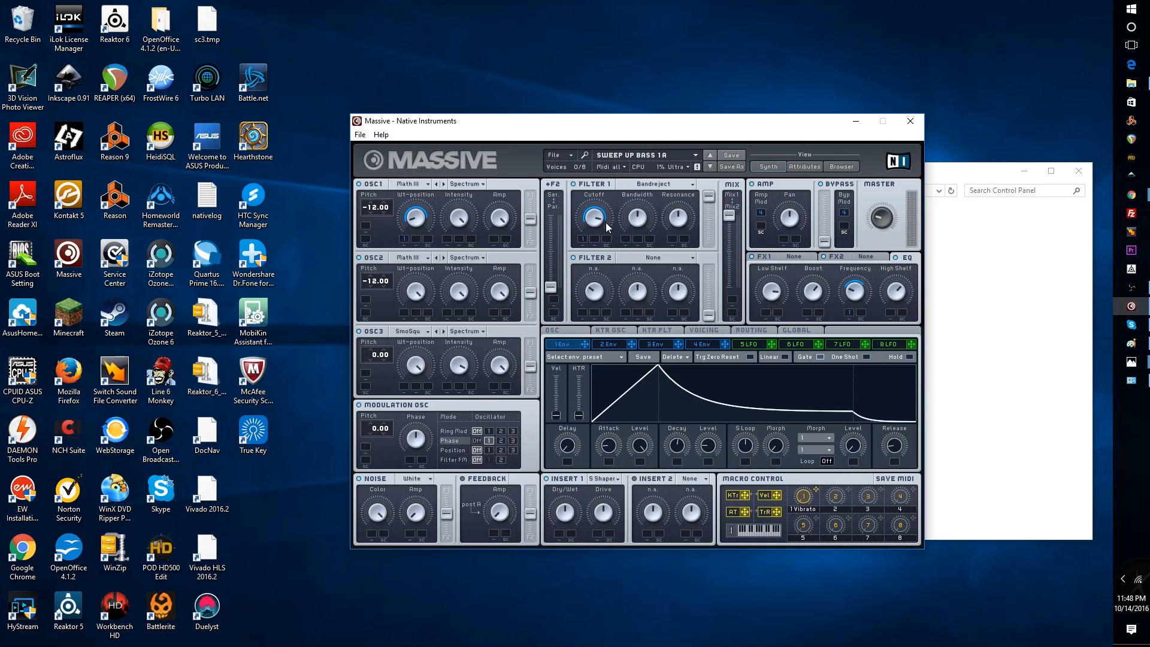
mouse_move(587, 218)
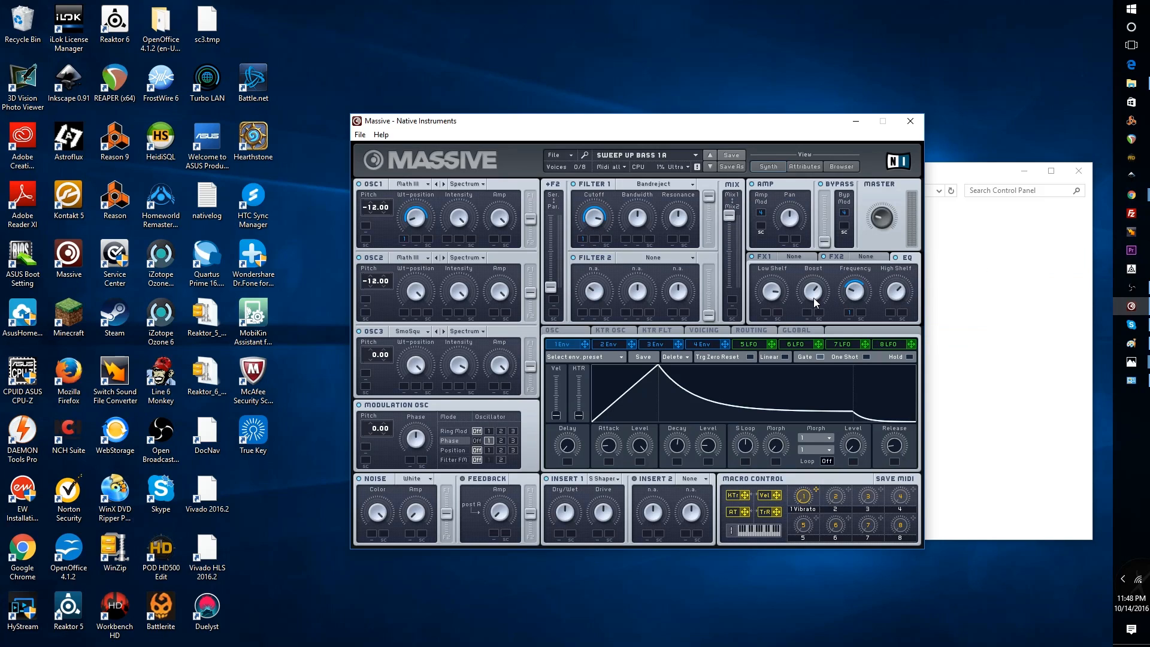
mouse_move(816, 297)
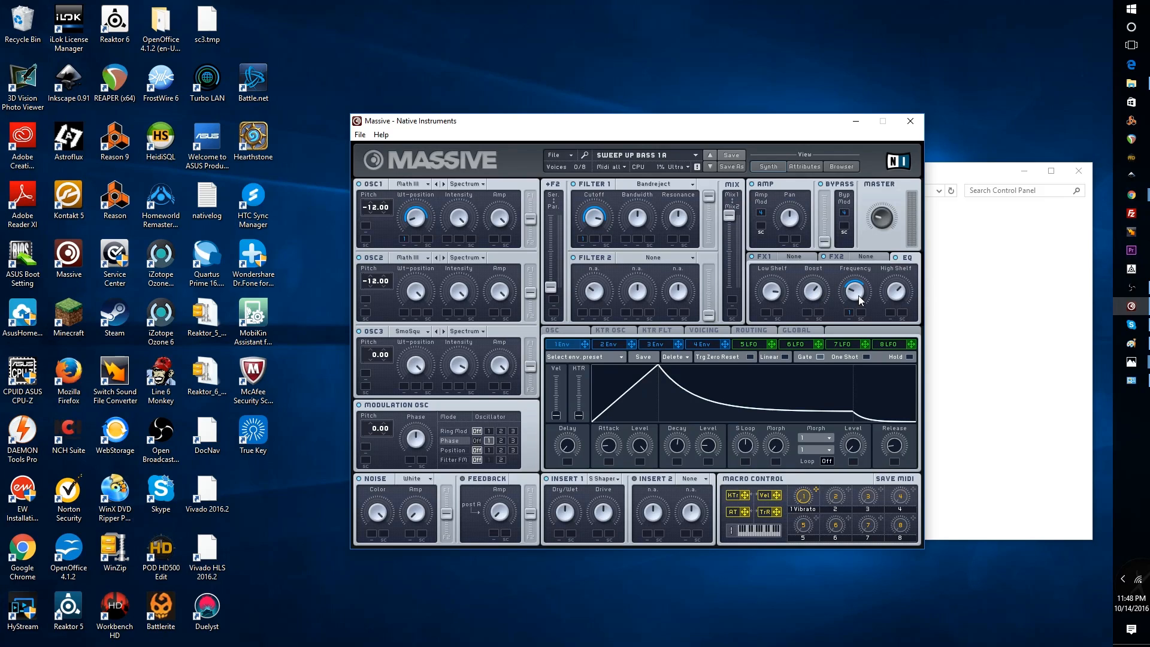
mouse_move(849, 298)
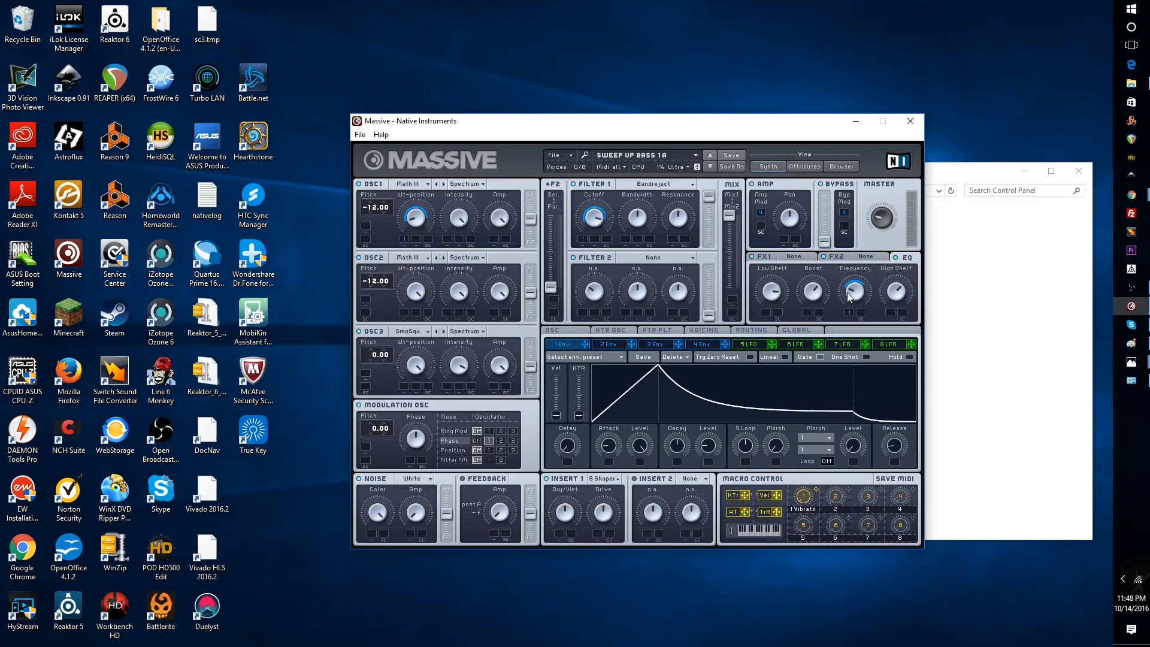
mouse_move(574, 352)
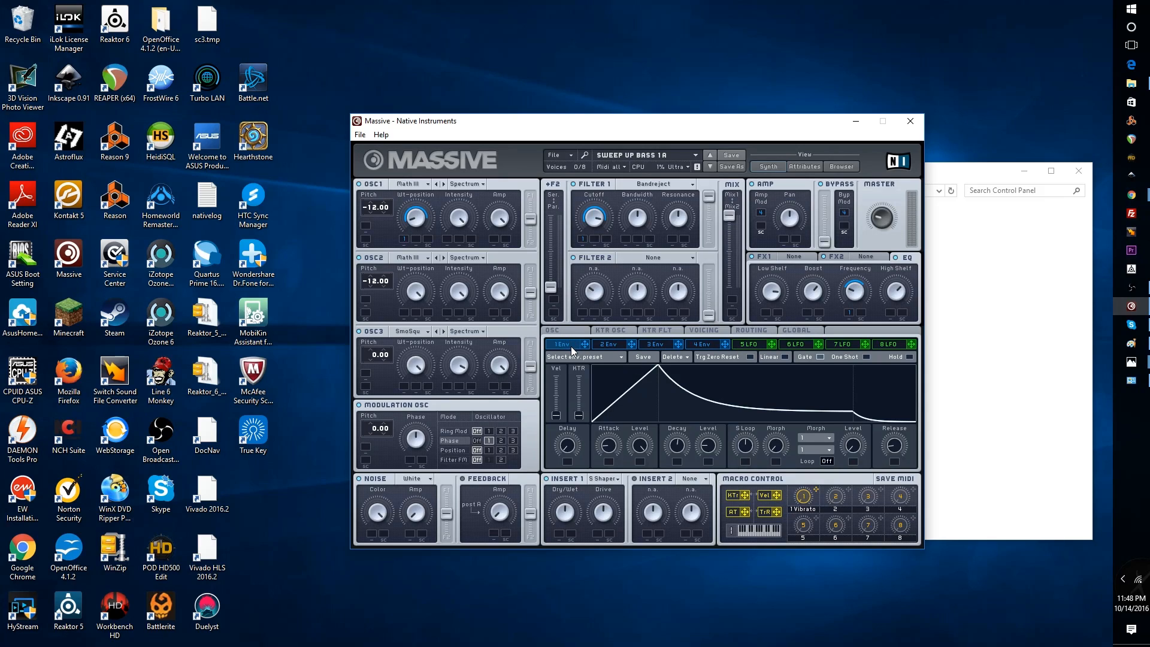
mouse_move(878, 245)
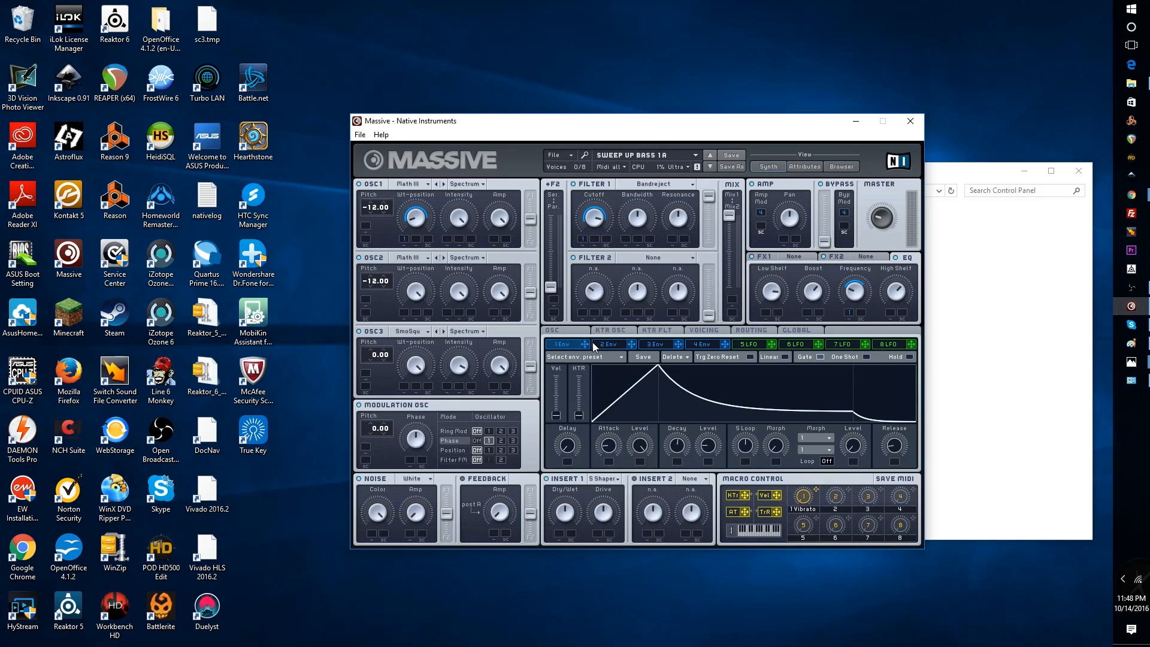
mouse_move(306, 512)
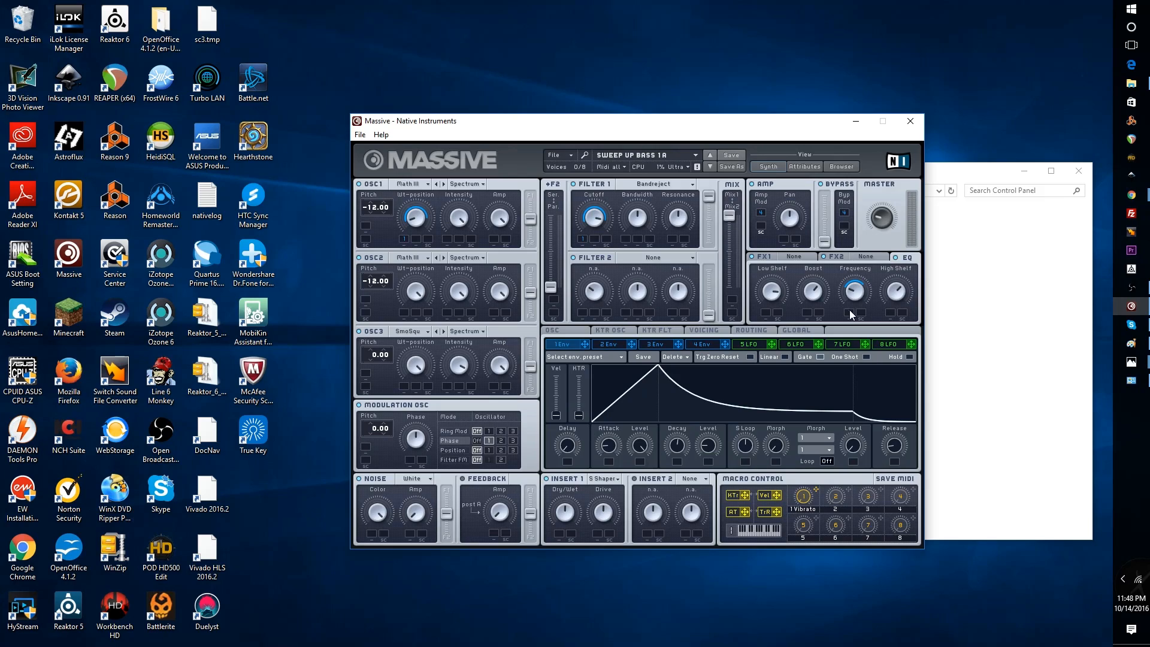
click(703, 330)
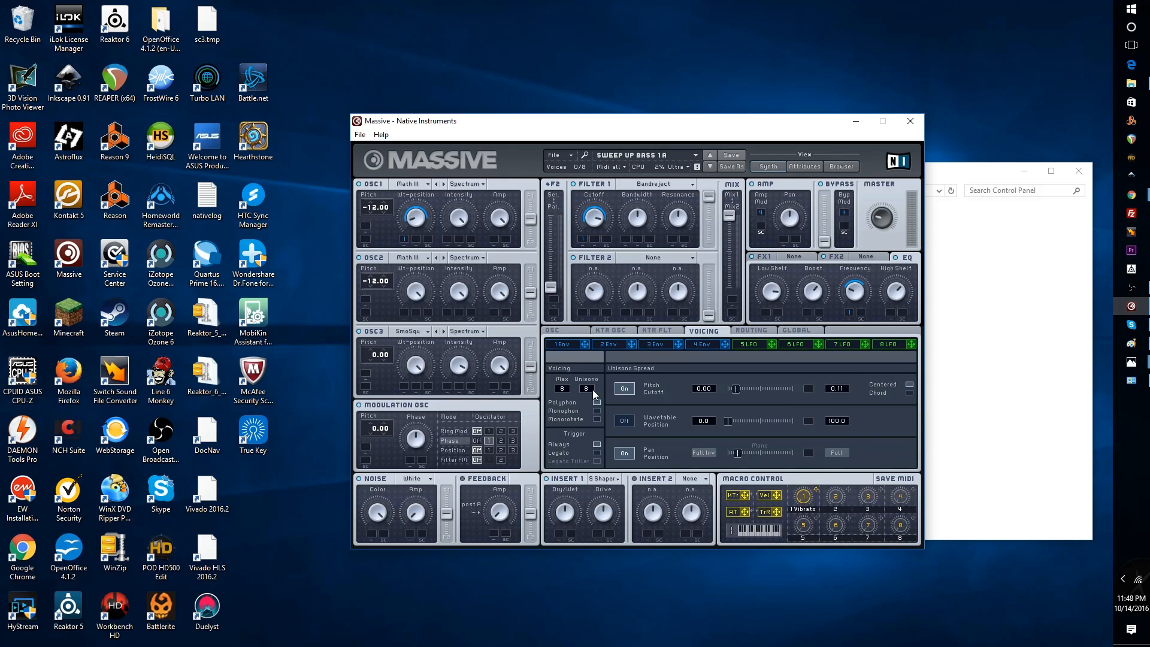
mouse_move(862, 395)
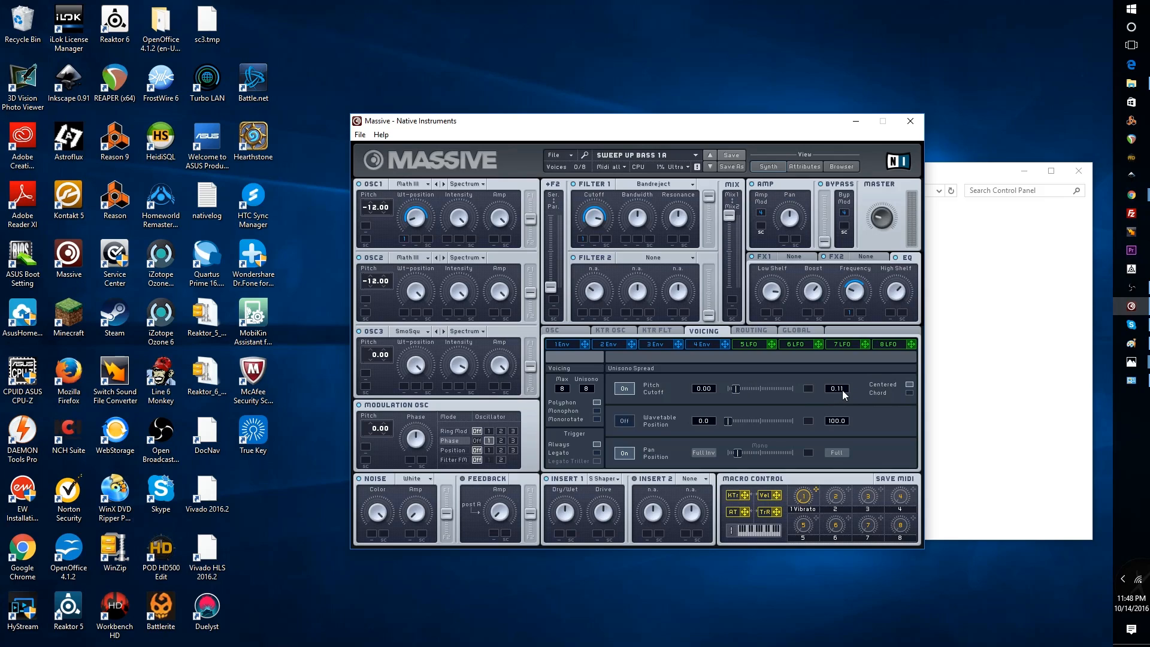
mouse_move(744, 396)
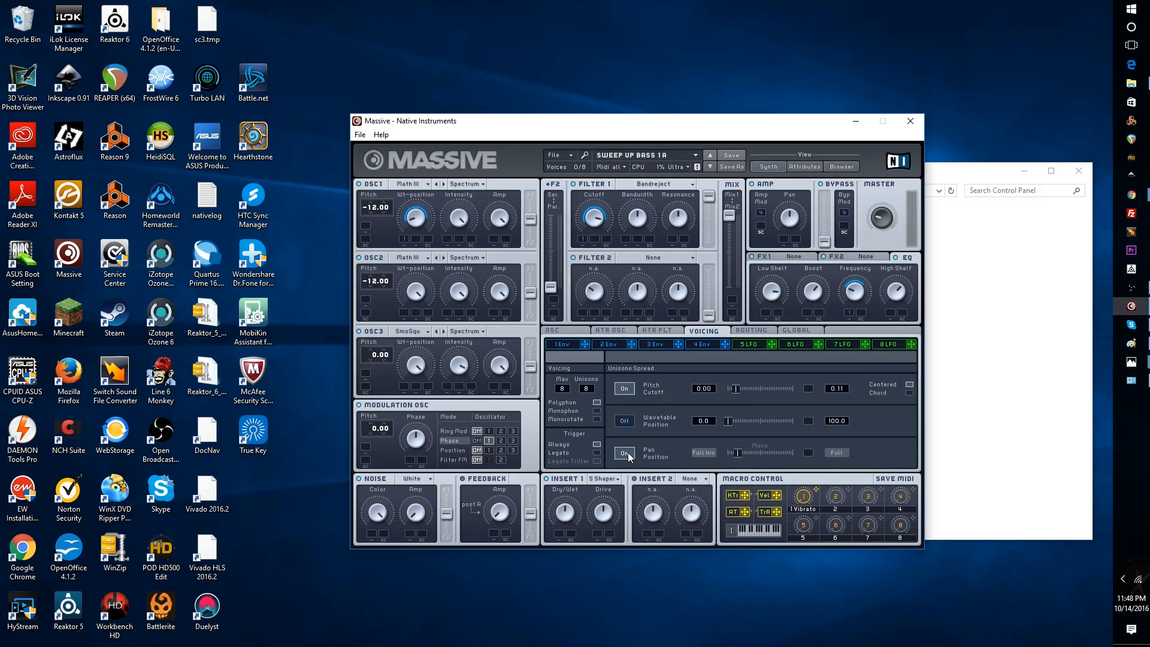
mouse_move(732, 461)
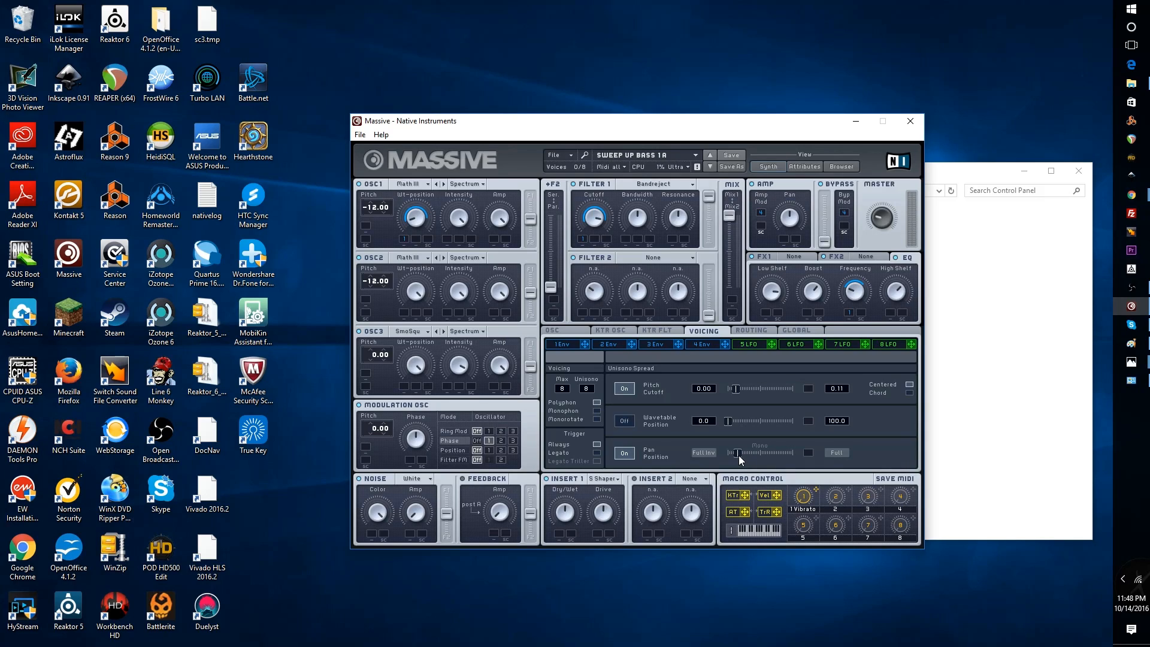
mouse_move(732, 427)
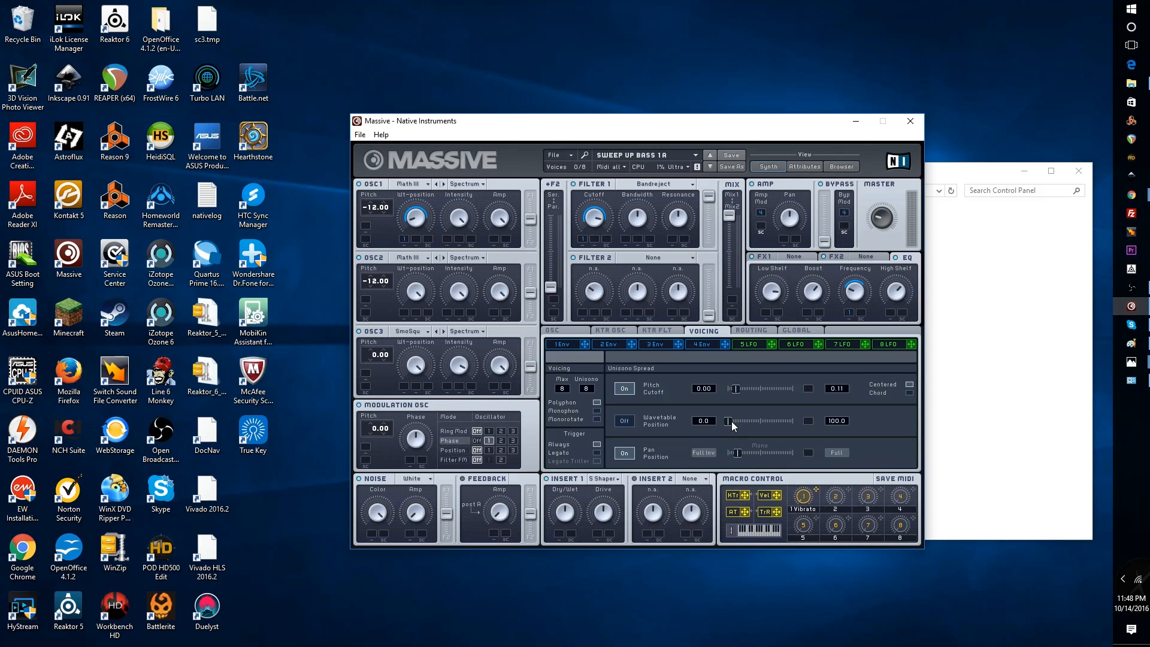